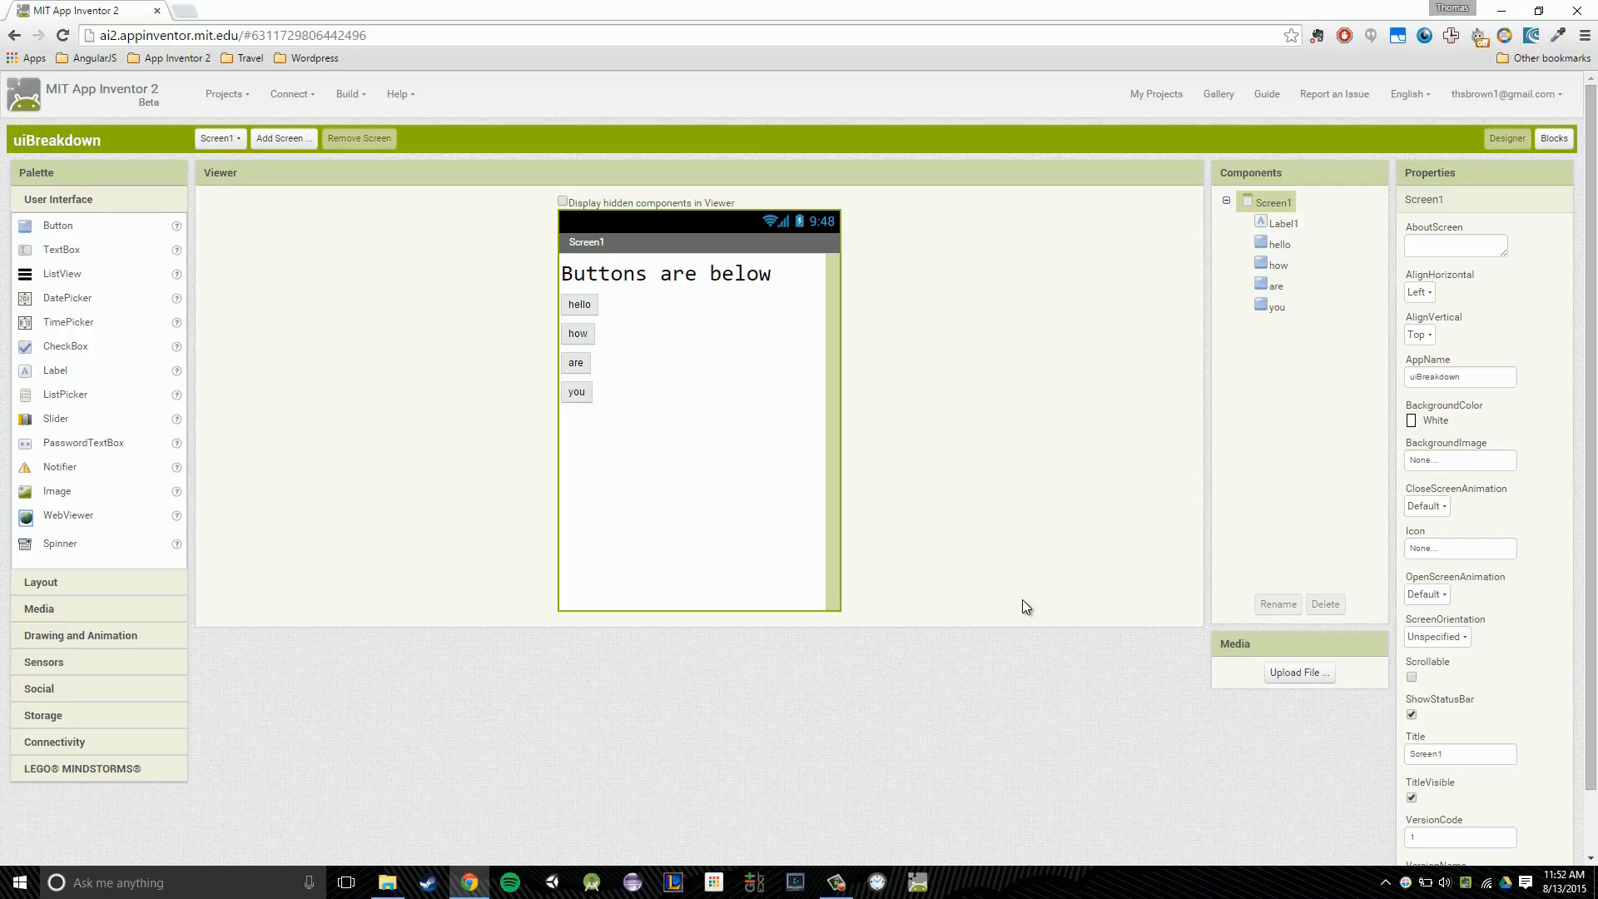
{"action": "mouse_move", "coordinate": [1027, 608]}
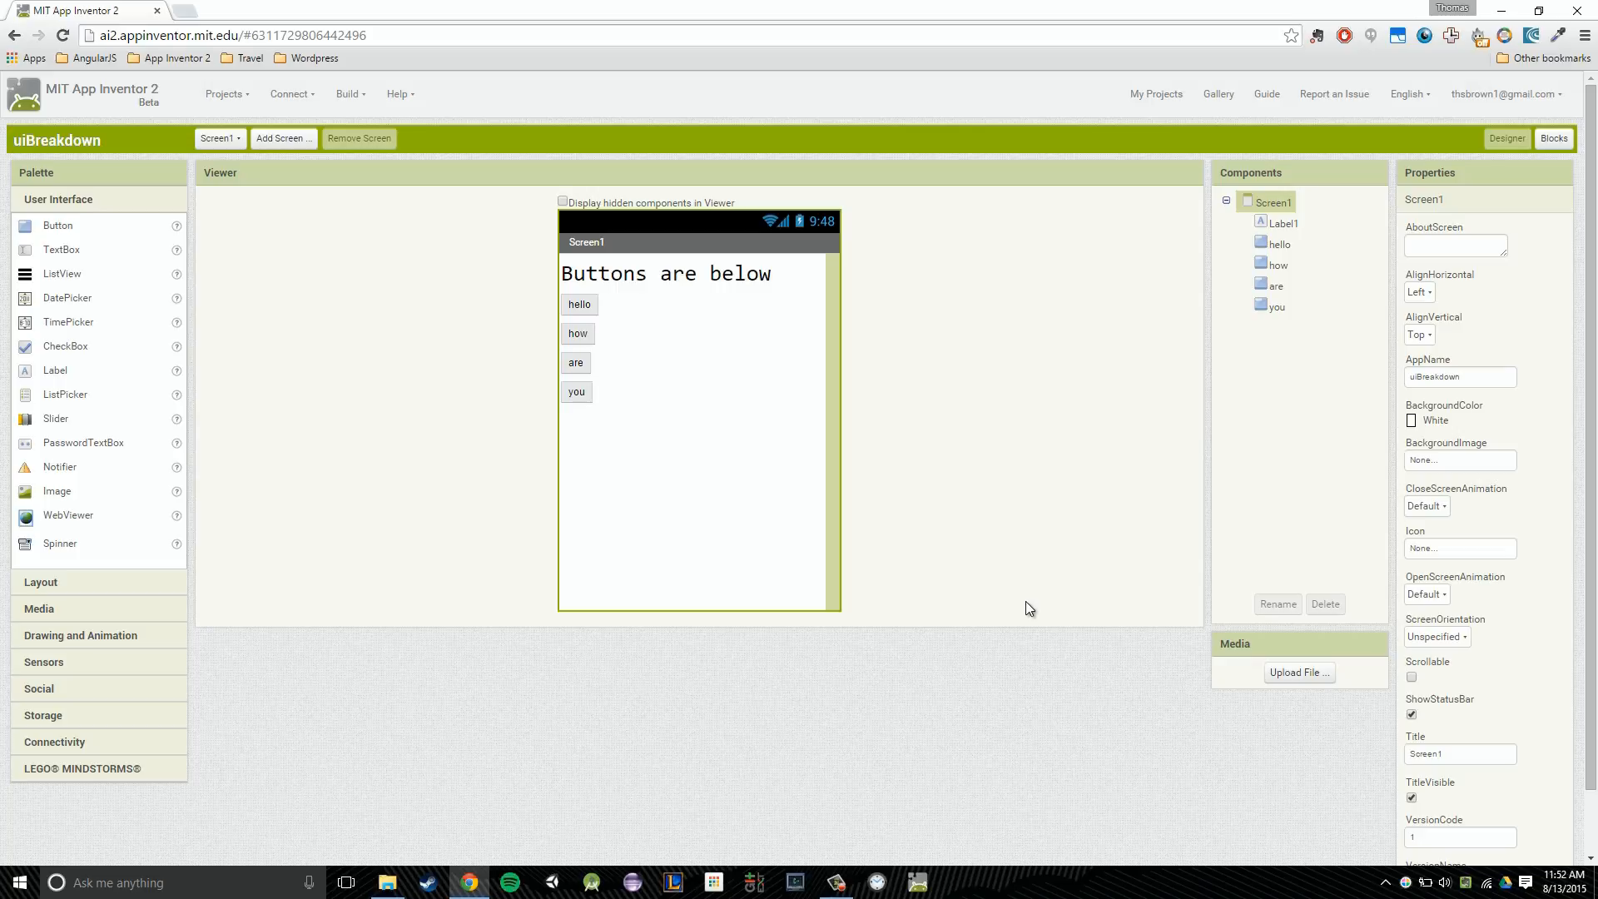
{"action": "mouse_move", "coordinate": [1050, 572]}
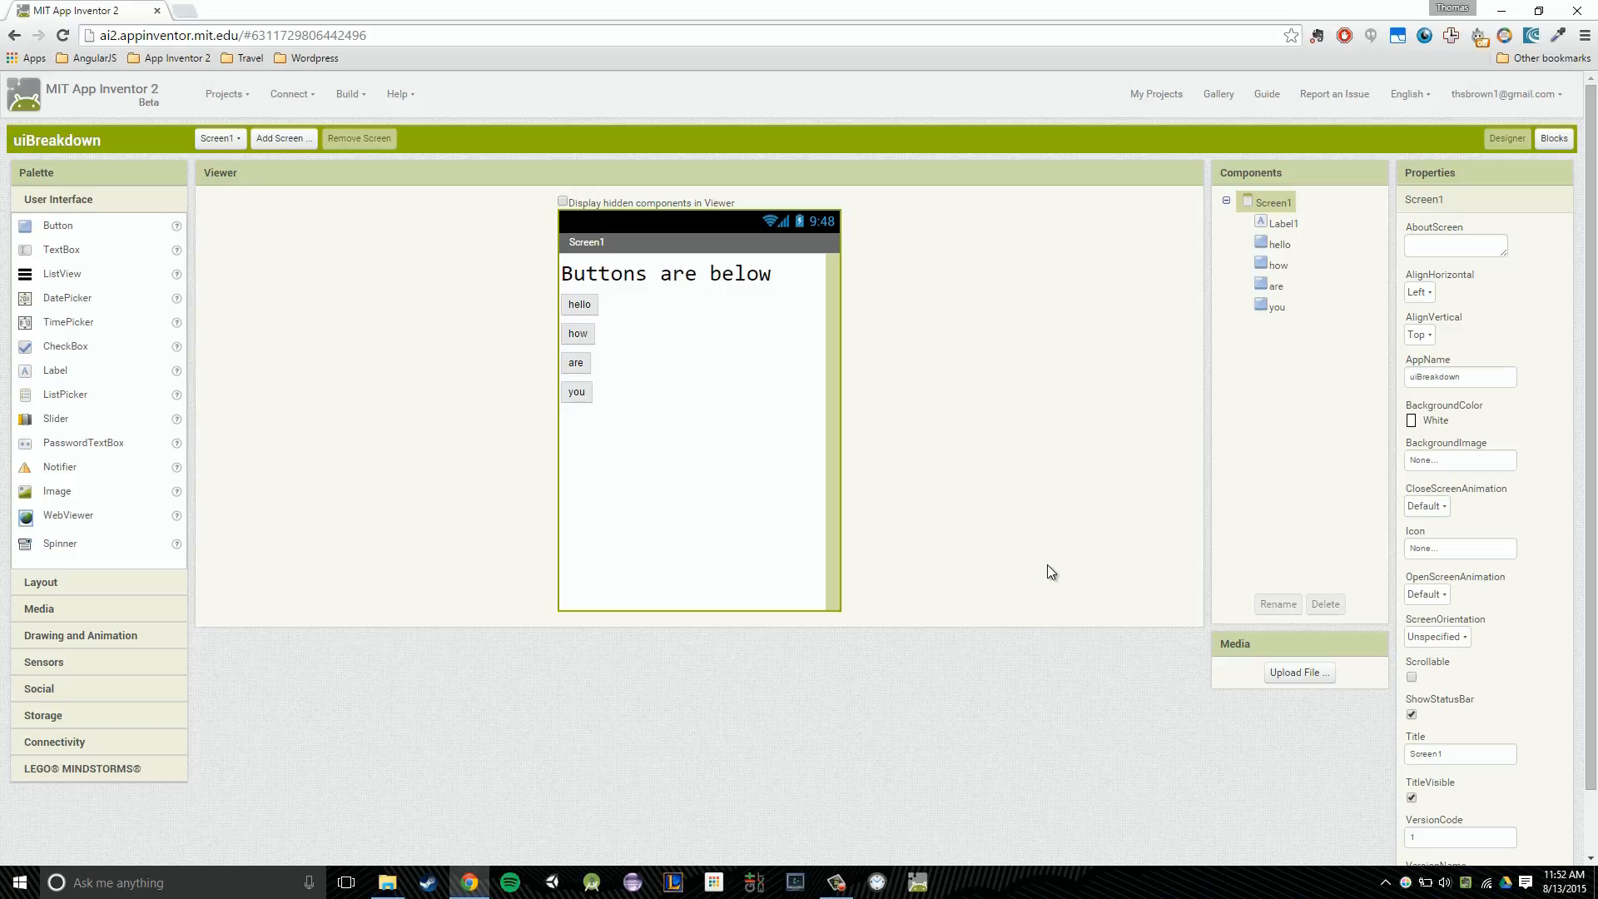
{"action": "mouse_move", "coordinate": [1016, 575]}
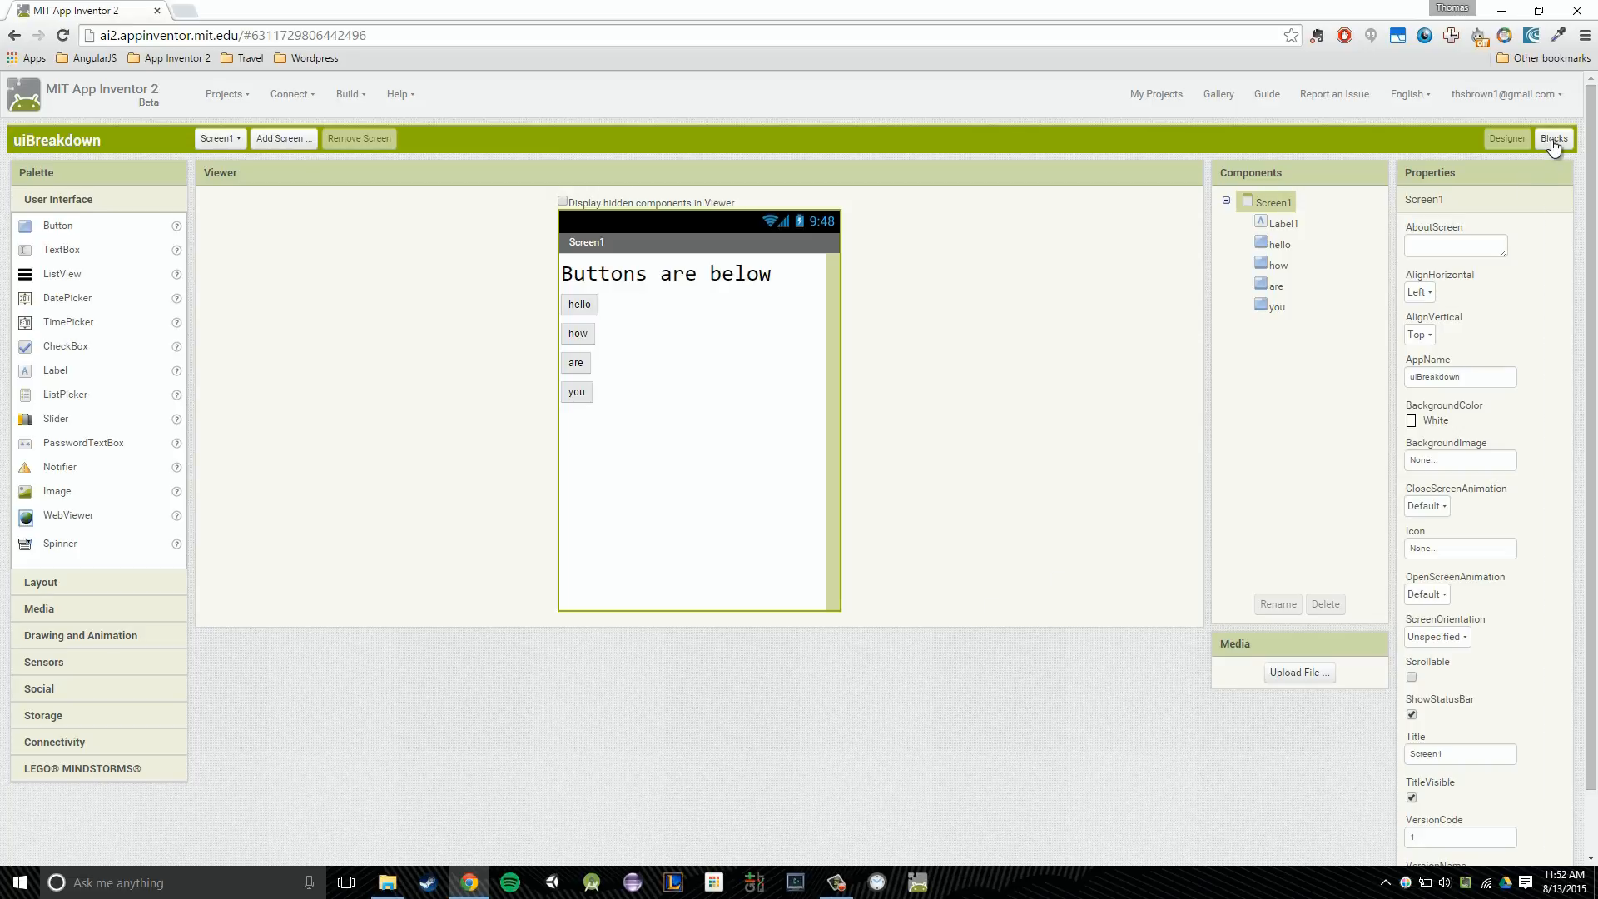
{"action": "mouse_move", "coordinate": [1542, 168]}
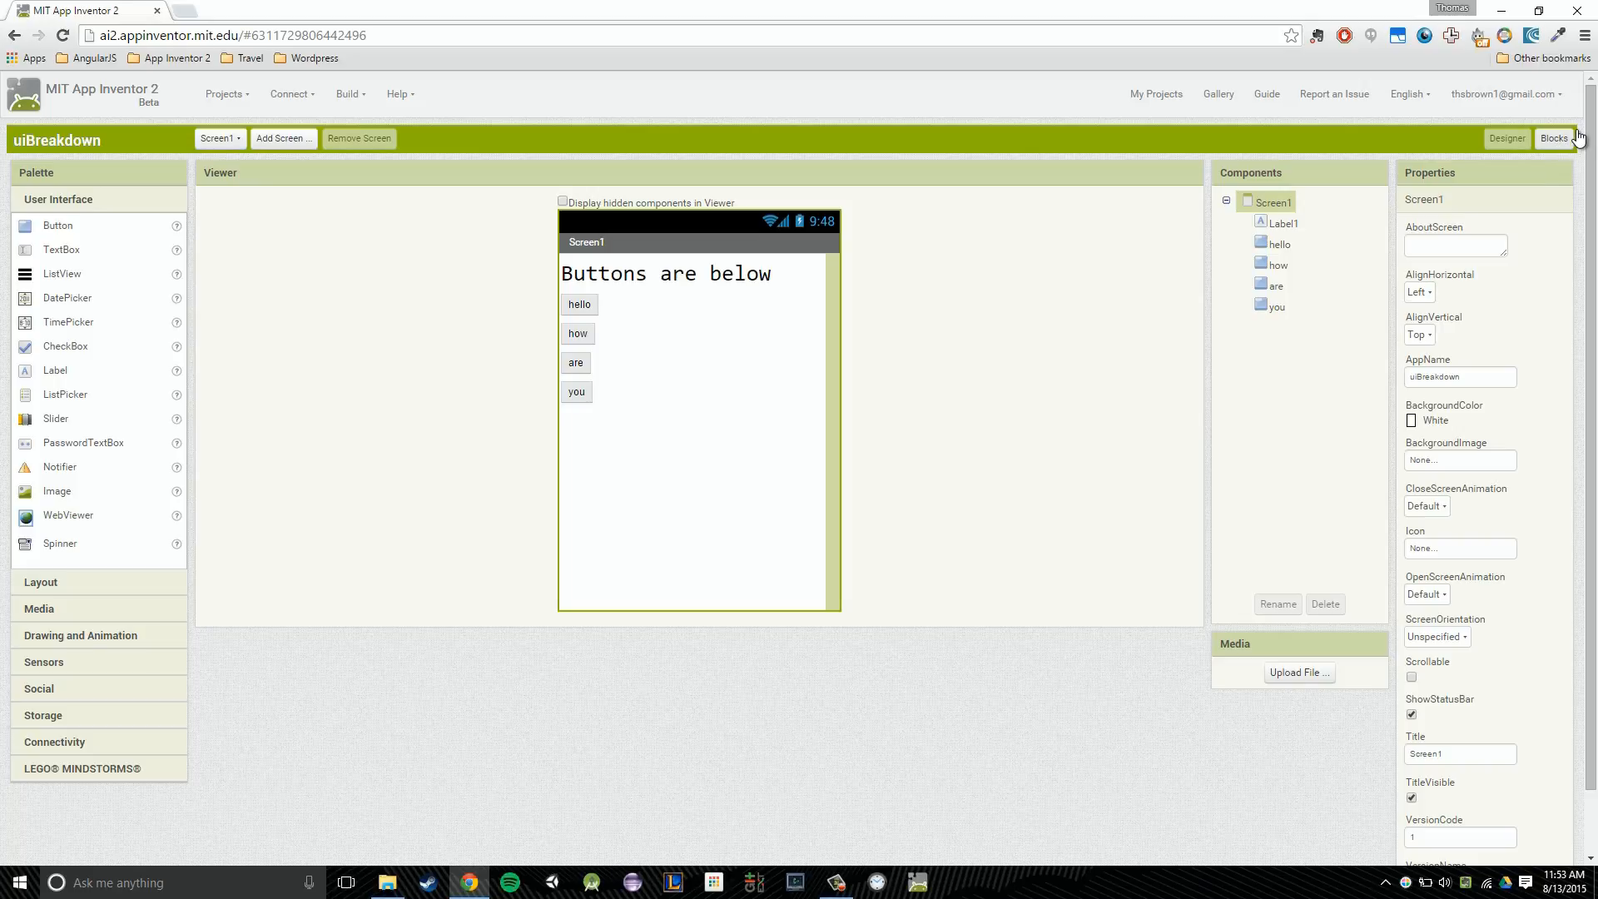
Switch Screen1 from the Designer to the Blocks editor
{"action": "left_click", "coordinate": [1554, 138]}
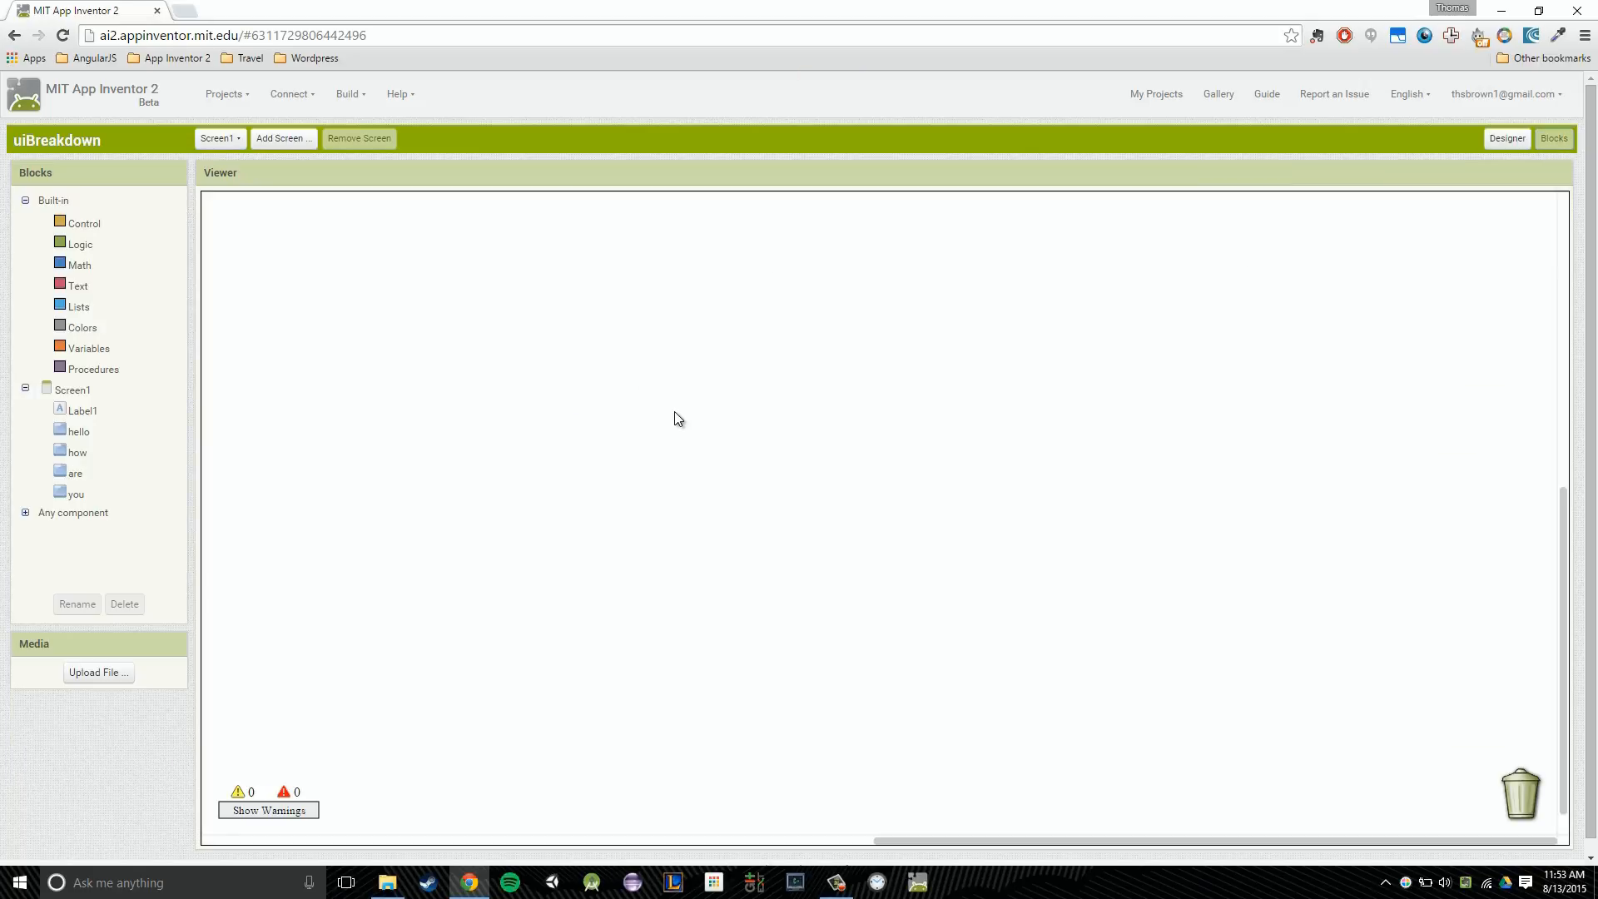
{"action": "mouse_move", "coordinate": [836, 671]}
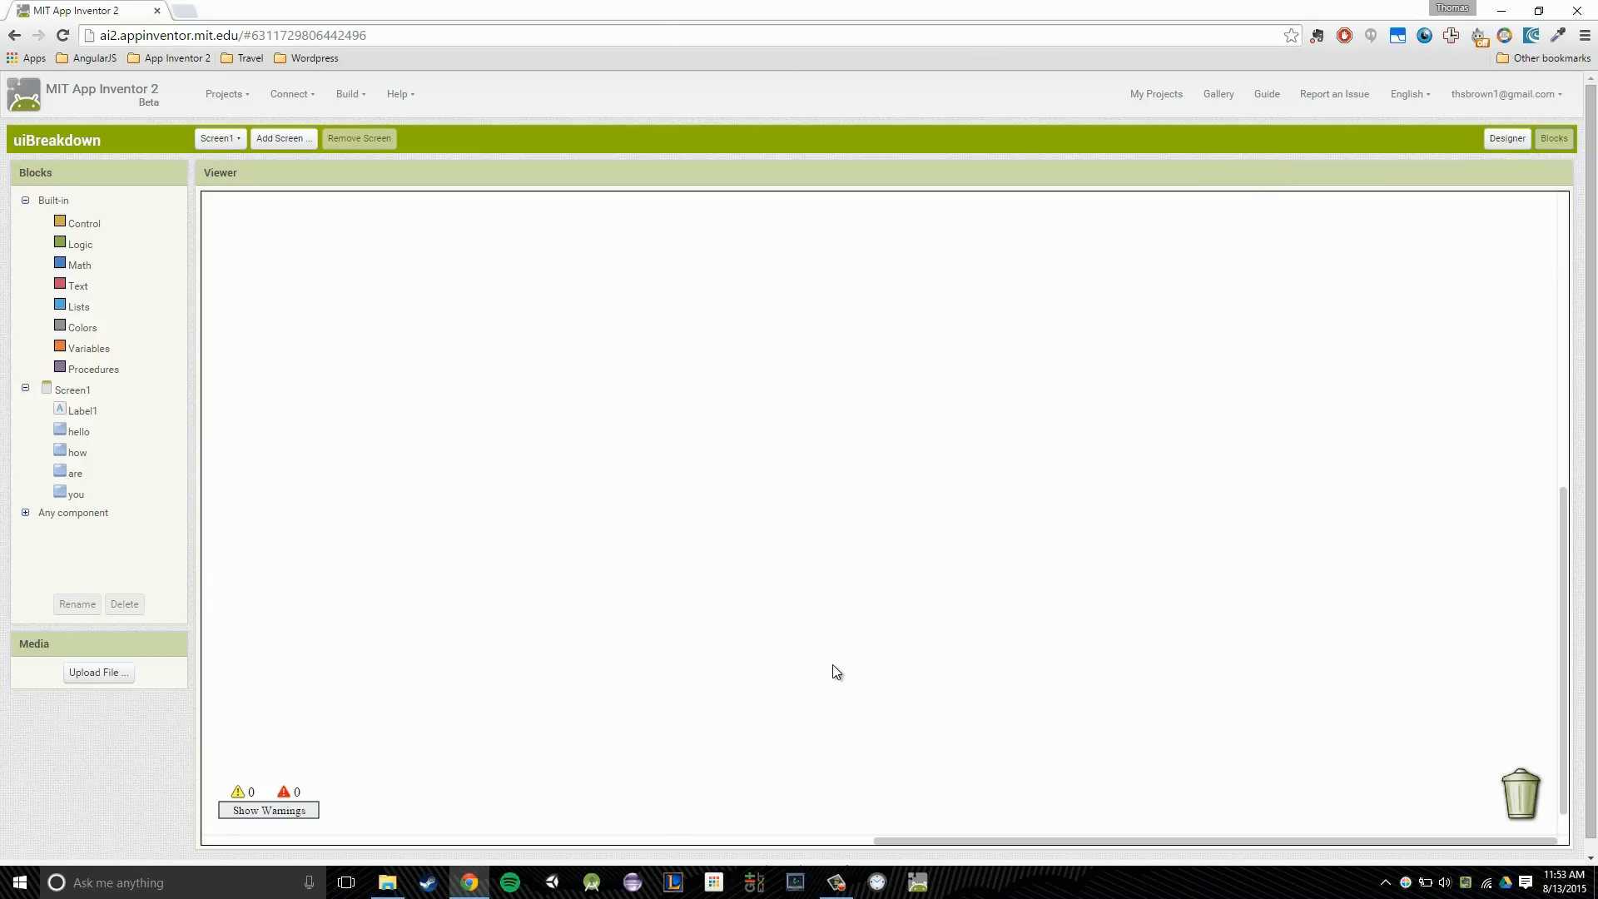
{"action": "mouse_move", "coordinate": [841, 649]}
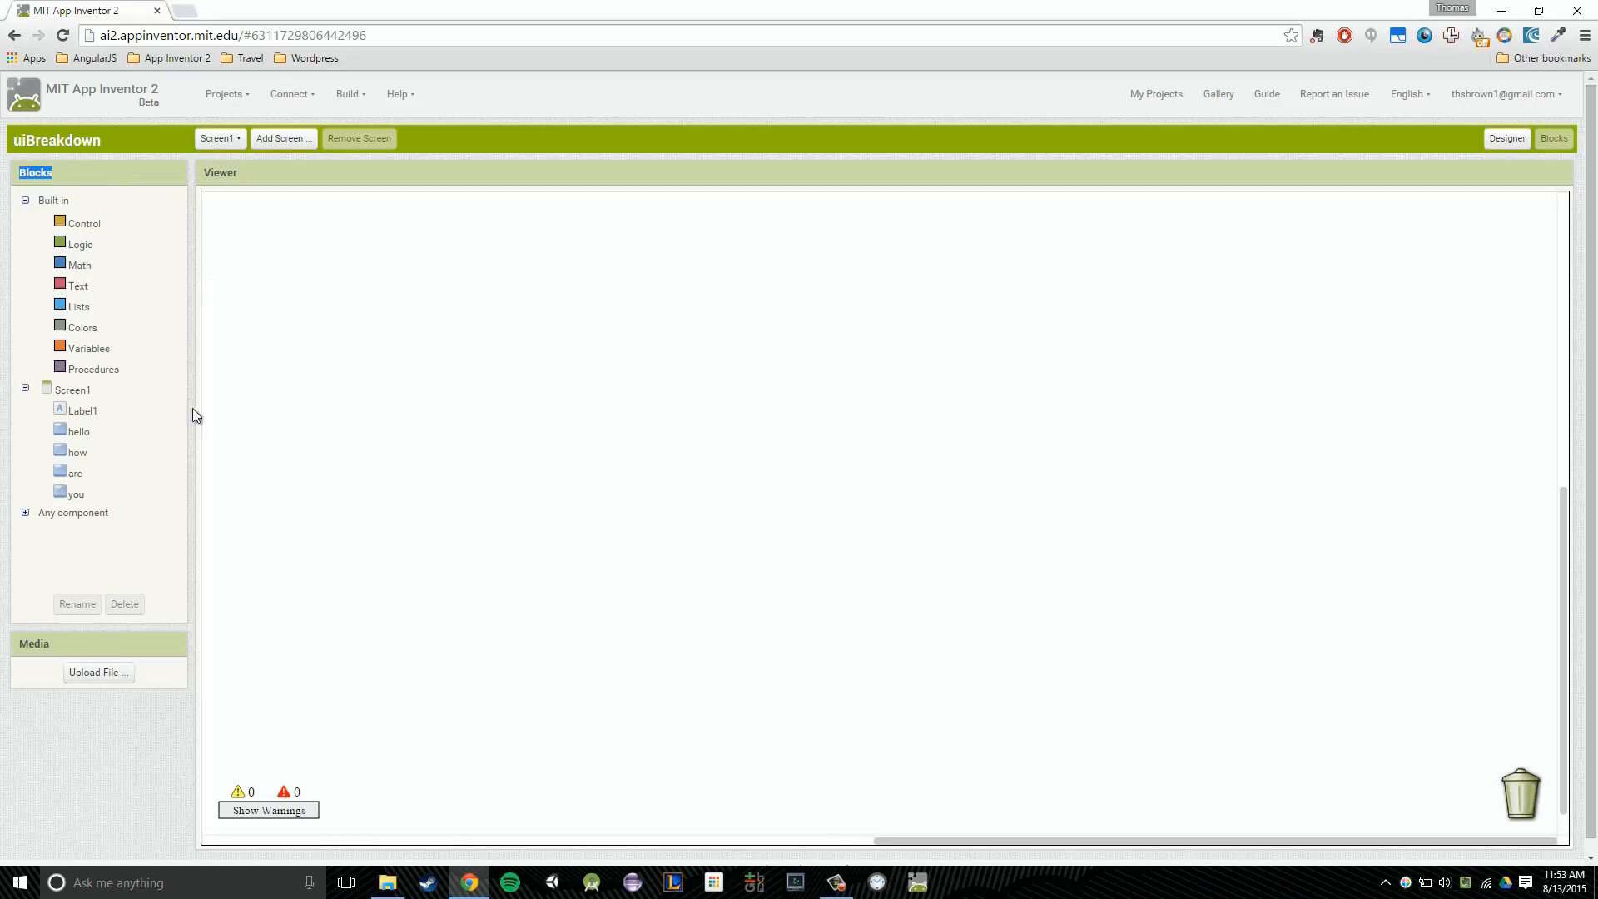
{"action": "mouse_move", "coordinate": [110, 183]}
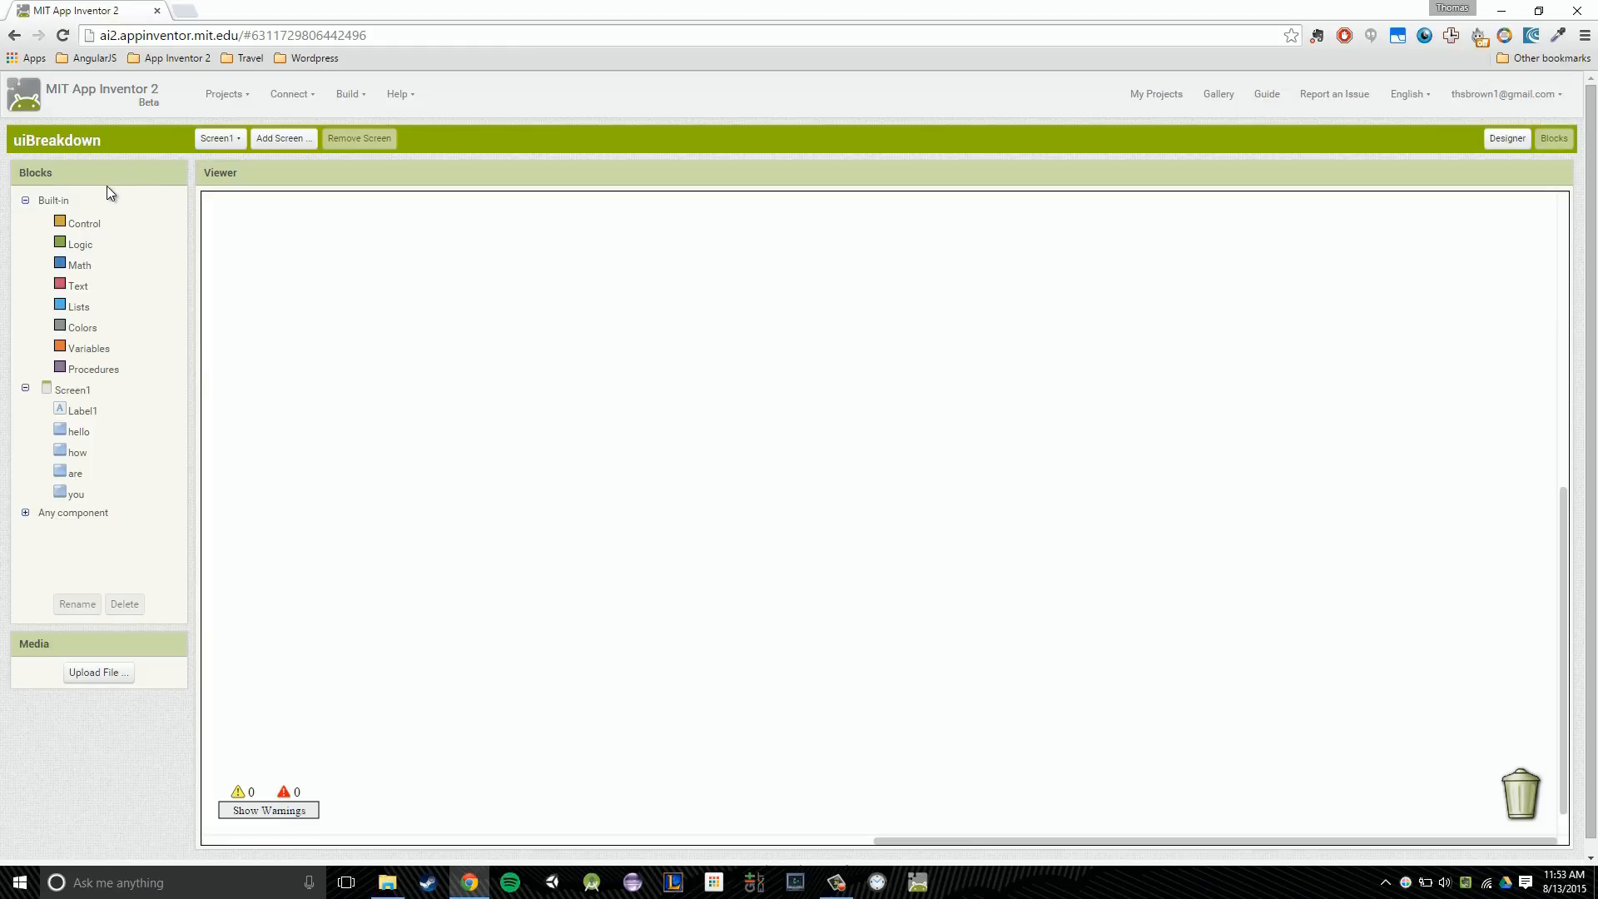
{"action": "mouse_move", "coordinate": [61, 199]}
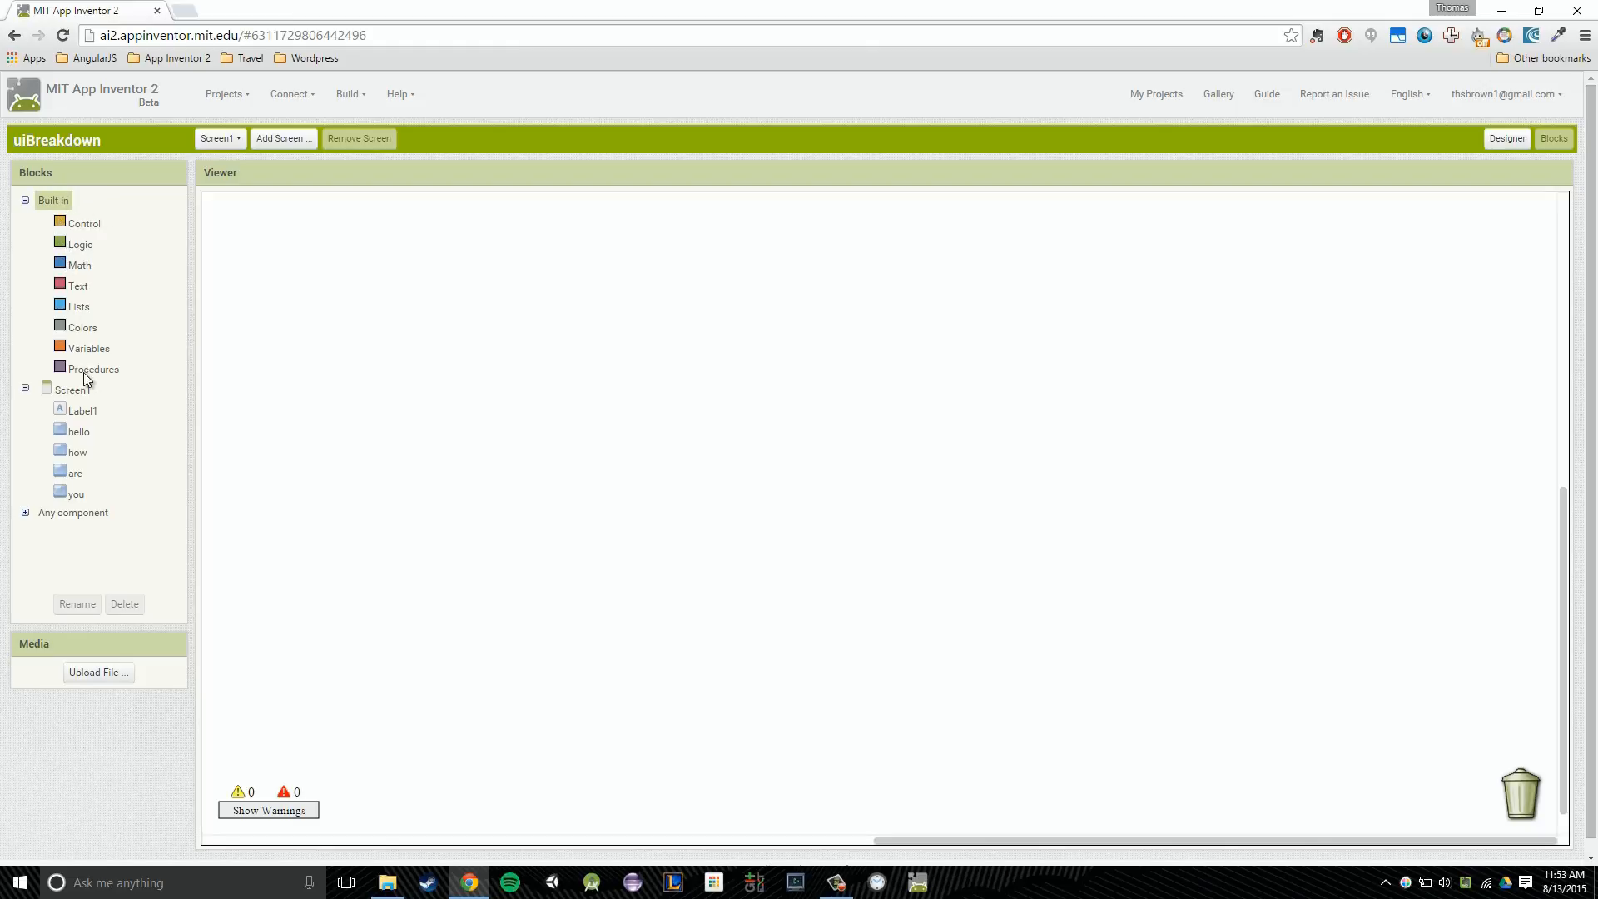
{"action": "left_click", "coordinate": [72, 390]}
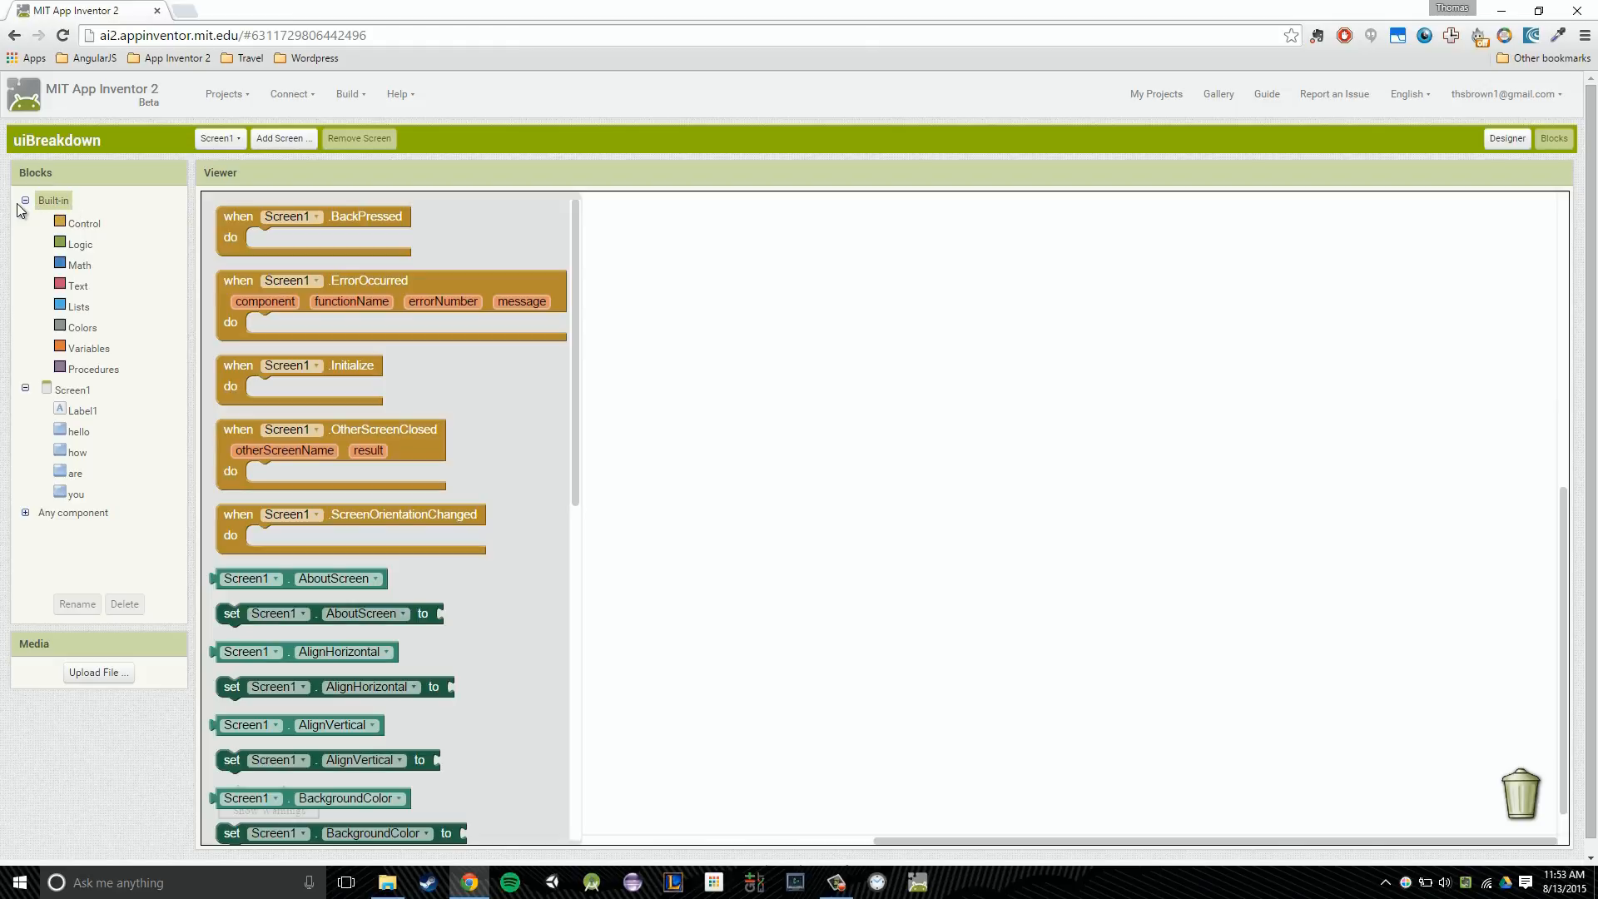
{"action": "mouse_move", "coordinate": [87, 204]}
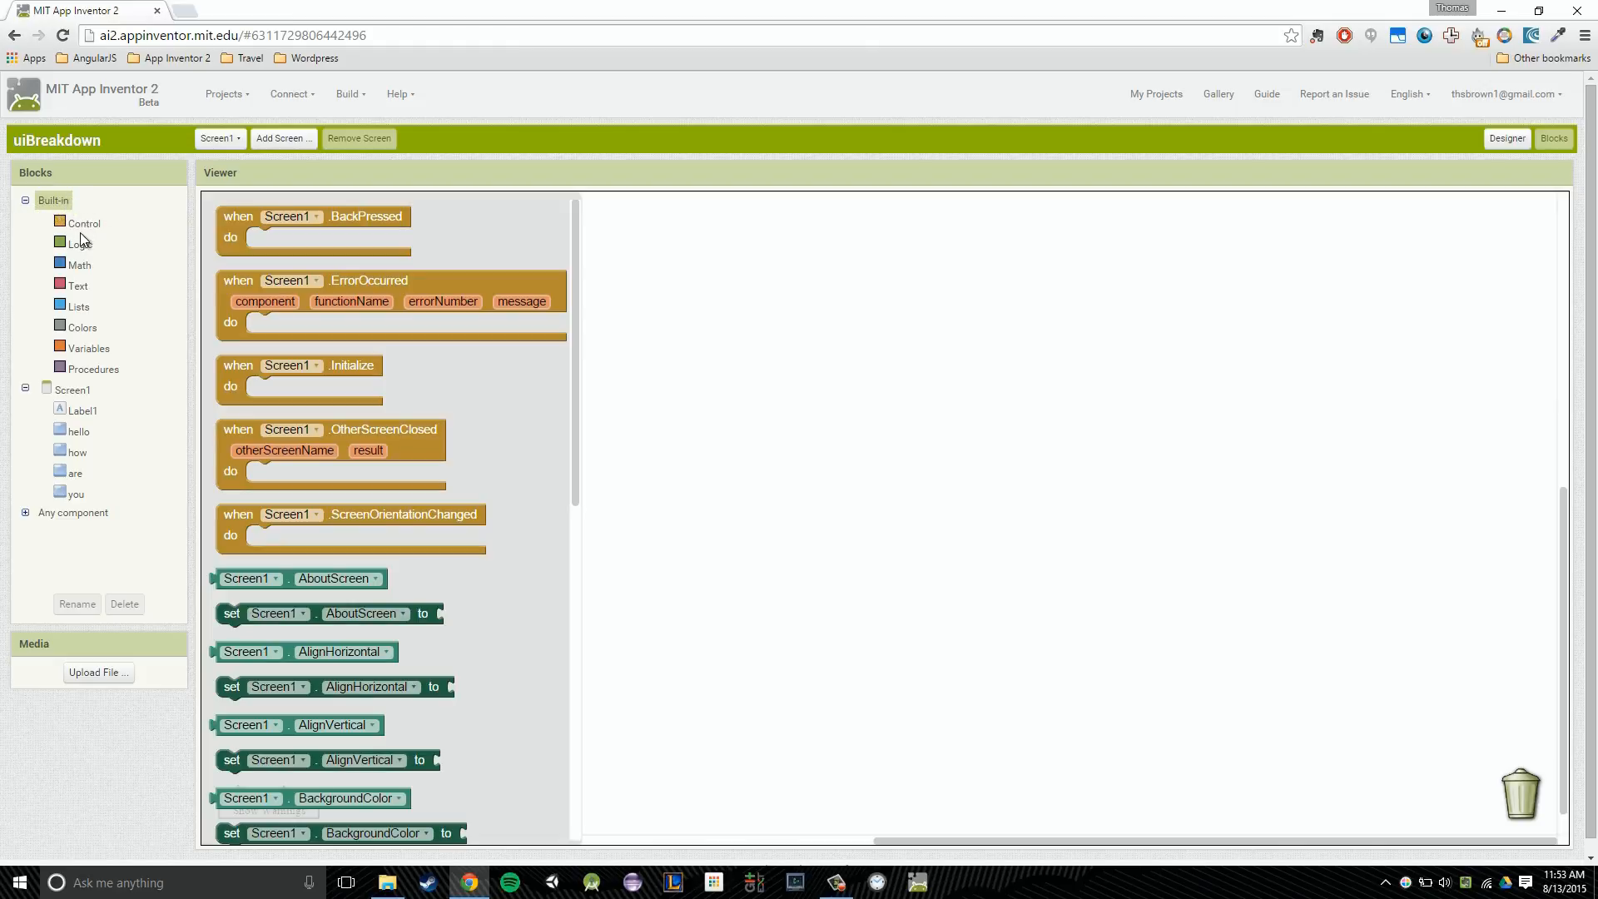
{"action": "mouse_move", "coordinate": [81, 373]}
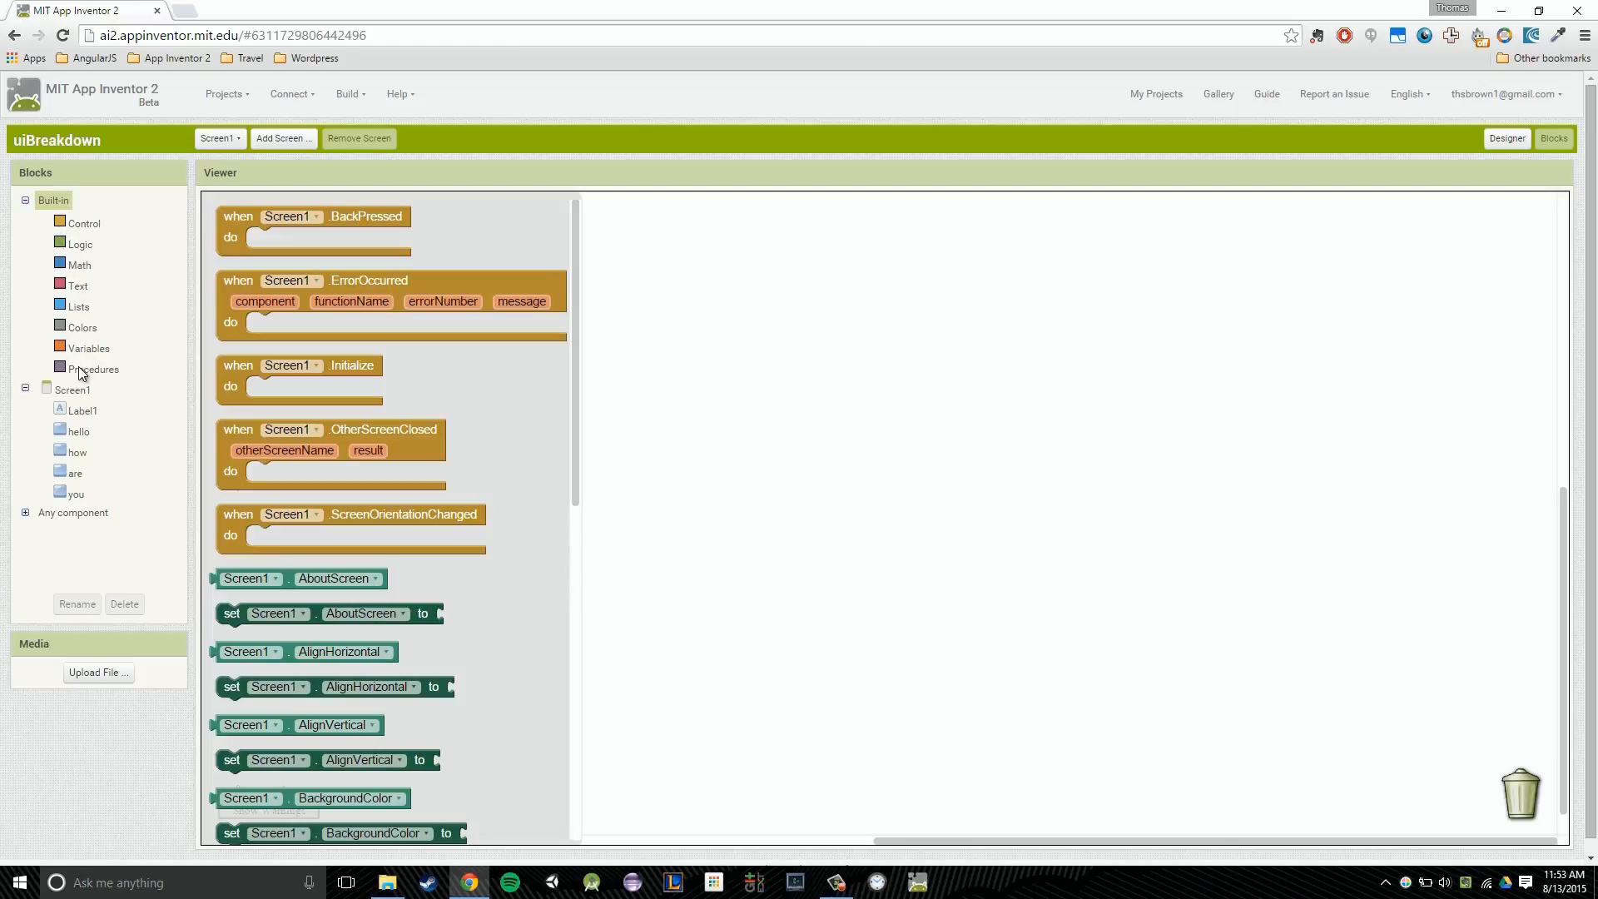
{"action": "mouse_move", "coordinate": [61, 379]}
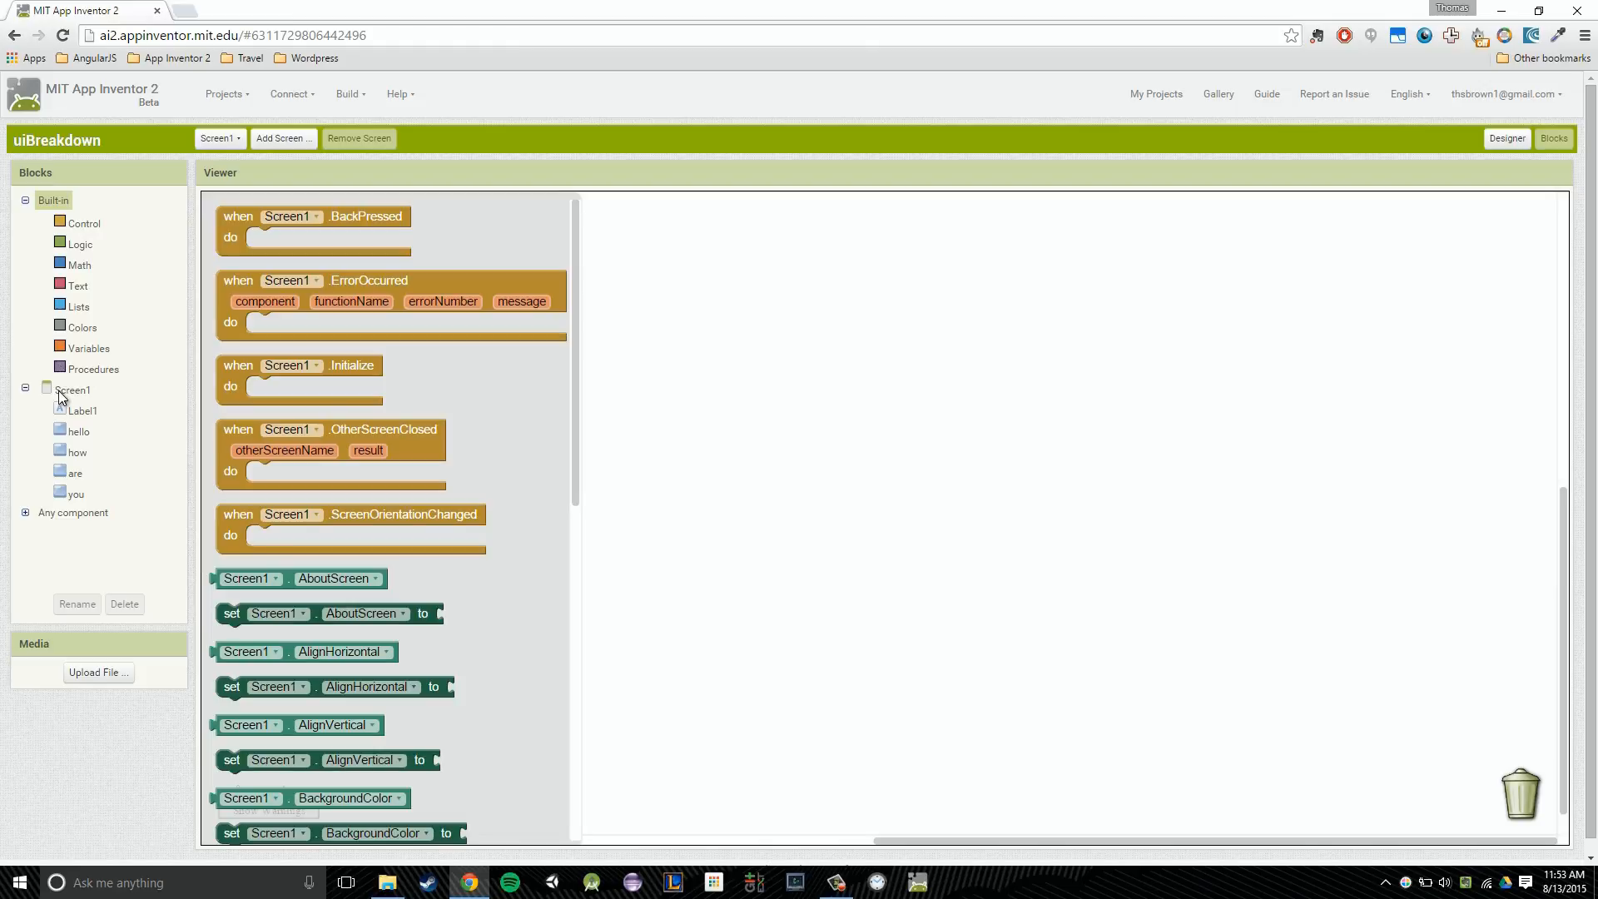
{"action": "left_click", "coordinate": [73, 390]}
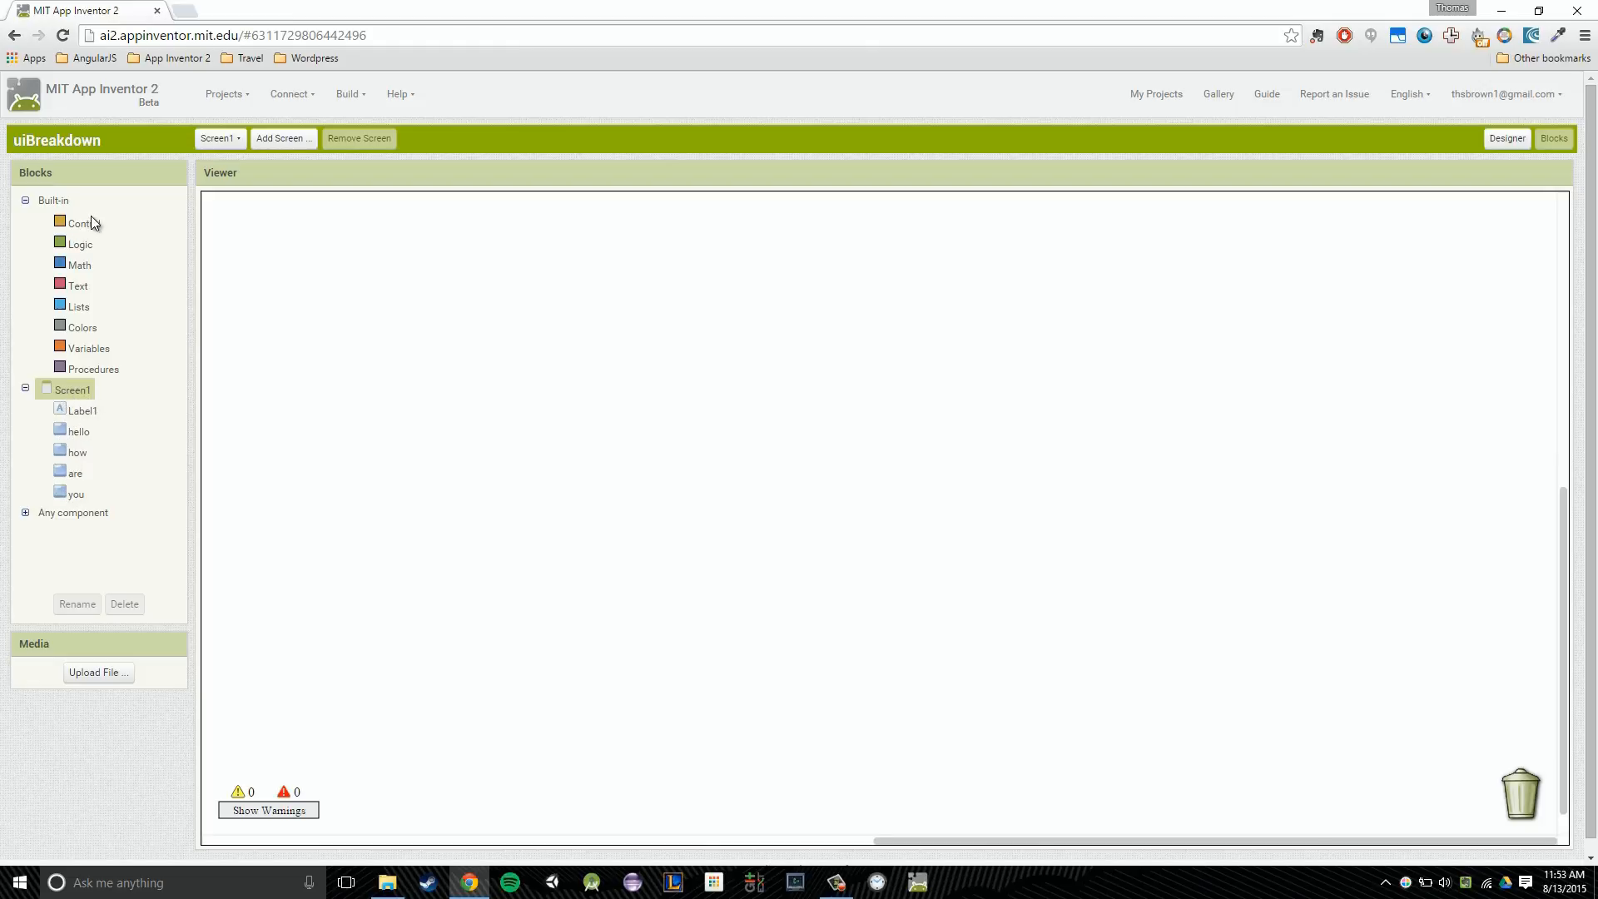
{"action": "left_click", "coordinate": [53, 200]}
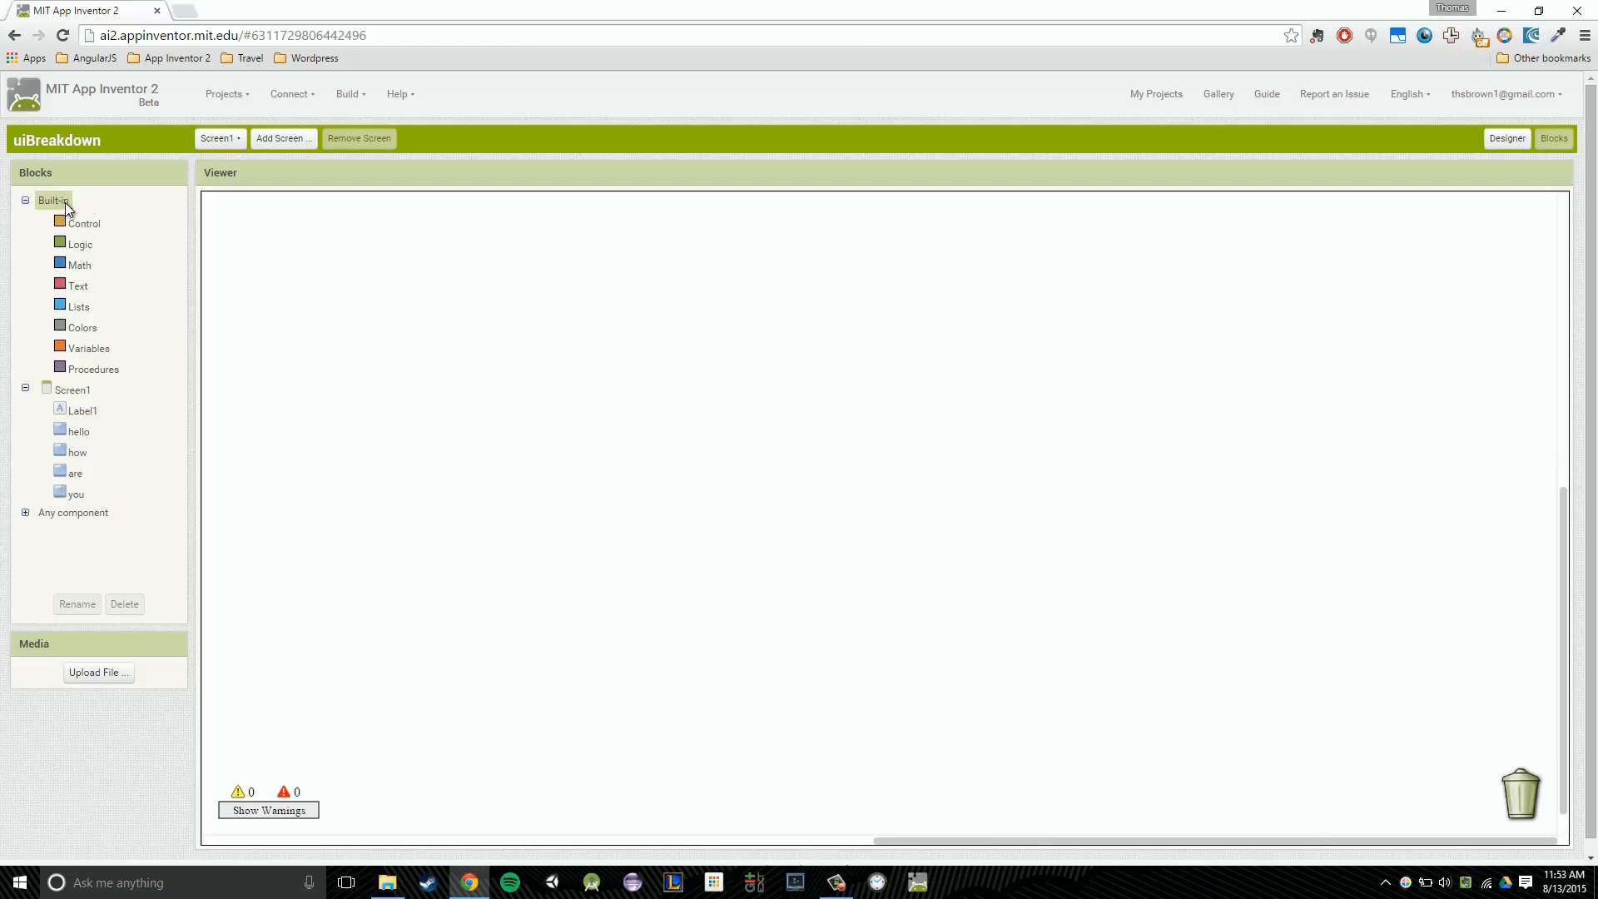
Show the built-in Control drawer with its if, loop and screen blocks
{"action": "left_click", "coordinate": [85, 223]}
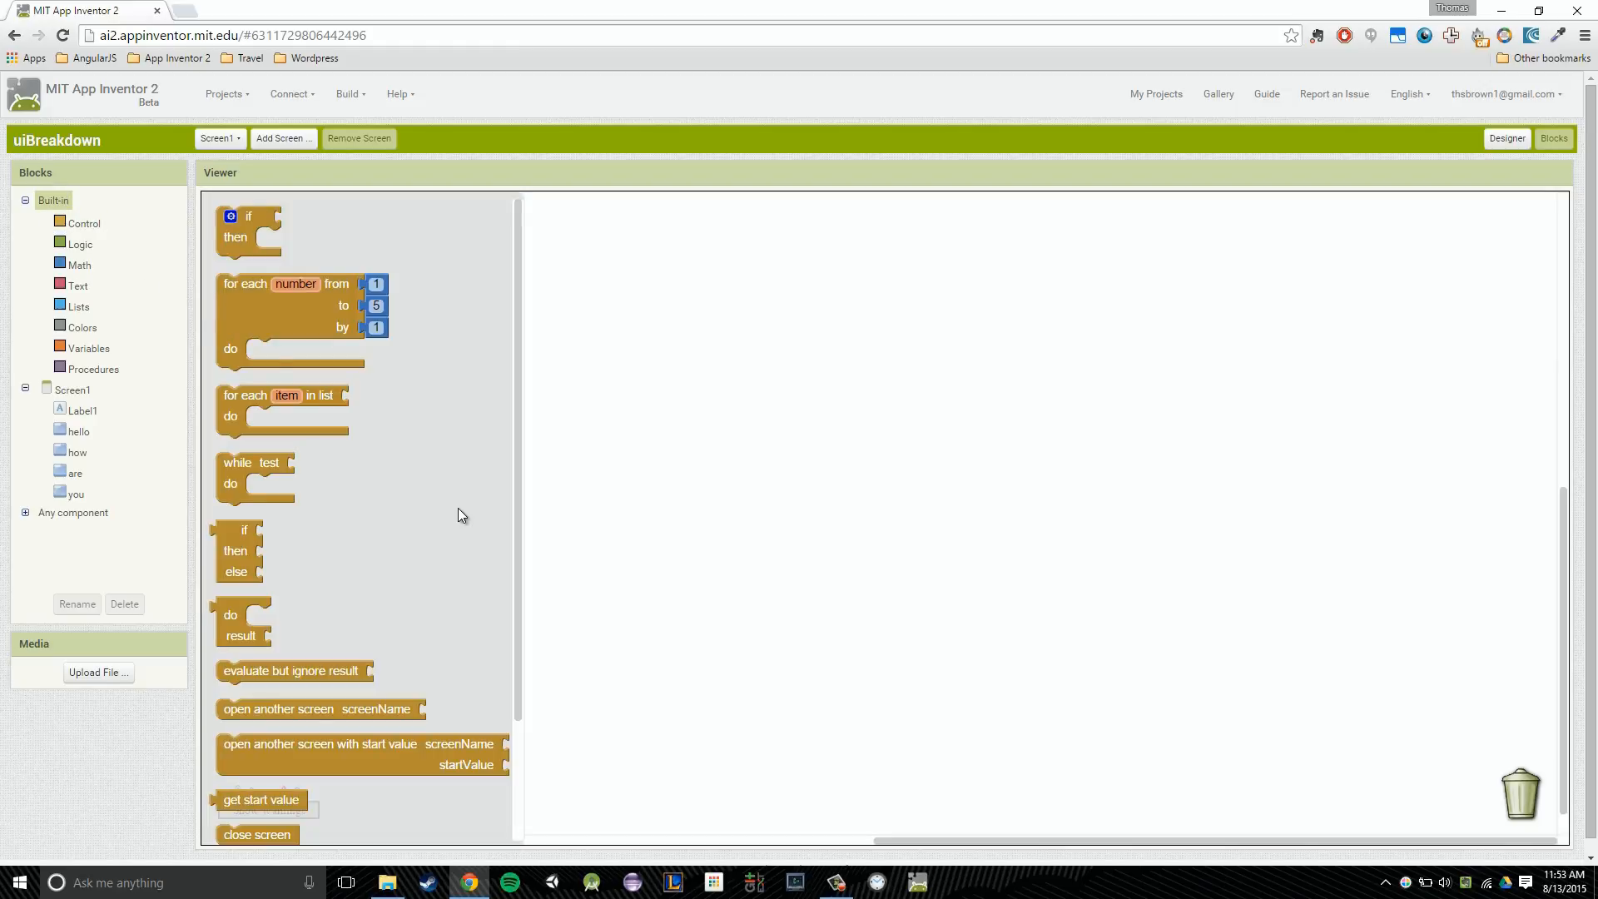
{"action": "mouse_move", "coordinate": [83, 223]}
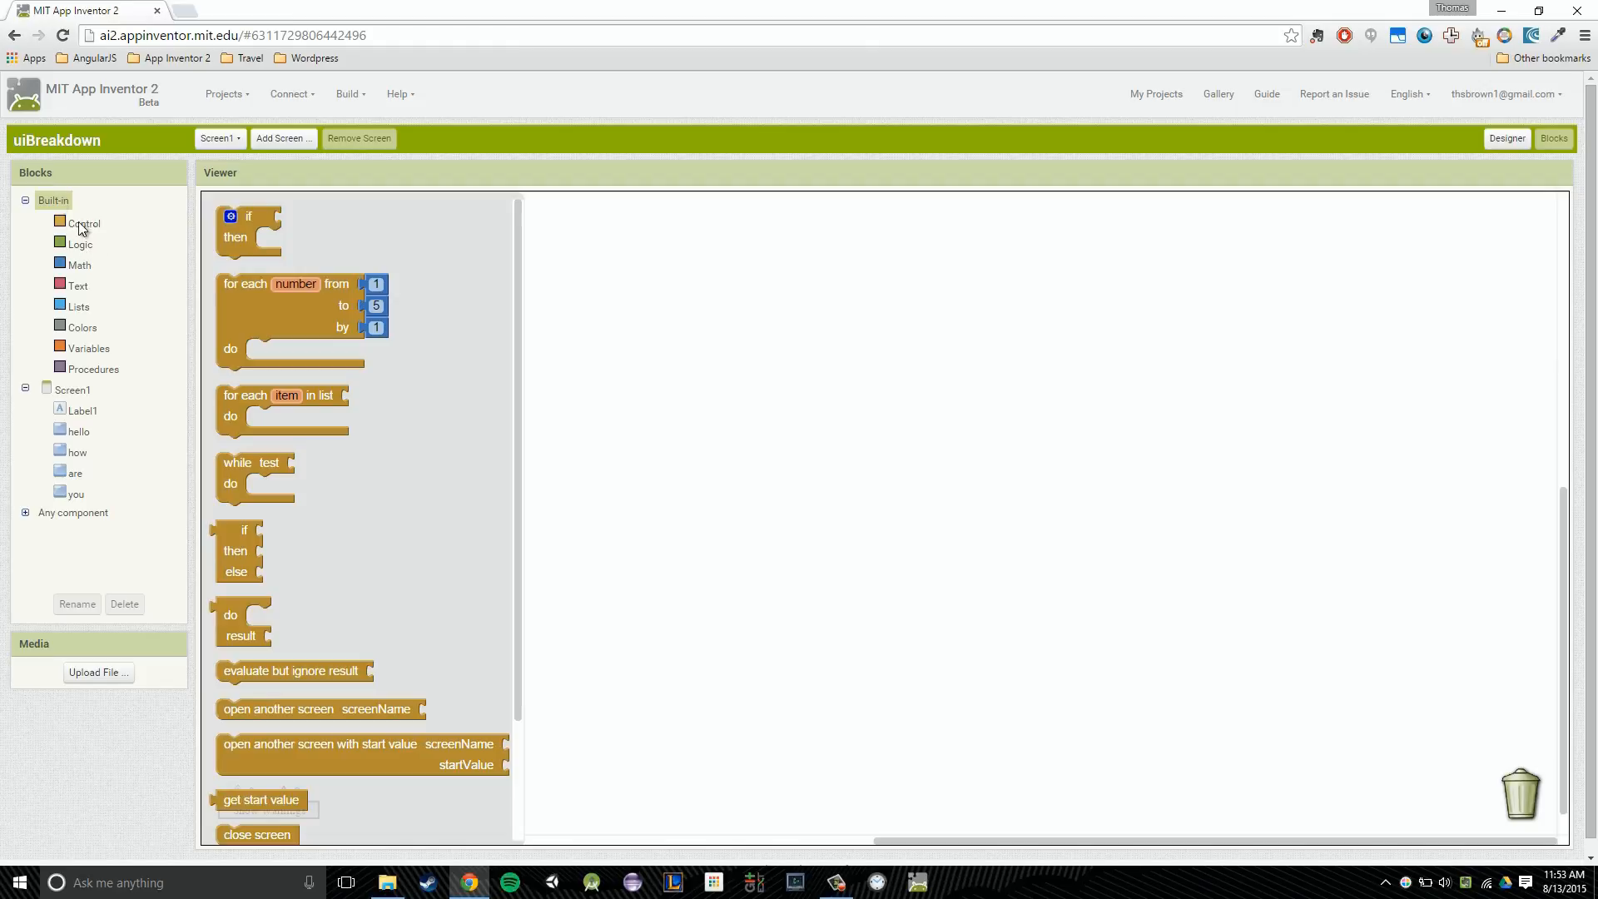
{"action": "mouse_move", "coordinate": [67, 245]}
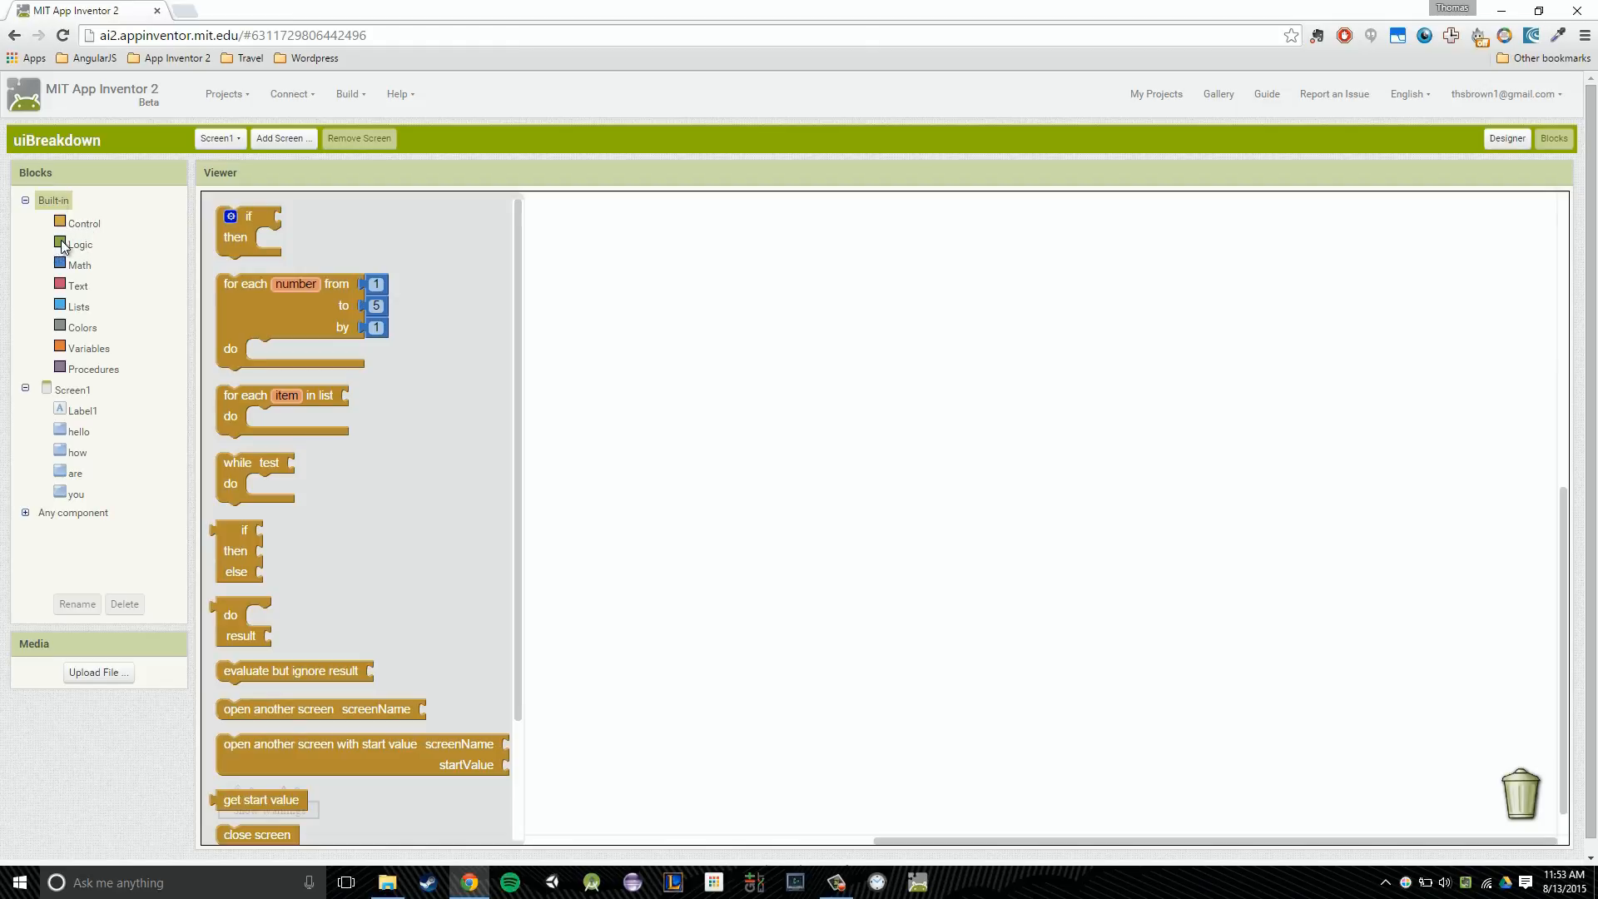
{"action": "mouse_move", "coordinate": [84, 278]}
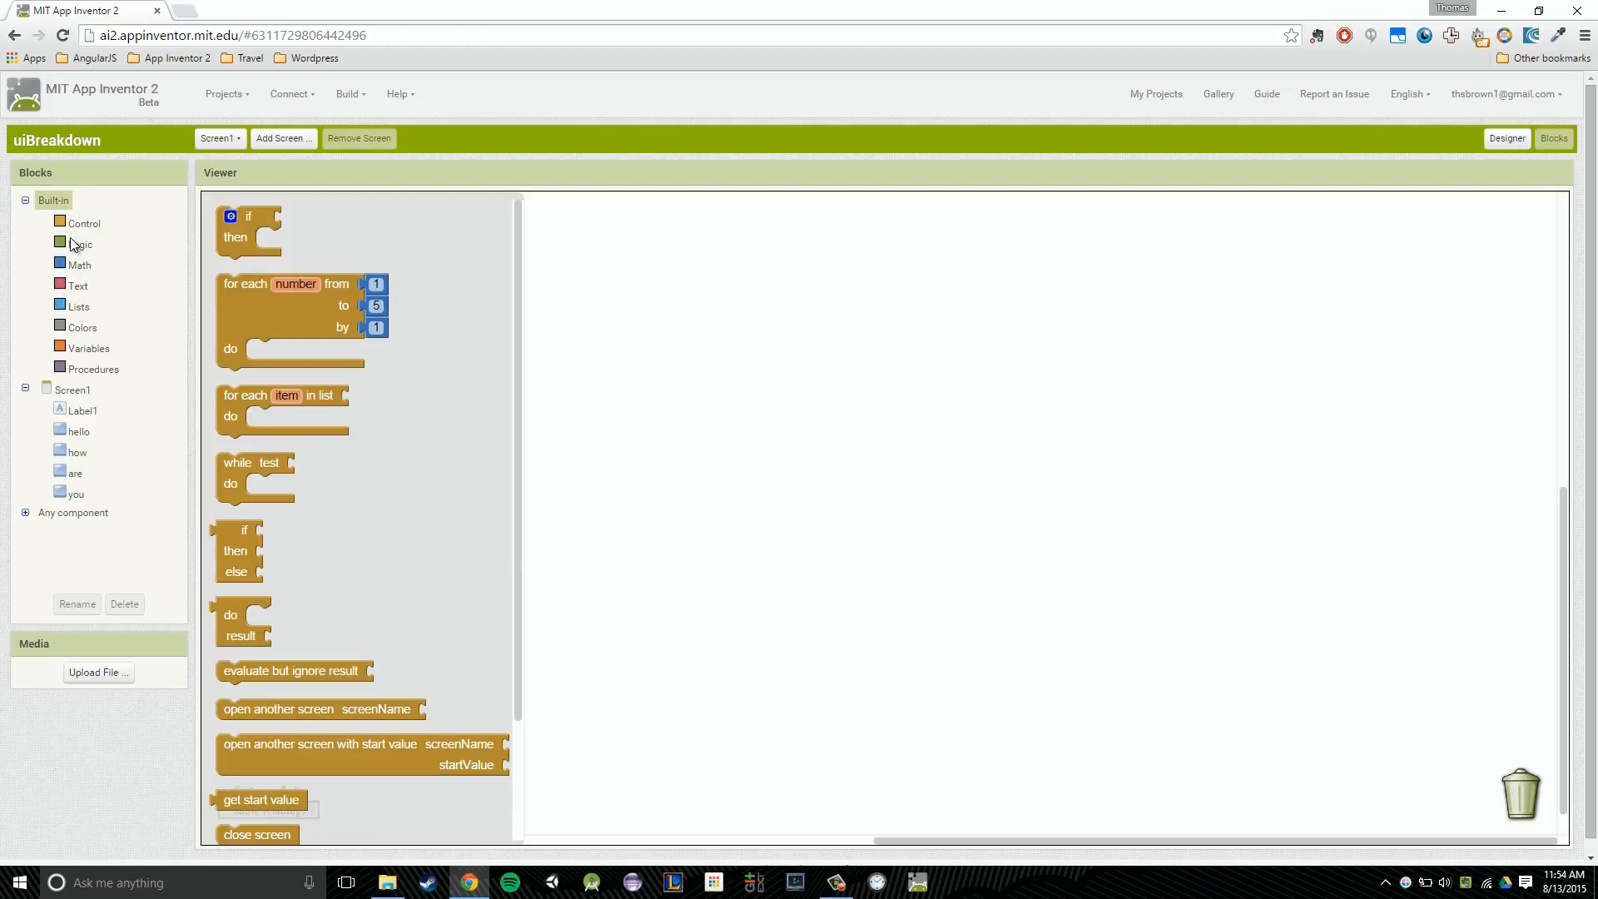
{"action": "mouse_move", "coordinate": [74, 273]}
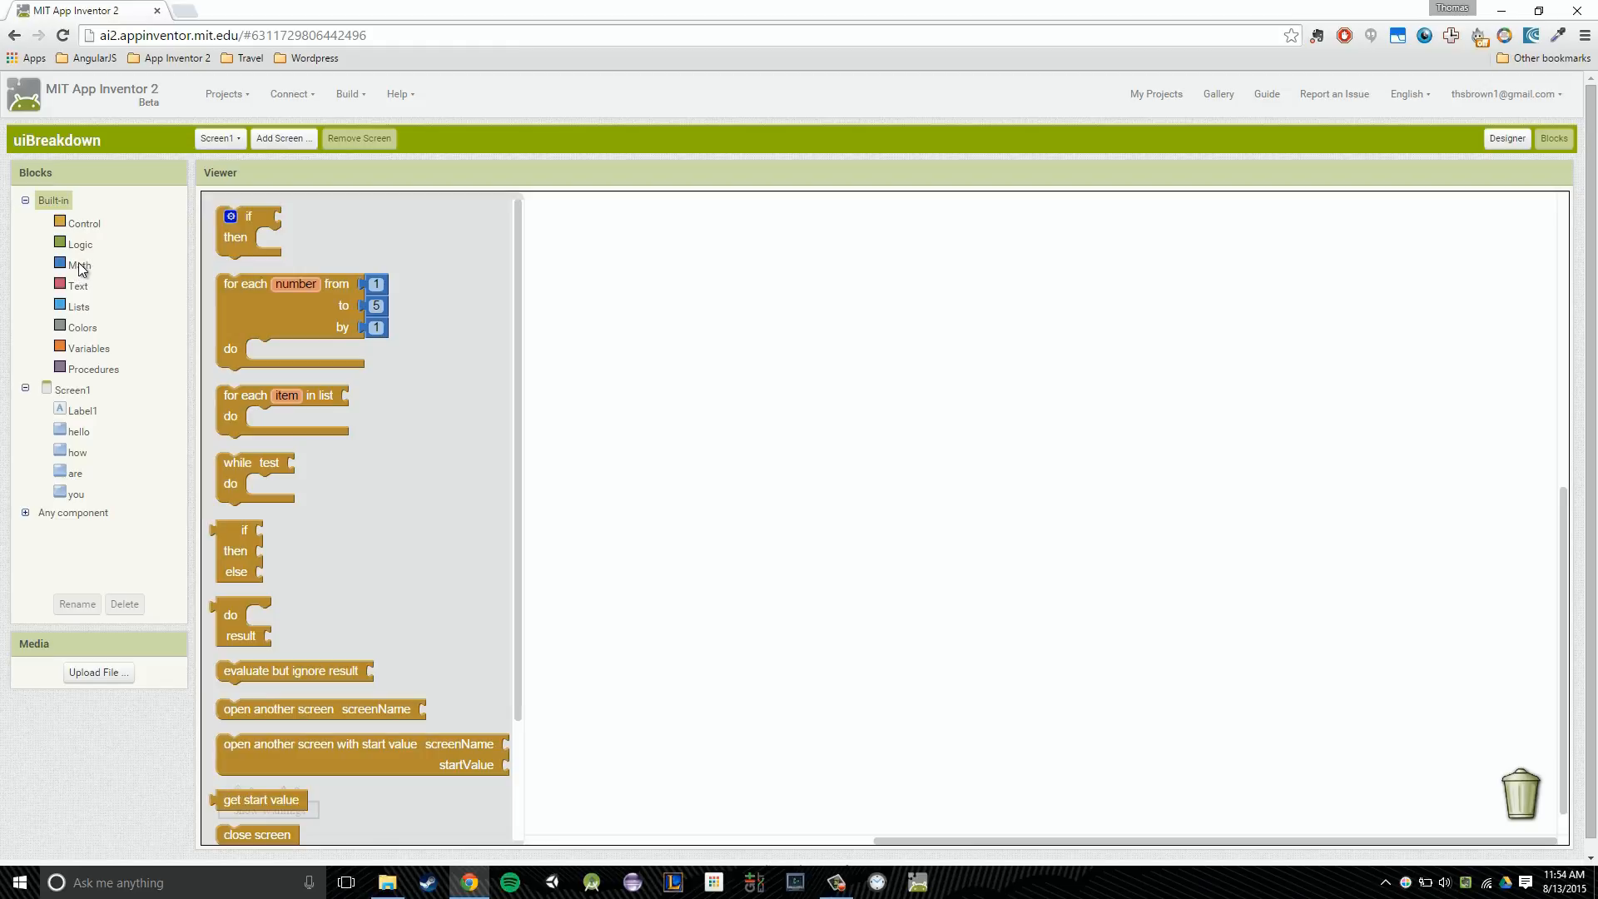
{"action": "left_click", "coordinate": [80, 265]}
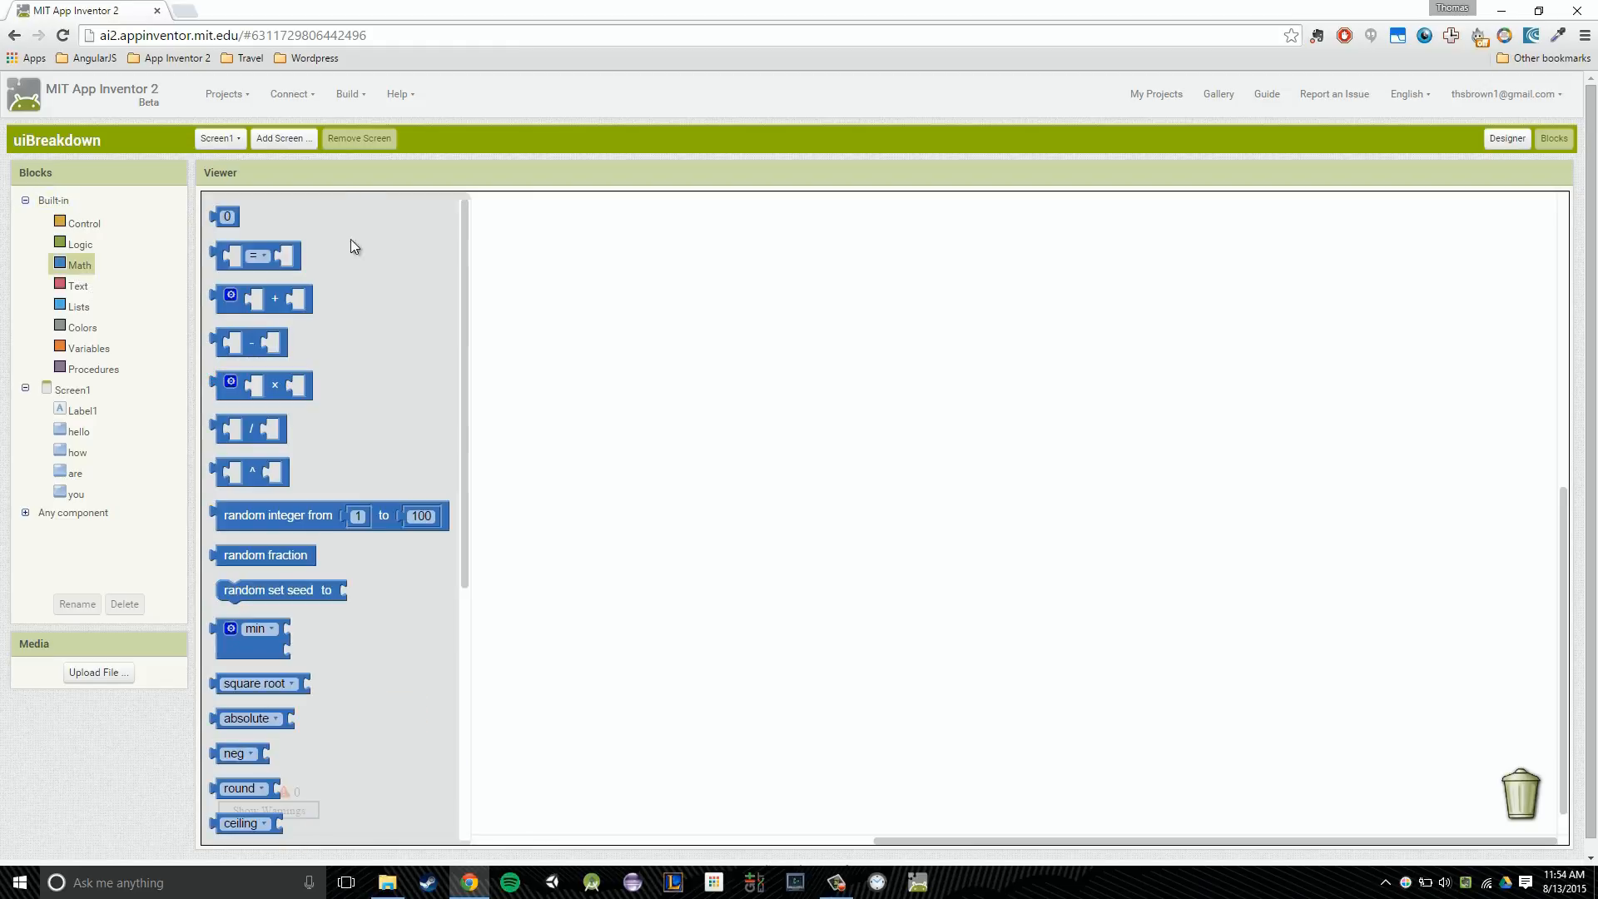
{"action": "mouse_move", "coordinate": [428, 496]}
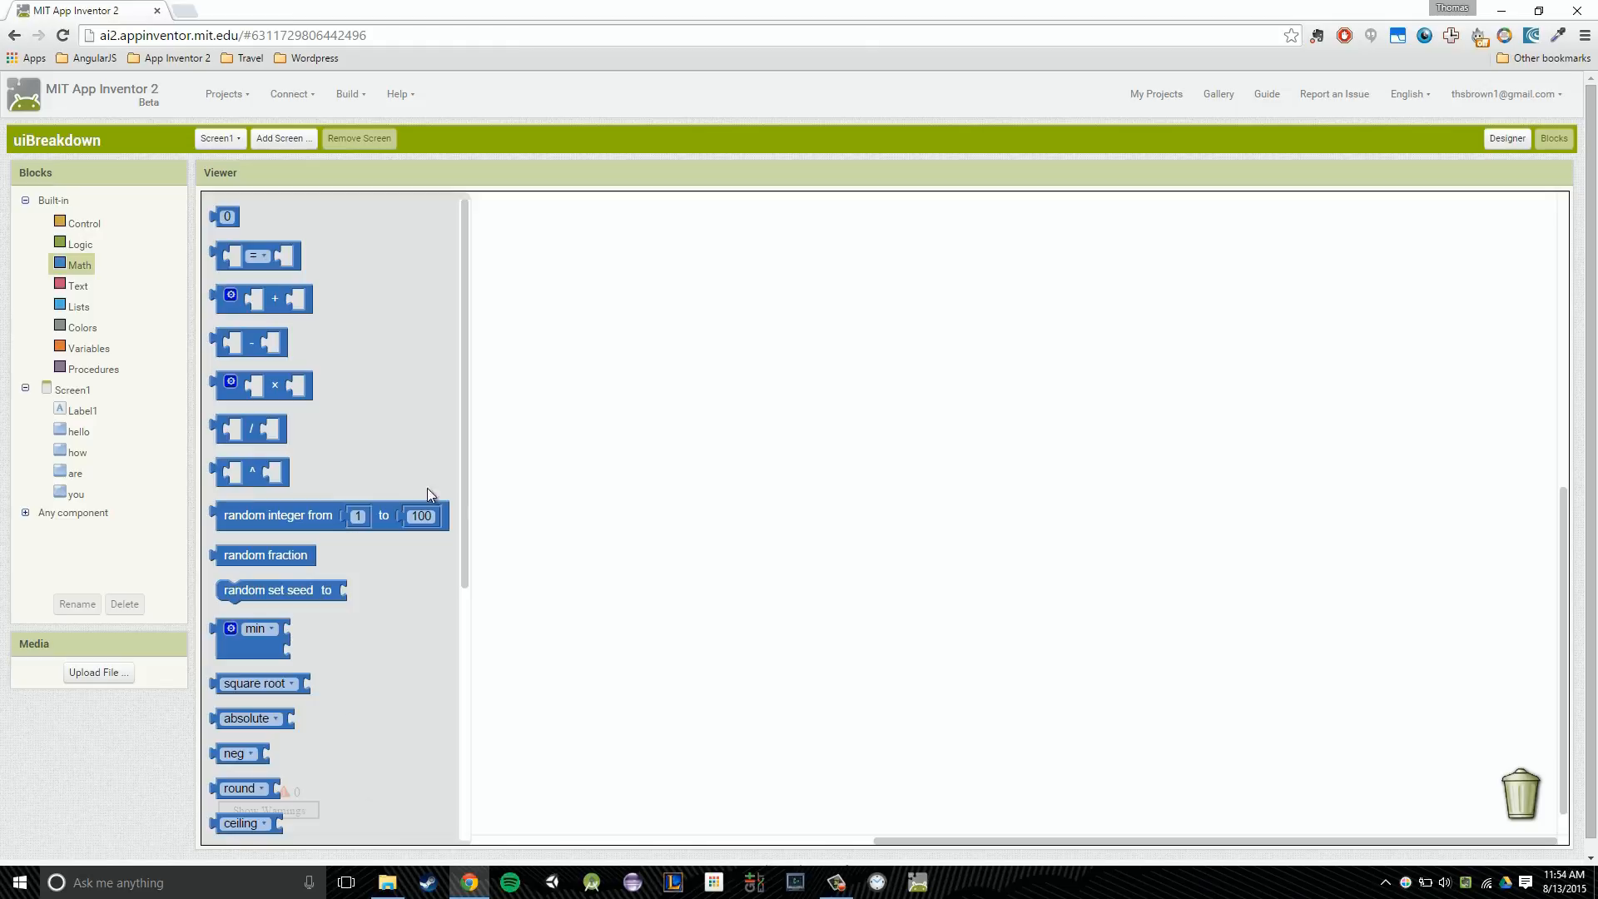
{"action": "mouse_move", "coordinate": [408, 394]}
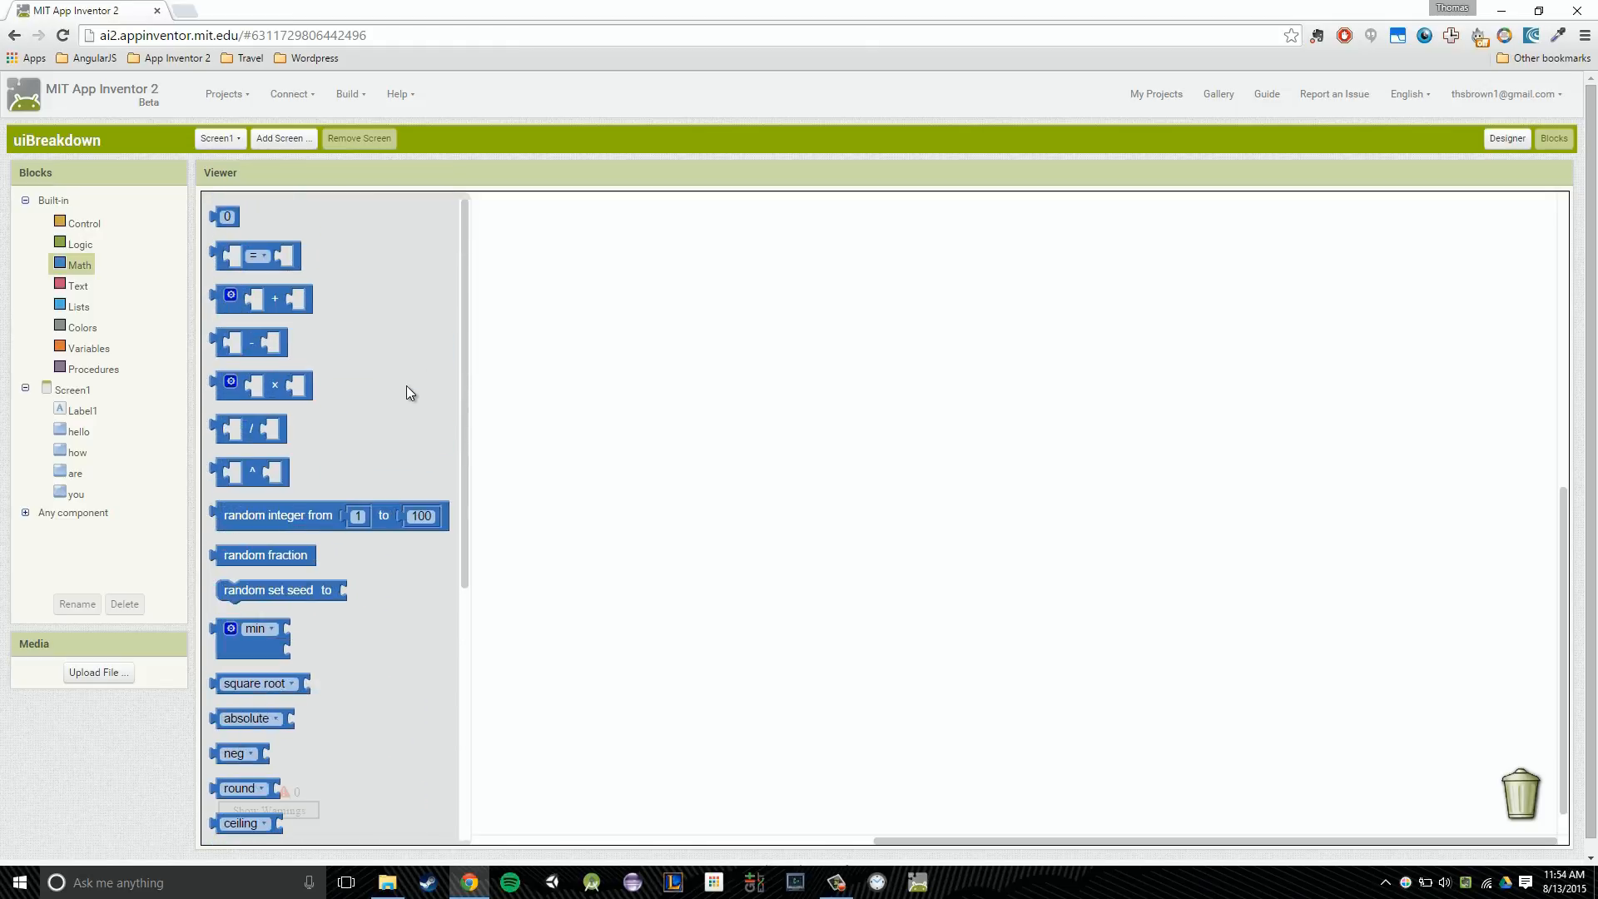
{"action": "scroll", "scroll_direction": "down", "scroll_amount": 3}
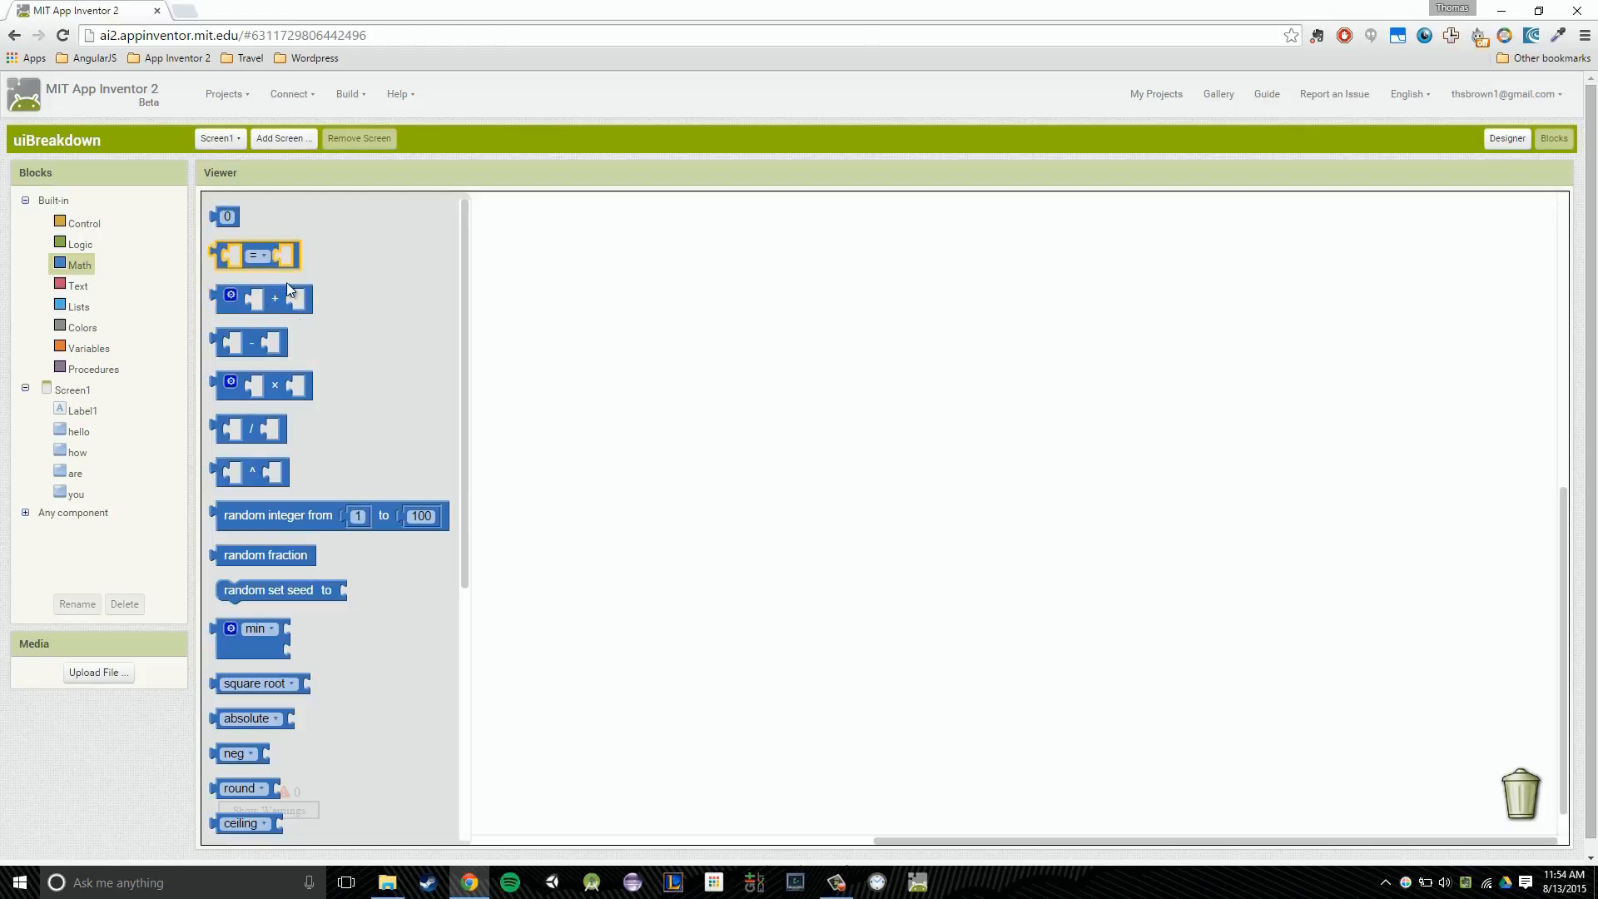
{"action": "mouse_move", "coordinate": [301, 413]}
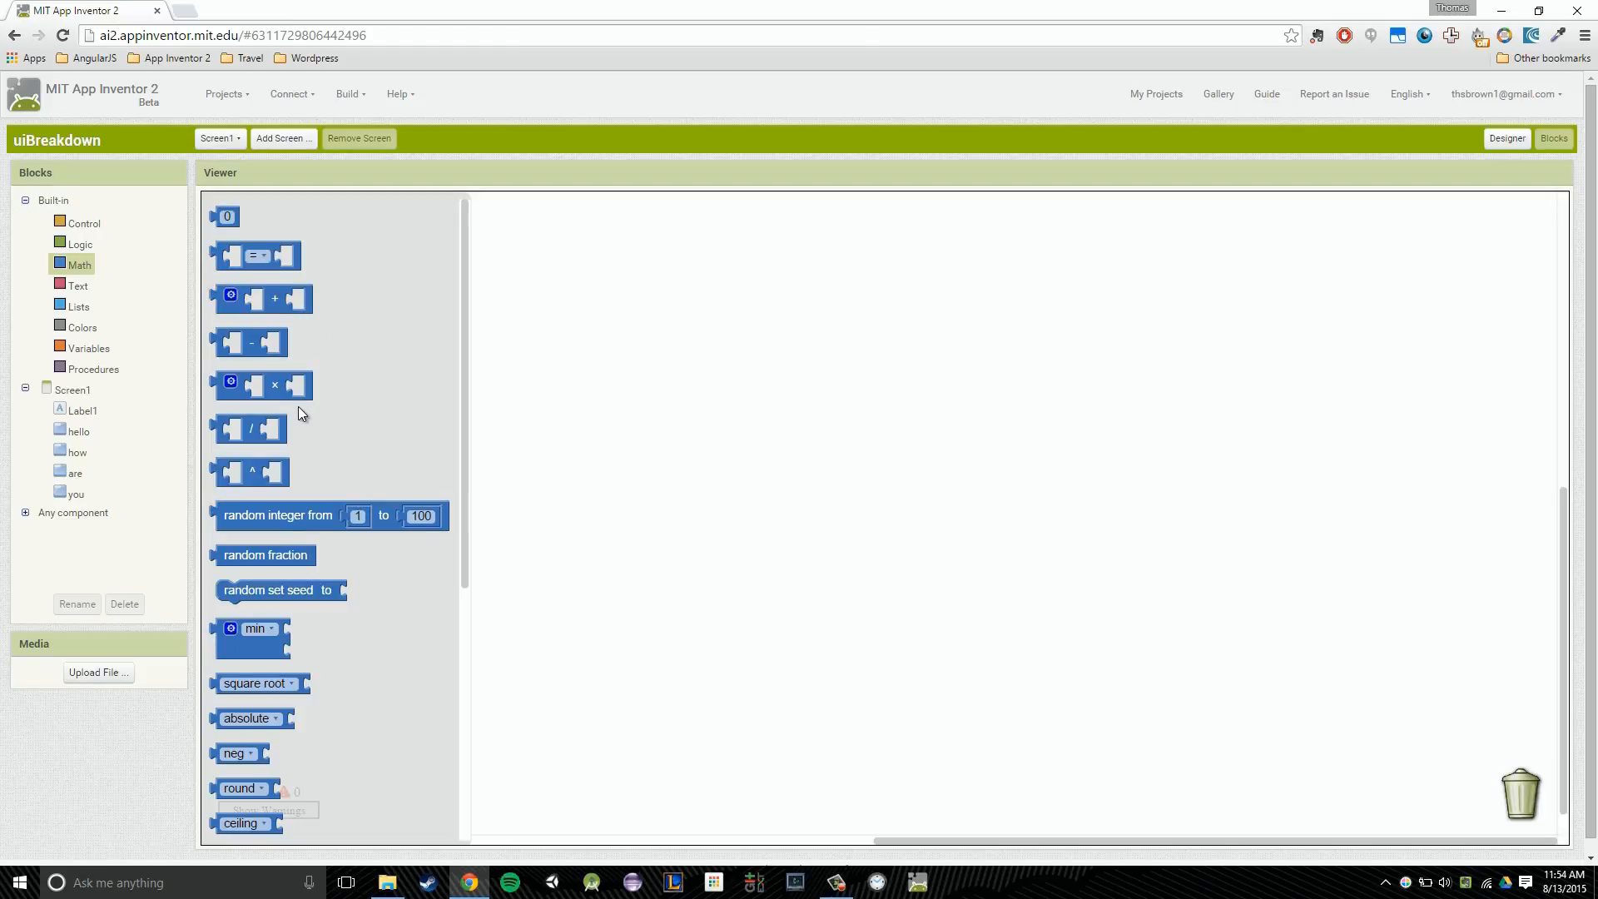
{"action": "mouse_move", "coordinate": [265, 254]}
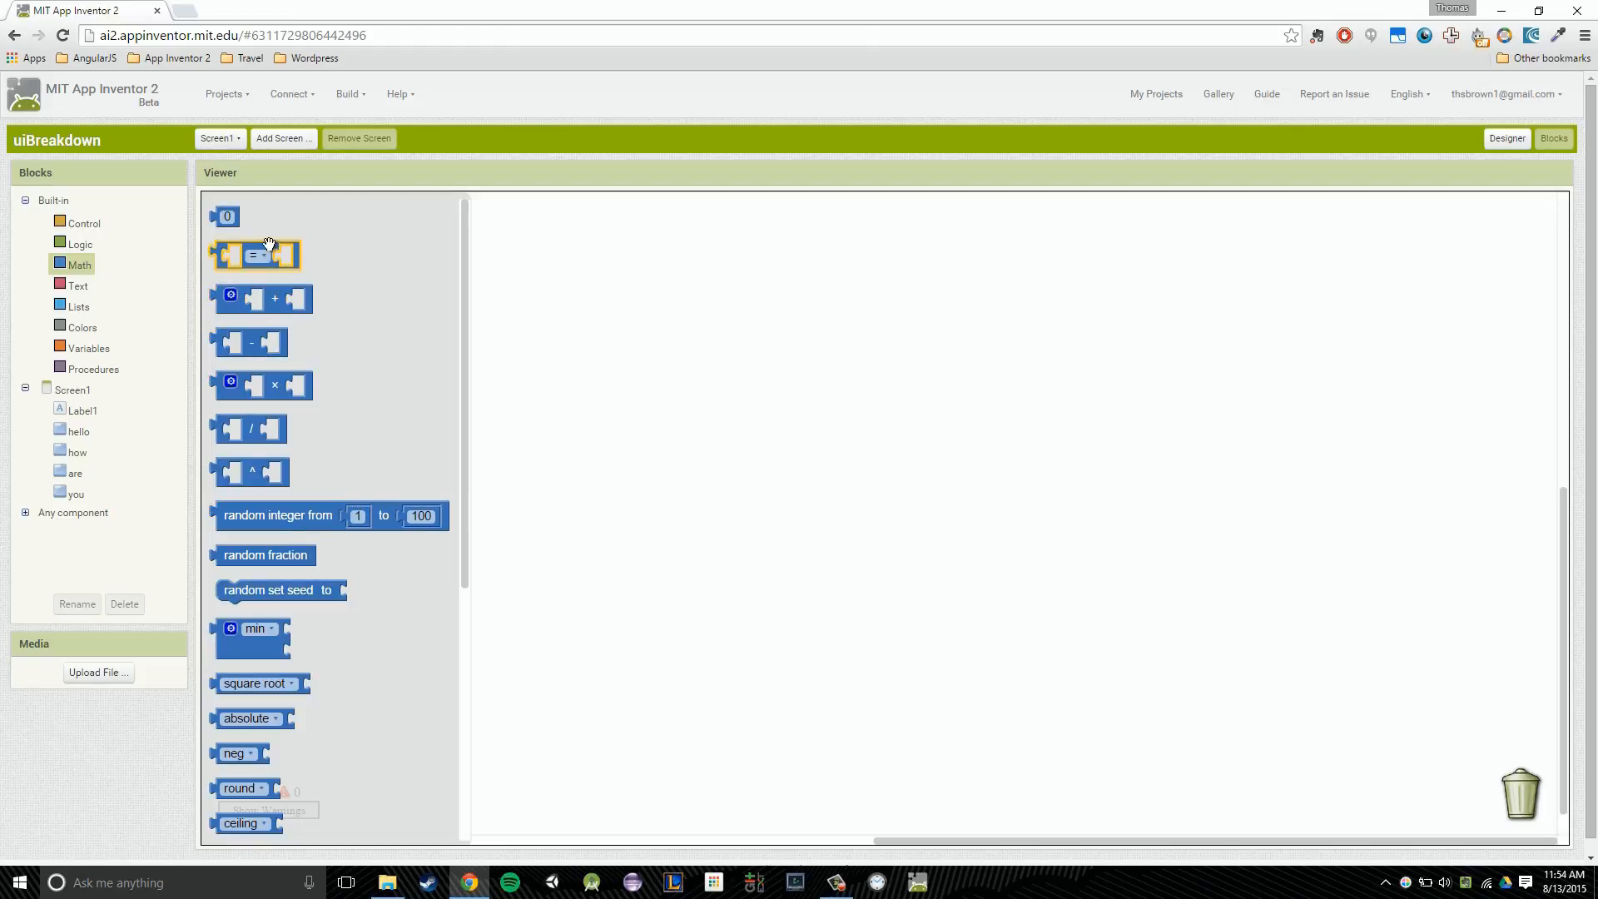
{"action": "mouse_move", "coordinate": [251, 341]}
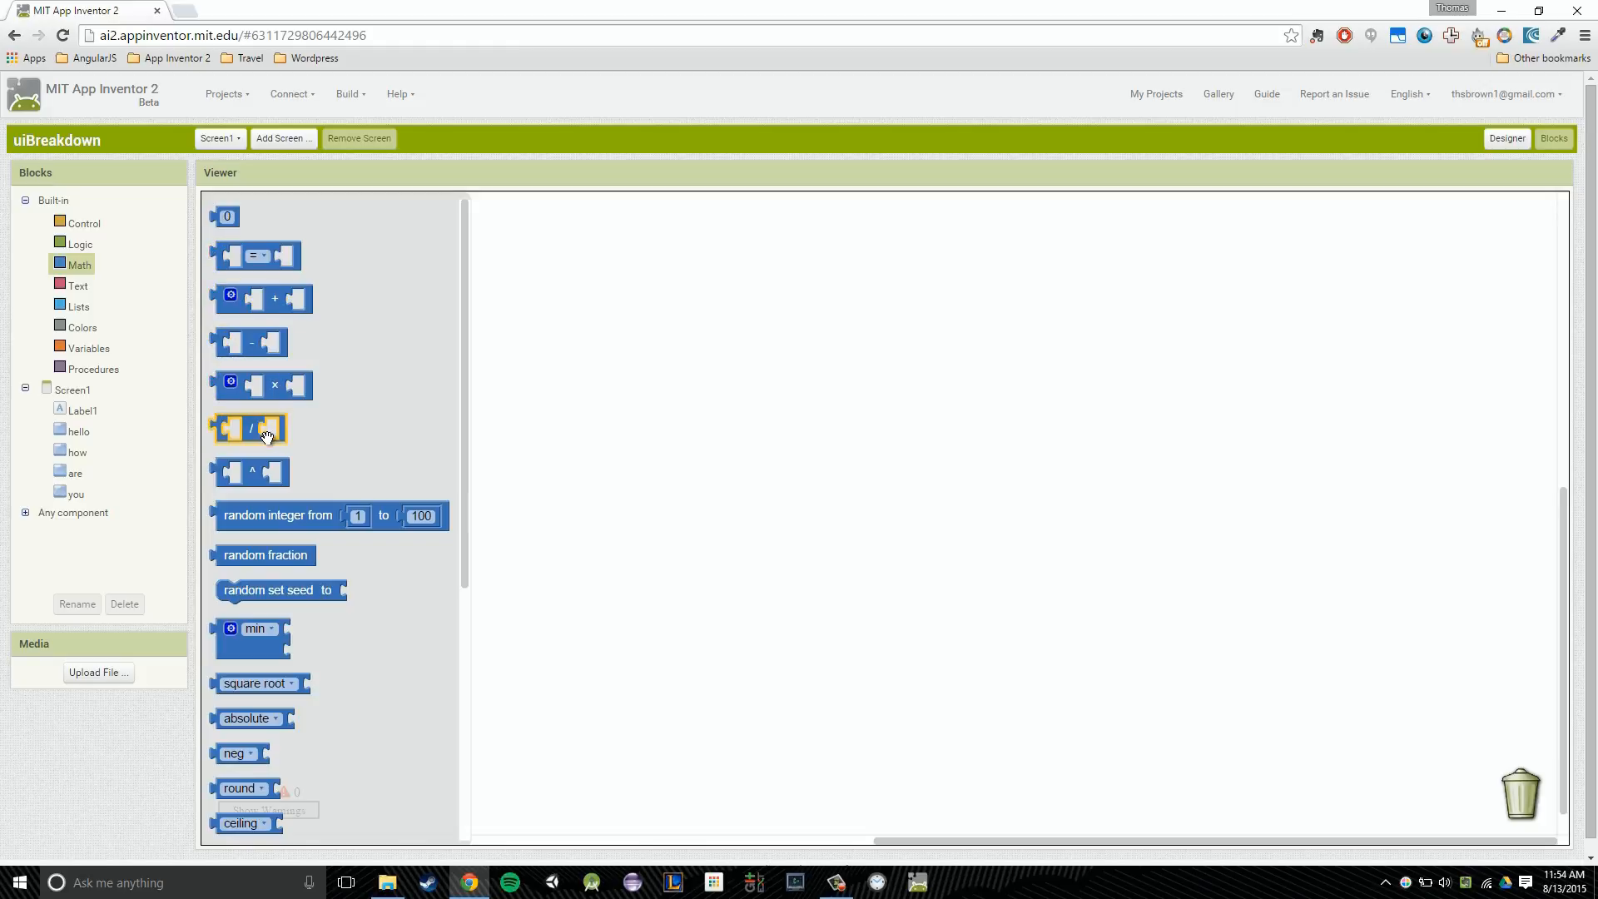
{"action": "scroll", "scroll_direction": "down", "scroll_amount": 3}
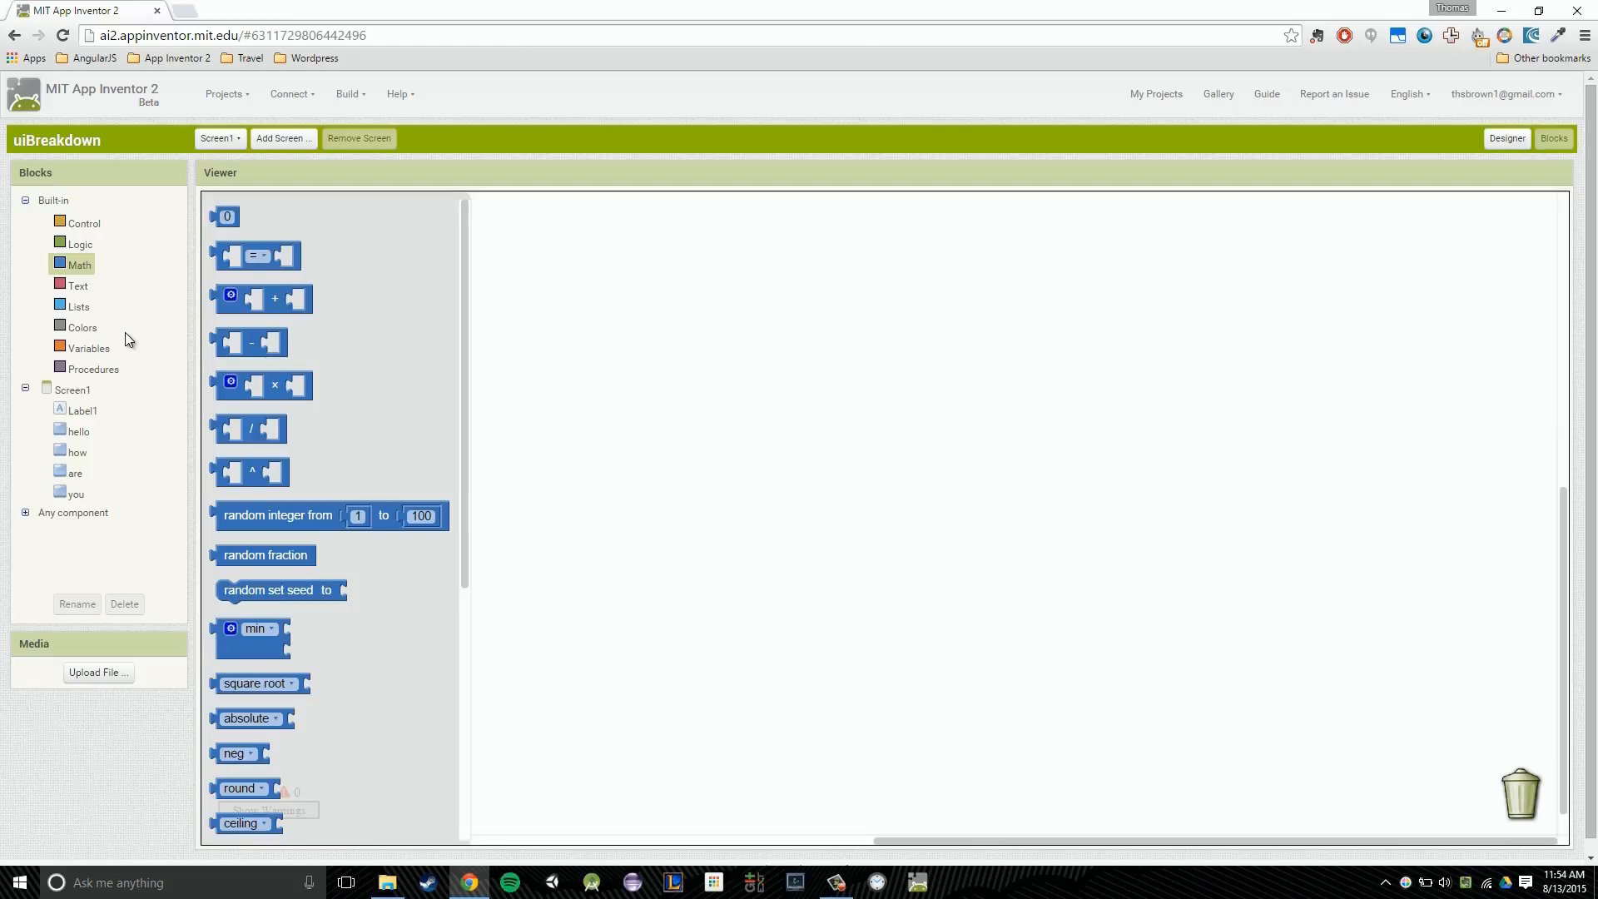
{"action": "mouse_move", "coordinate": [145, 316]}
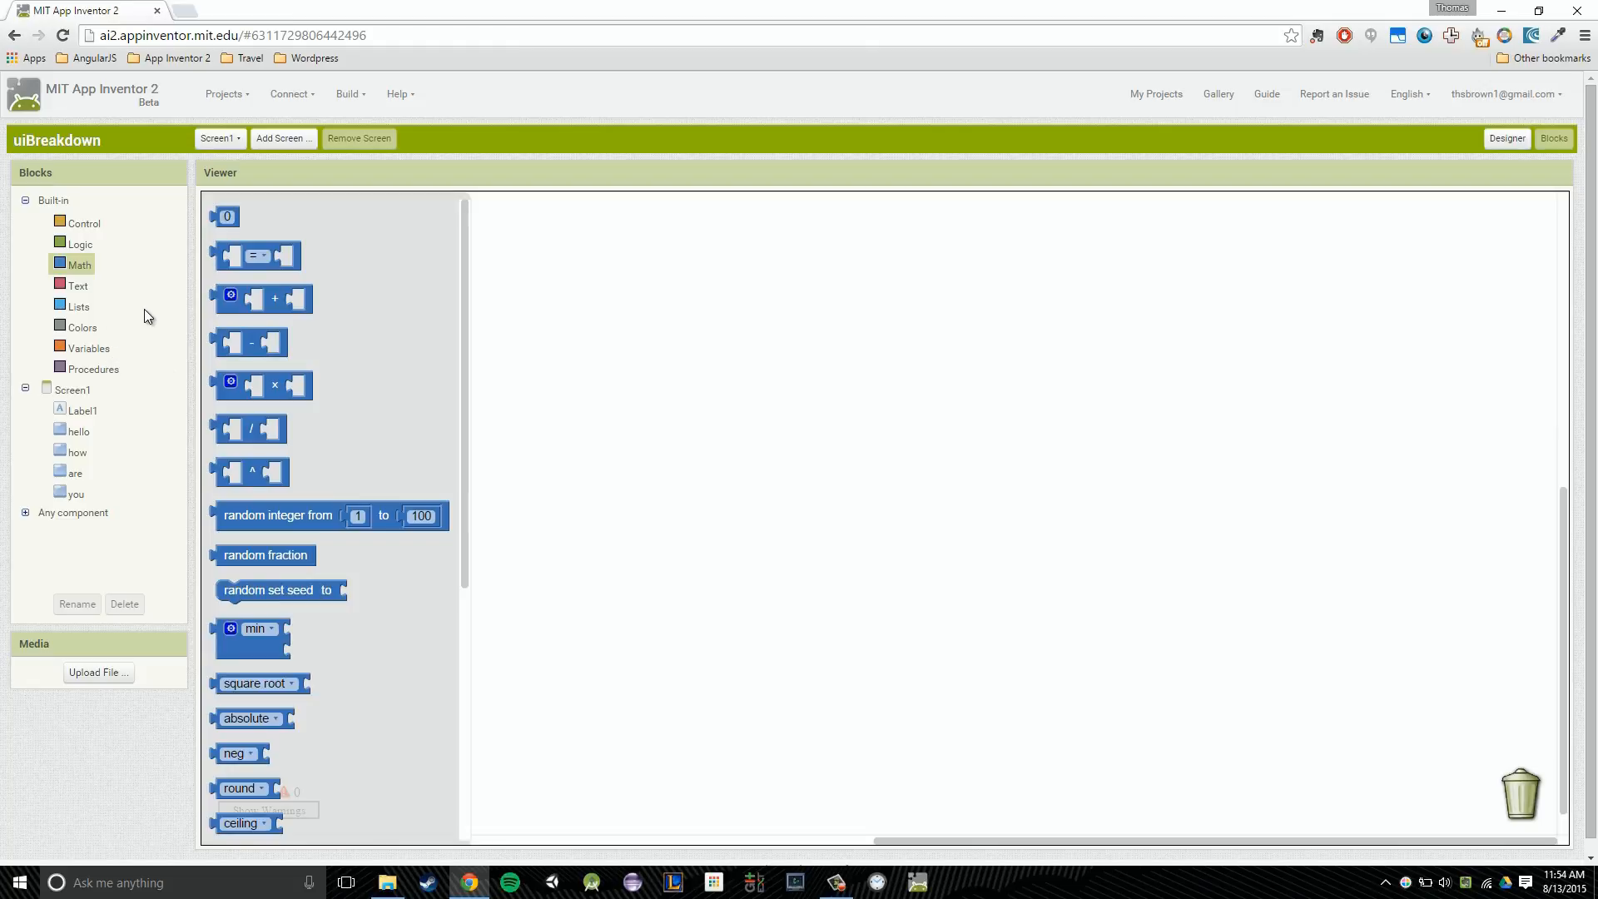
{"action": "mouse_move", "coordinate": [83, 296]}
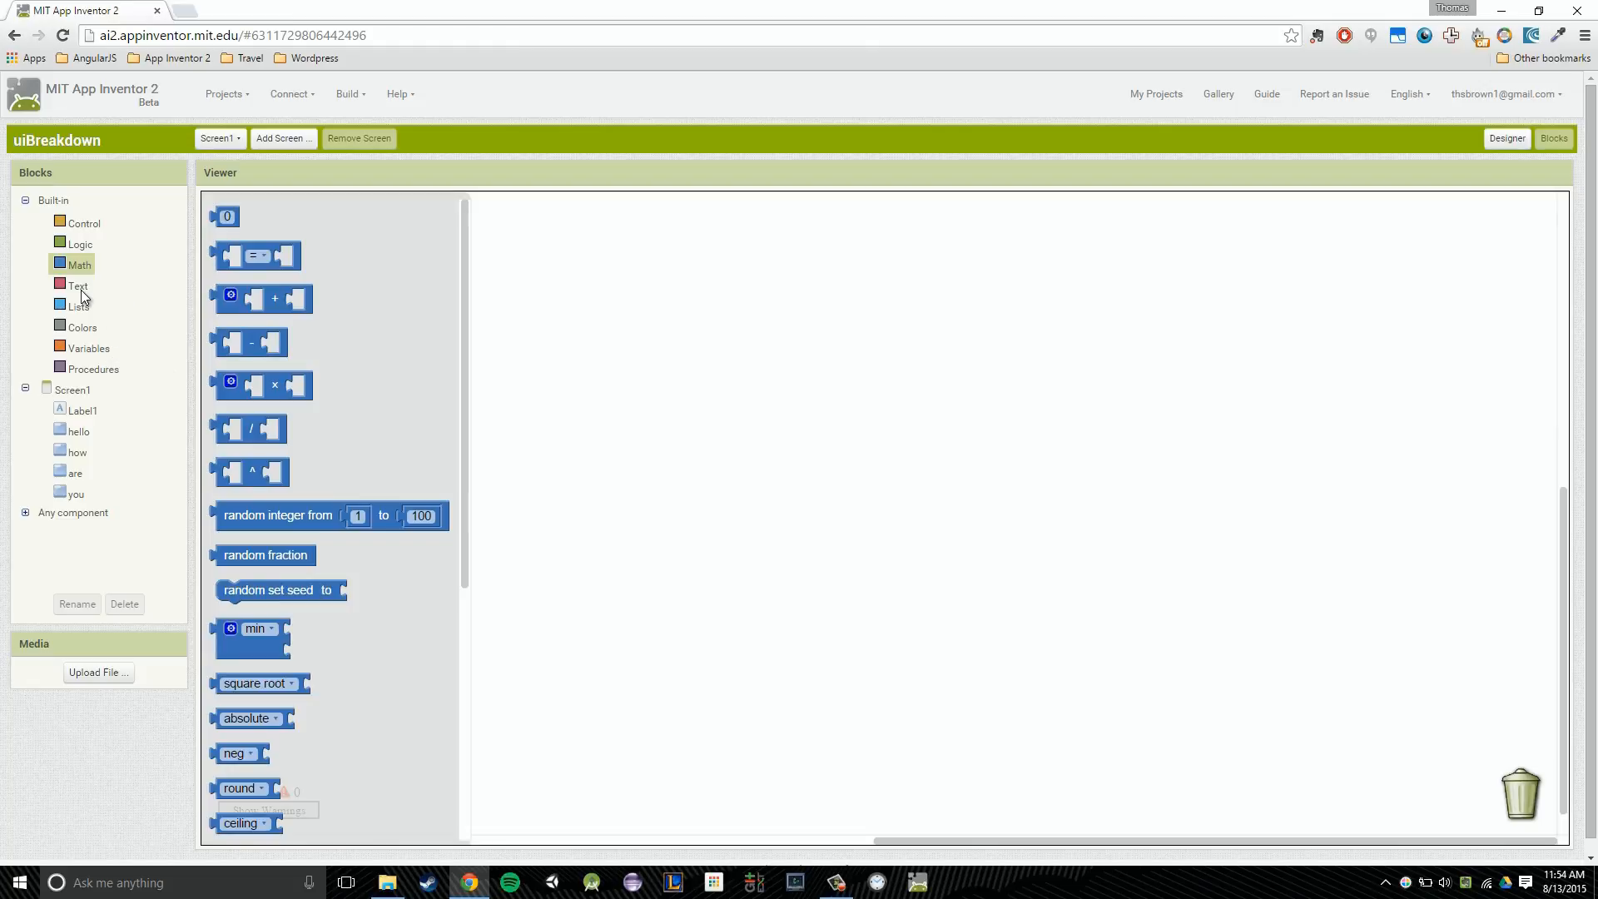
Browse the built-in Text blocks, then show the hello button's event blocks
{"action": "left_click", "coordinate": [77, 286]}
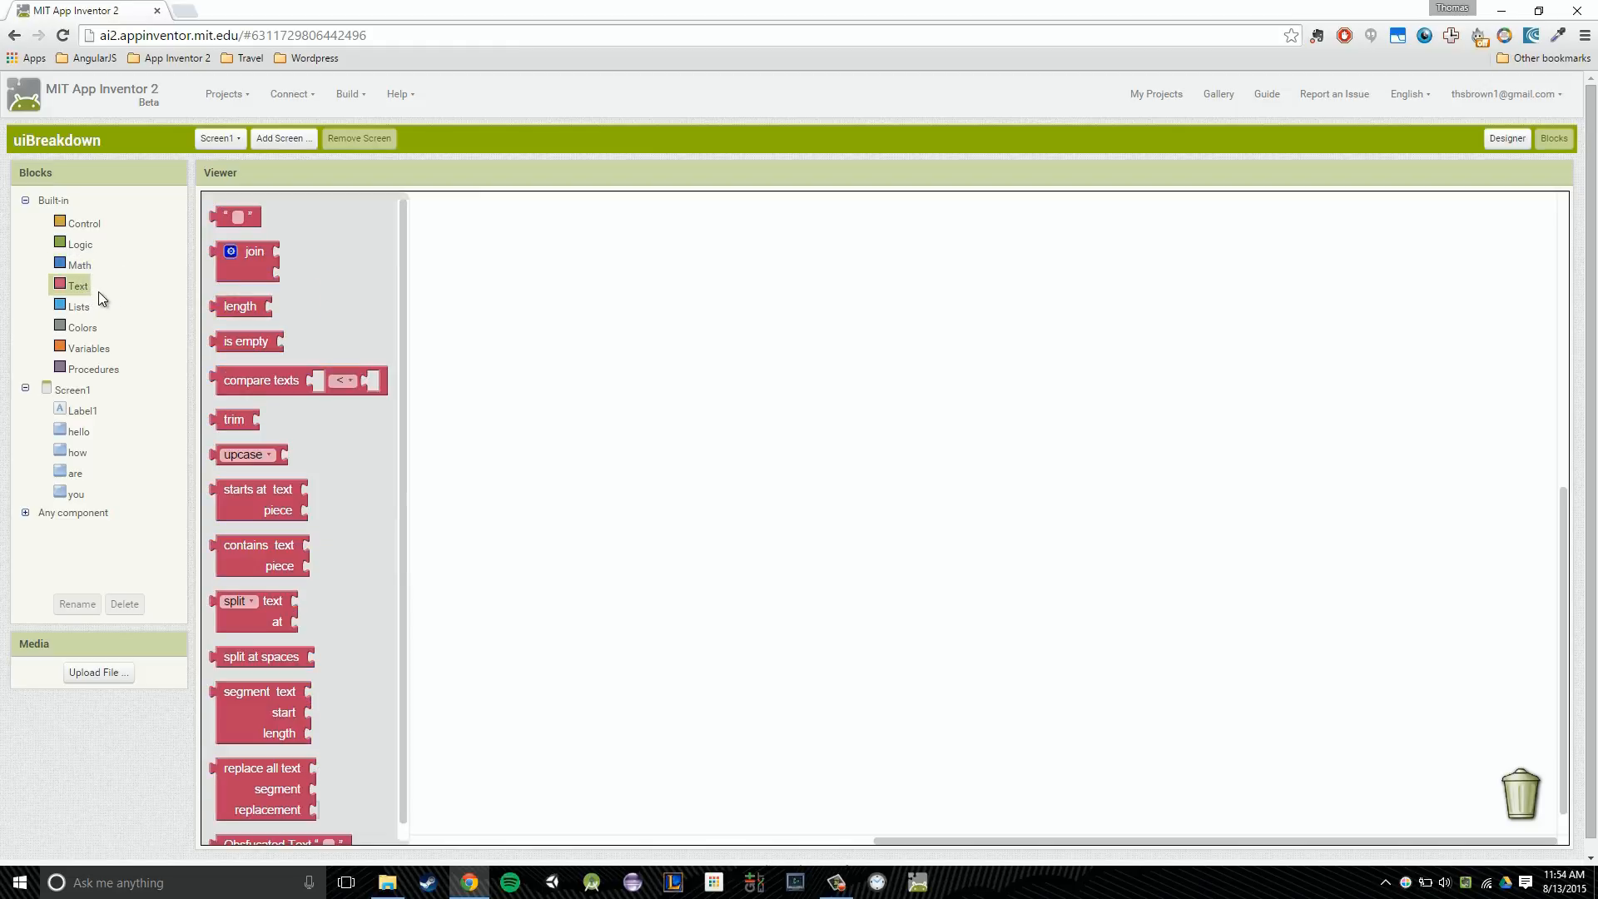
{"action": "mouse_move", "coordinate": [120, 282]}
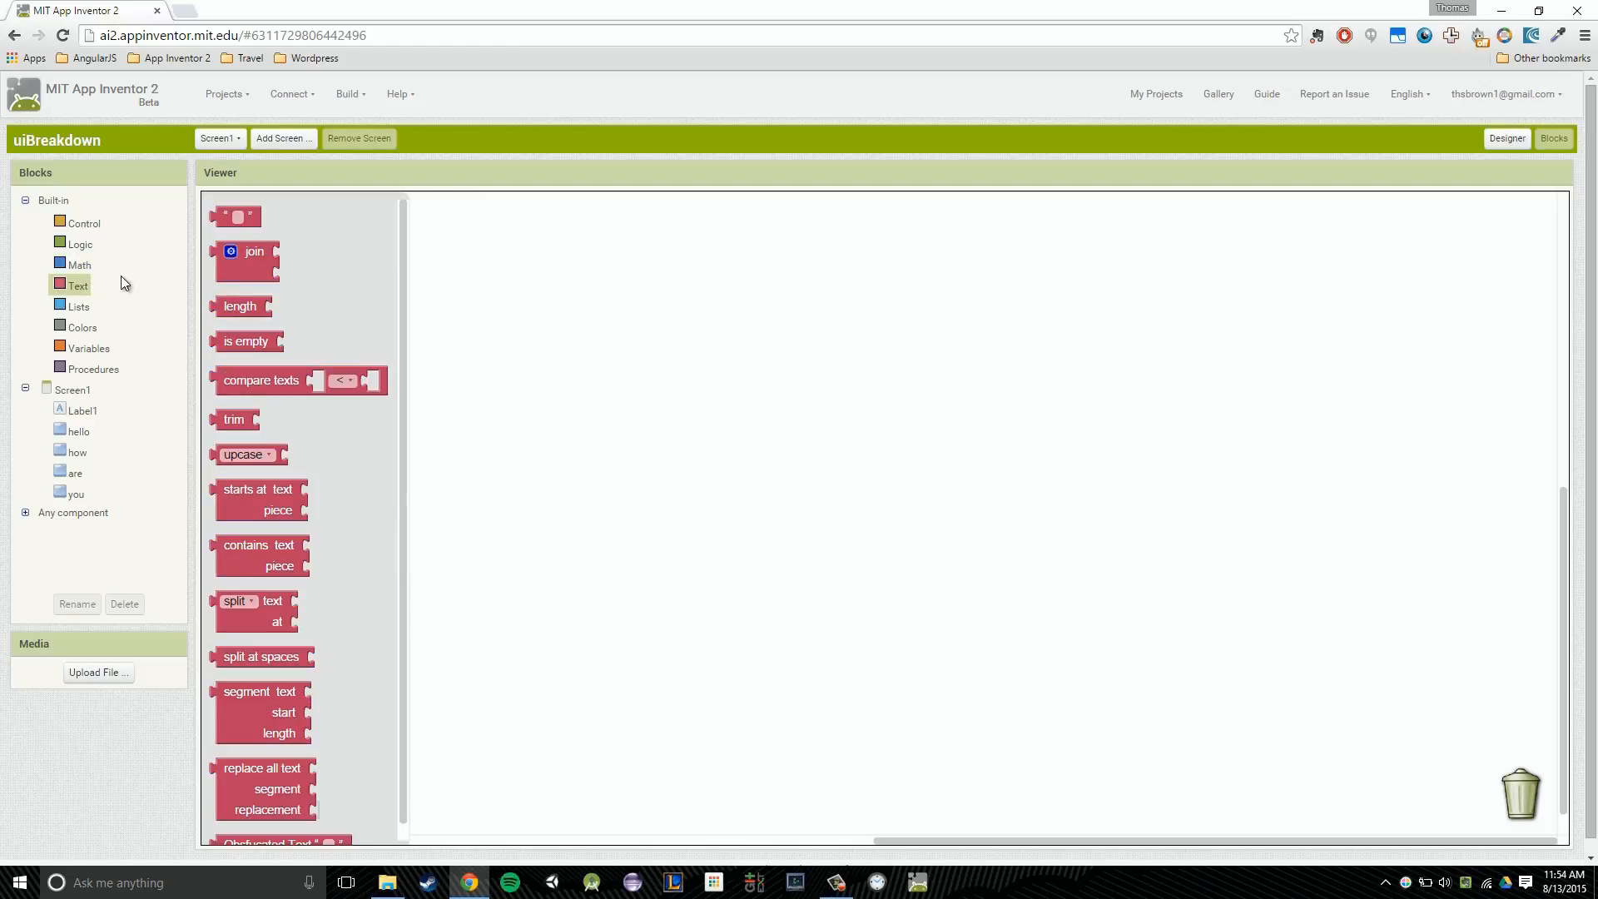
{"action": "scroll", "scroll_direction": "down", "scroll_amount": 3}
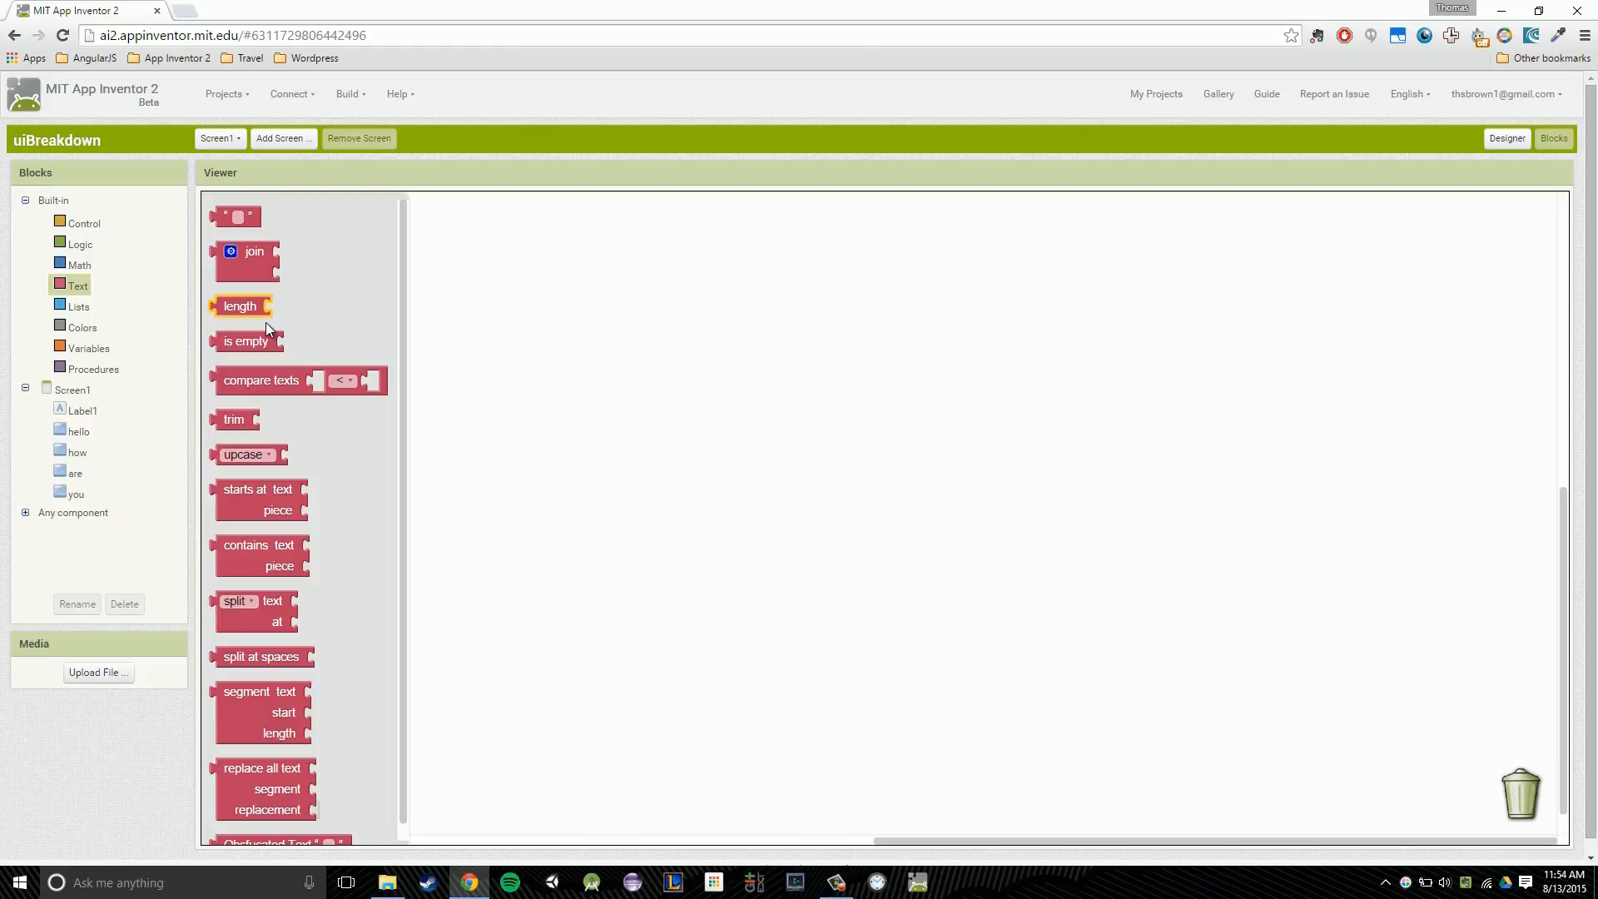
{"action": "mouse_move", "coordinate": [253, 341]}
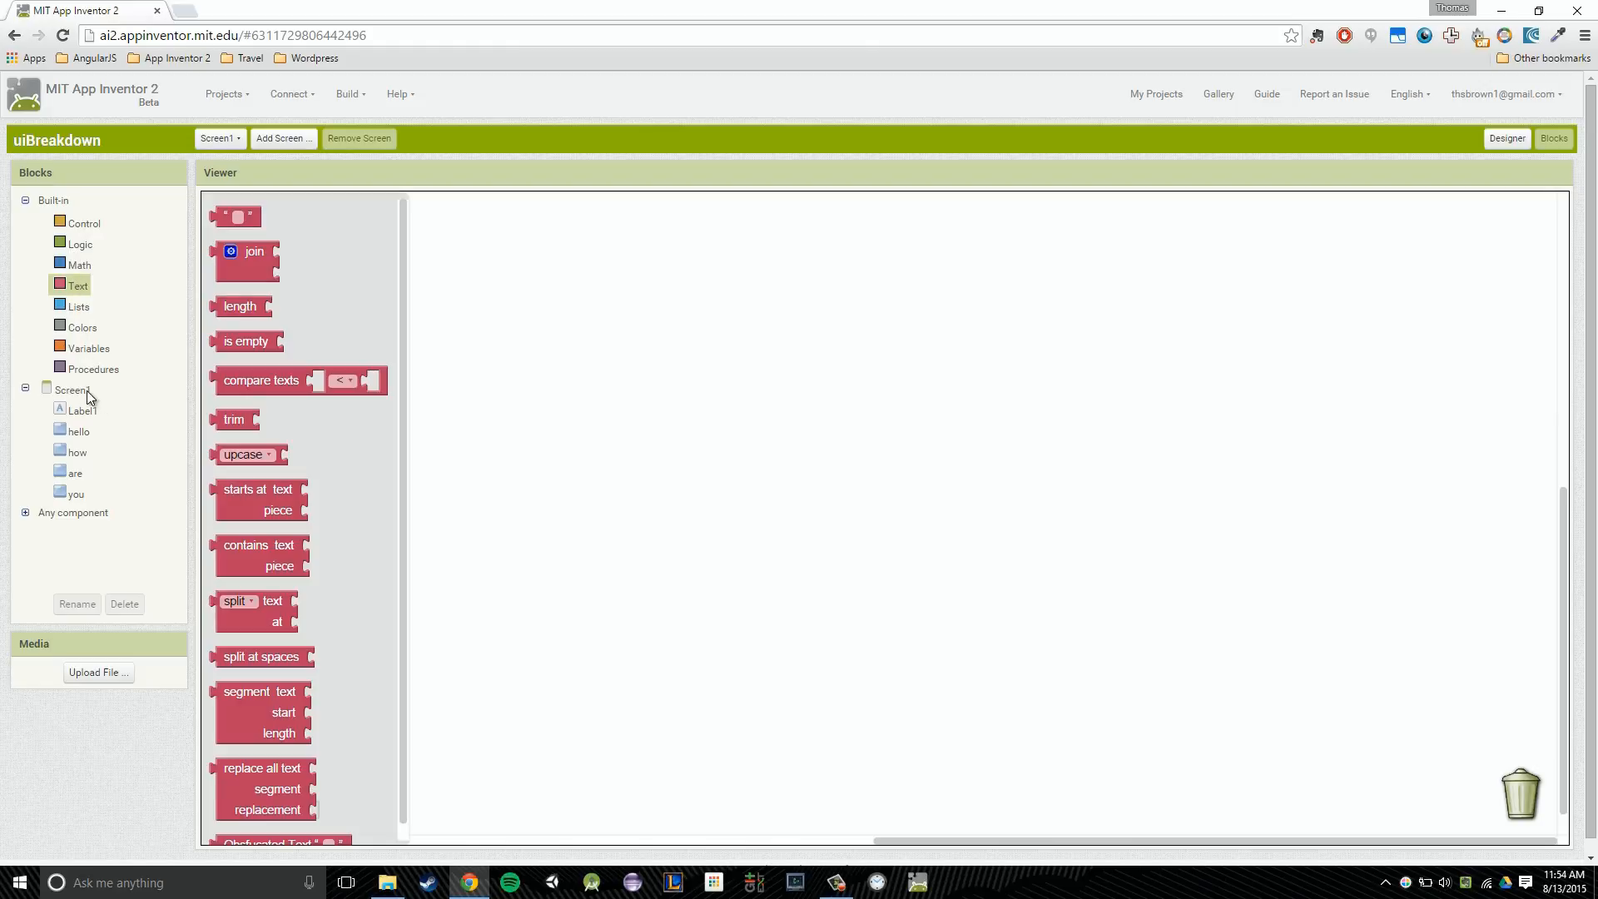
{"action": "mouse_move", "coordinate": [76, 395]}
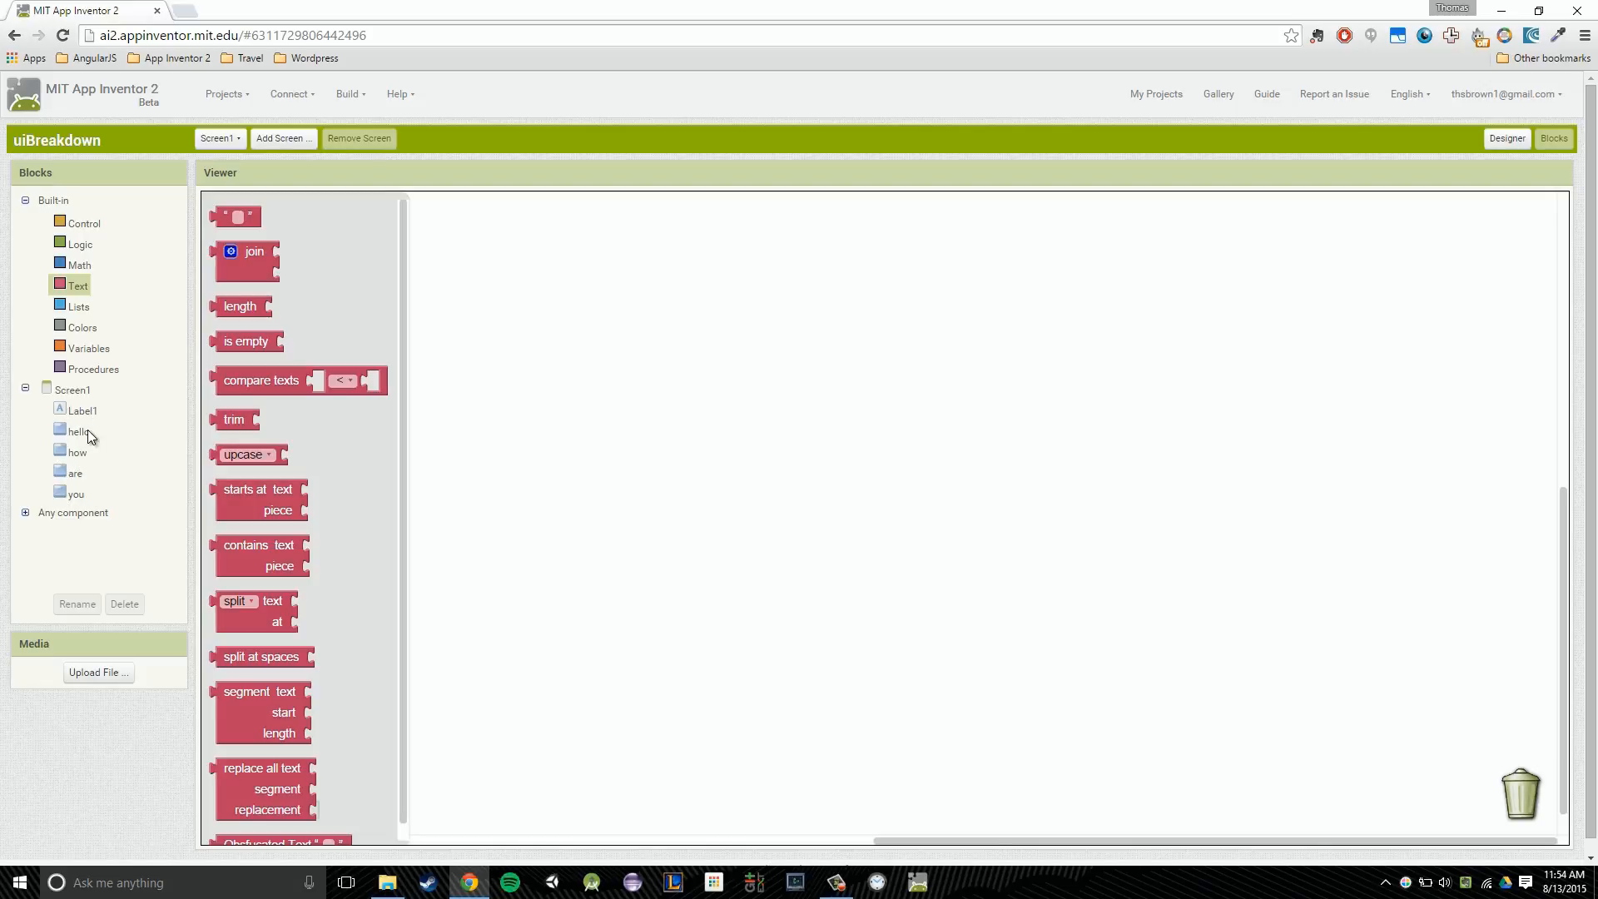
{"action": "left_click", "coordinate": [259, 380]}
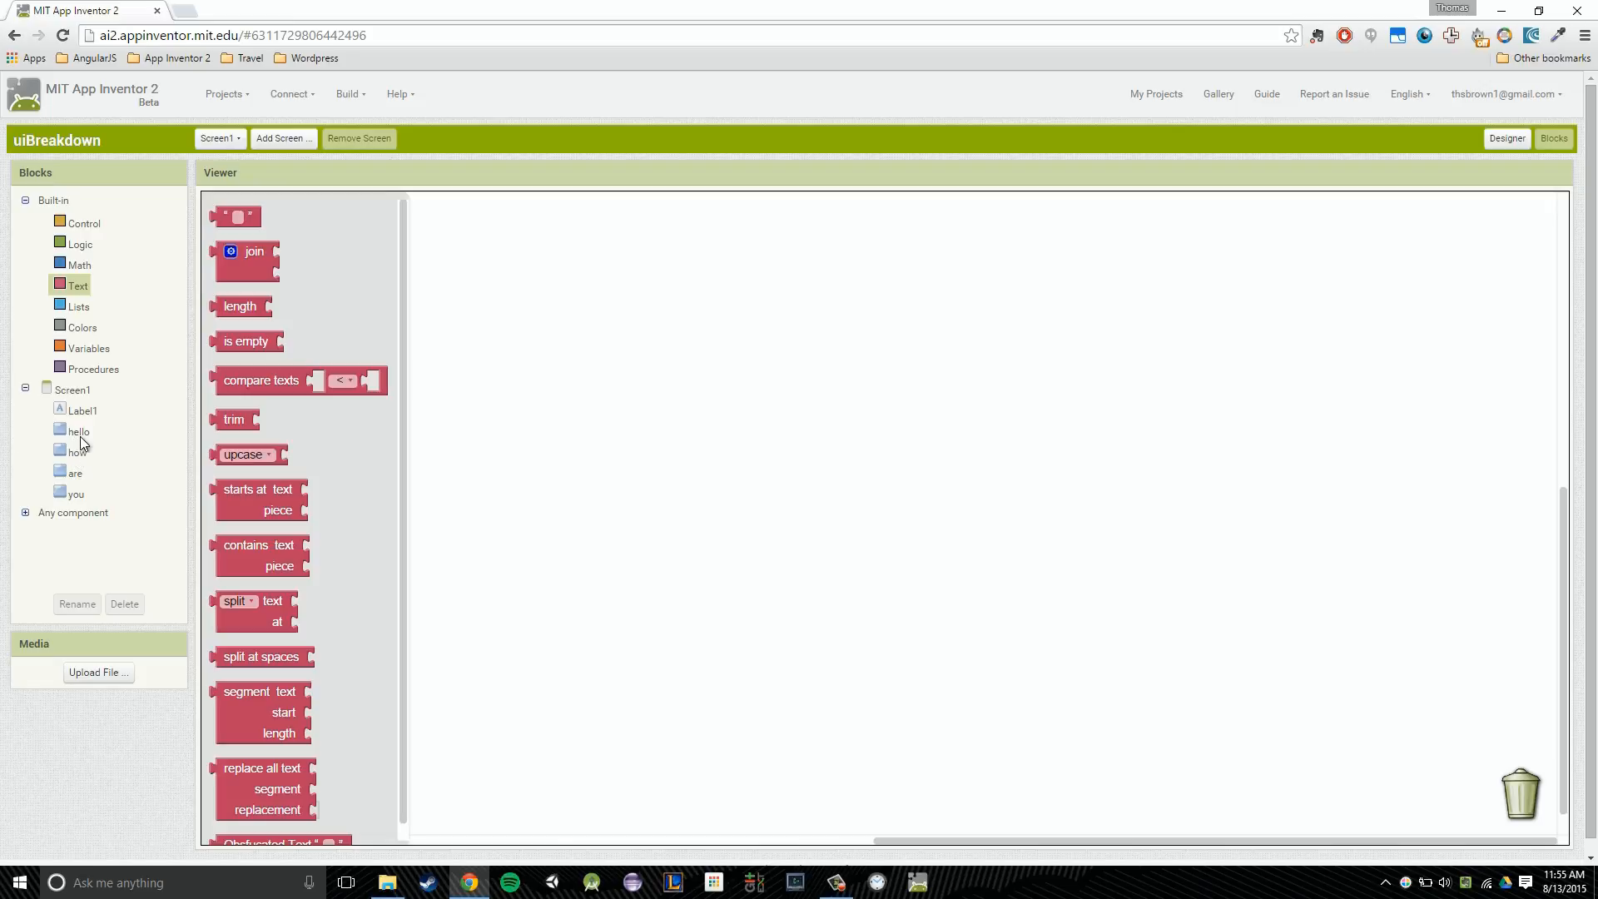
{"action": "mouse_move", "coordinate": [81, 438]}
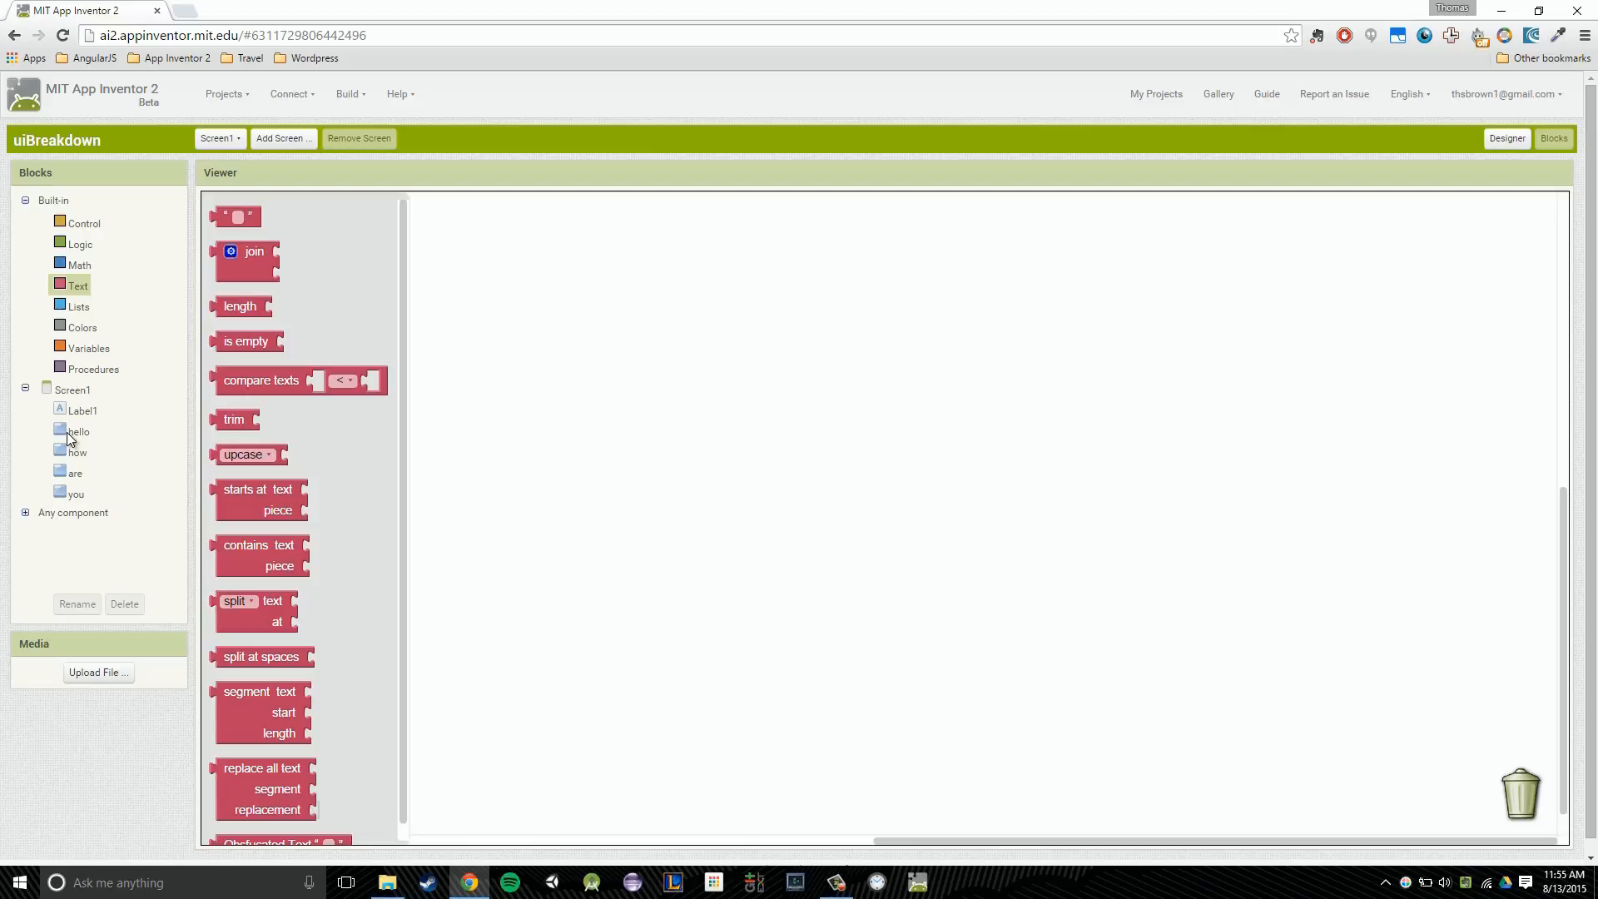
{"action": "mouse_move", "coordinate": [115, 436]}
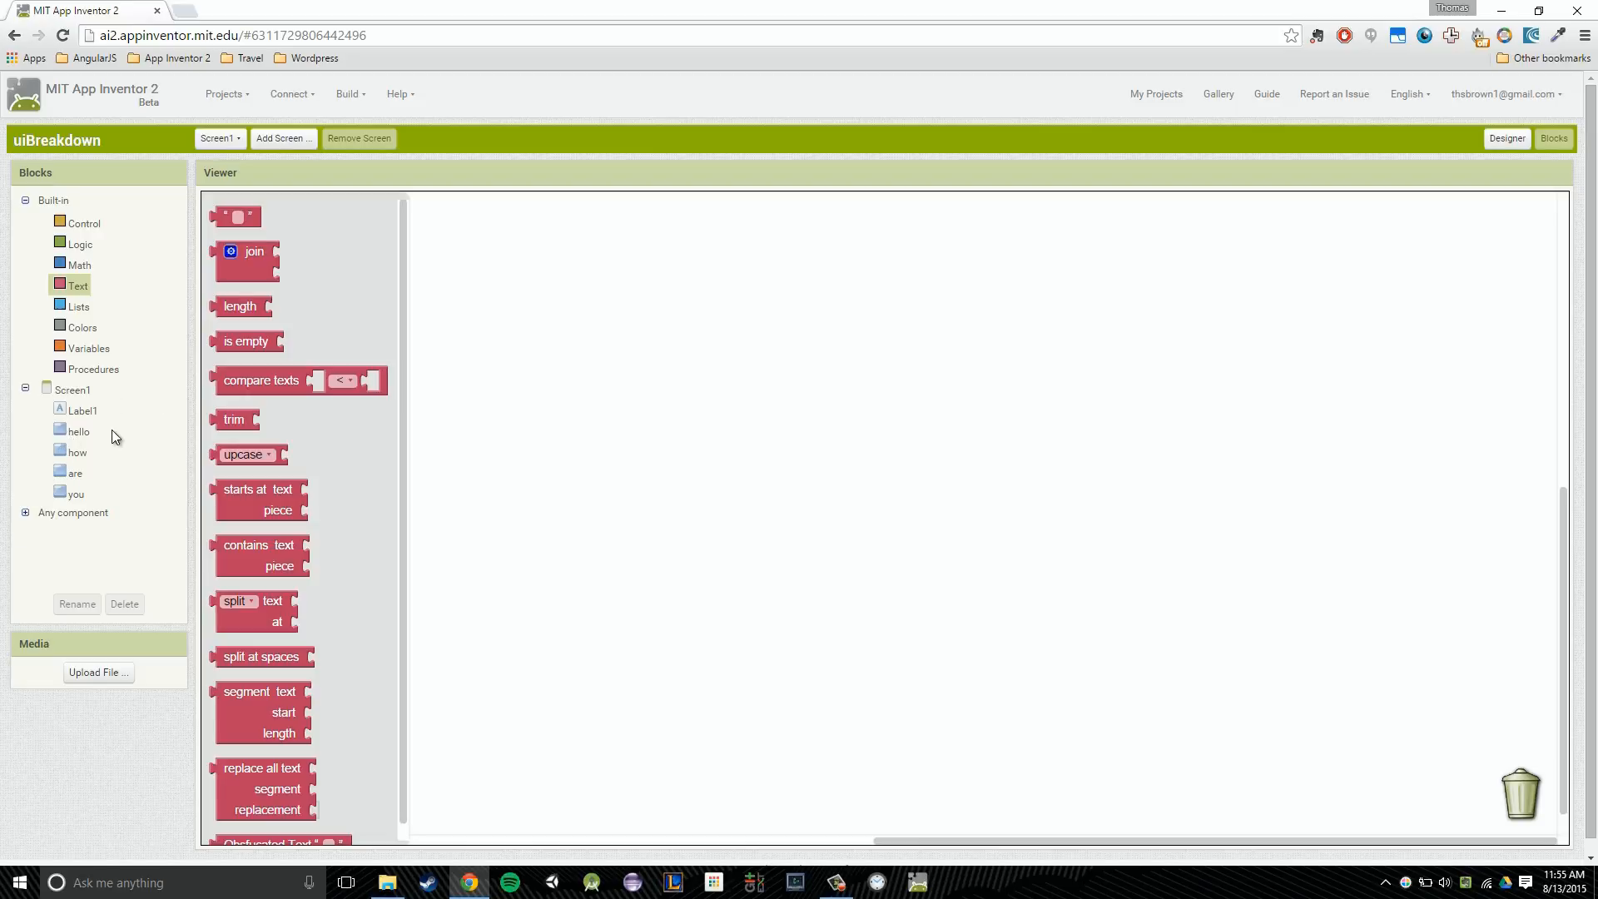
{"action": "left_click", "coordinate": [78, 431]}
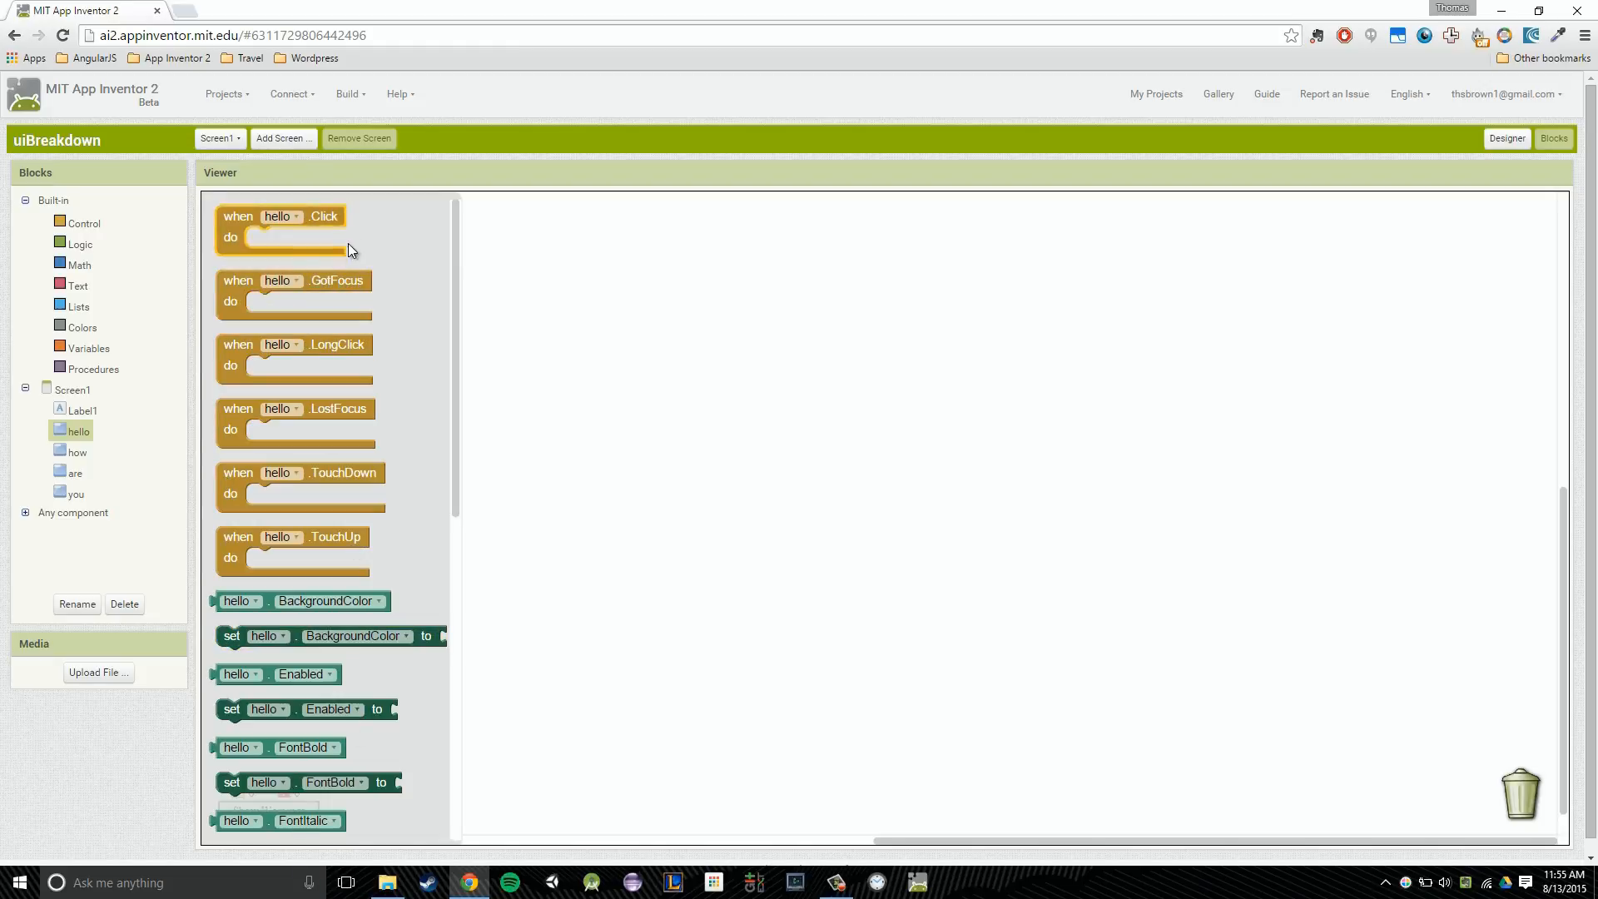
Browse the drawers of the are, hello and how buttons, ending on Label1's property blocks
{"action": "scroll", "scroll_direction": "down", "scroll_amount": 3}
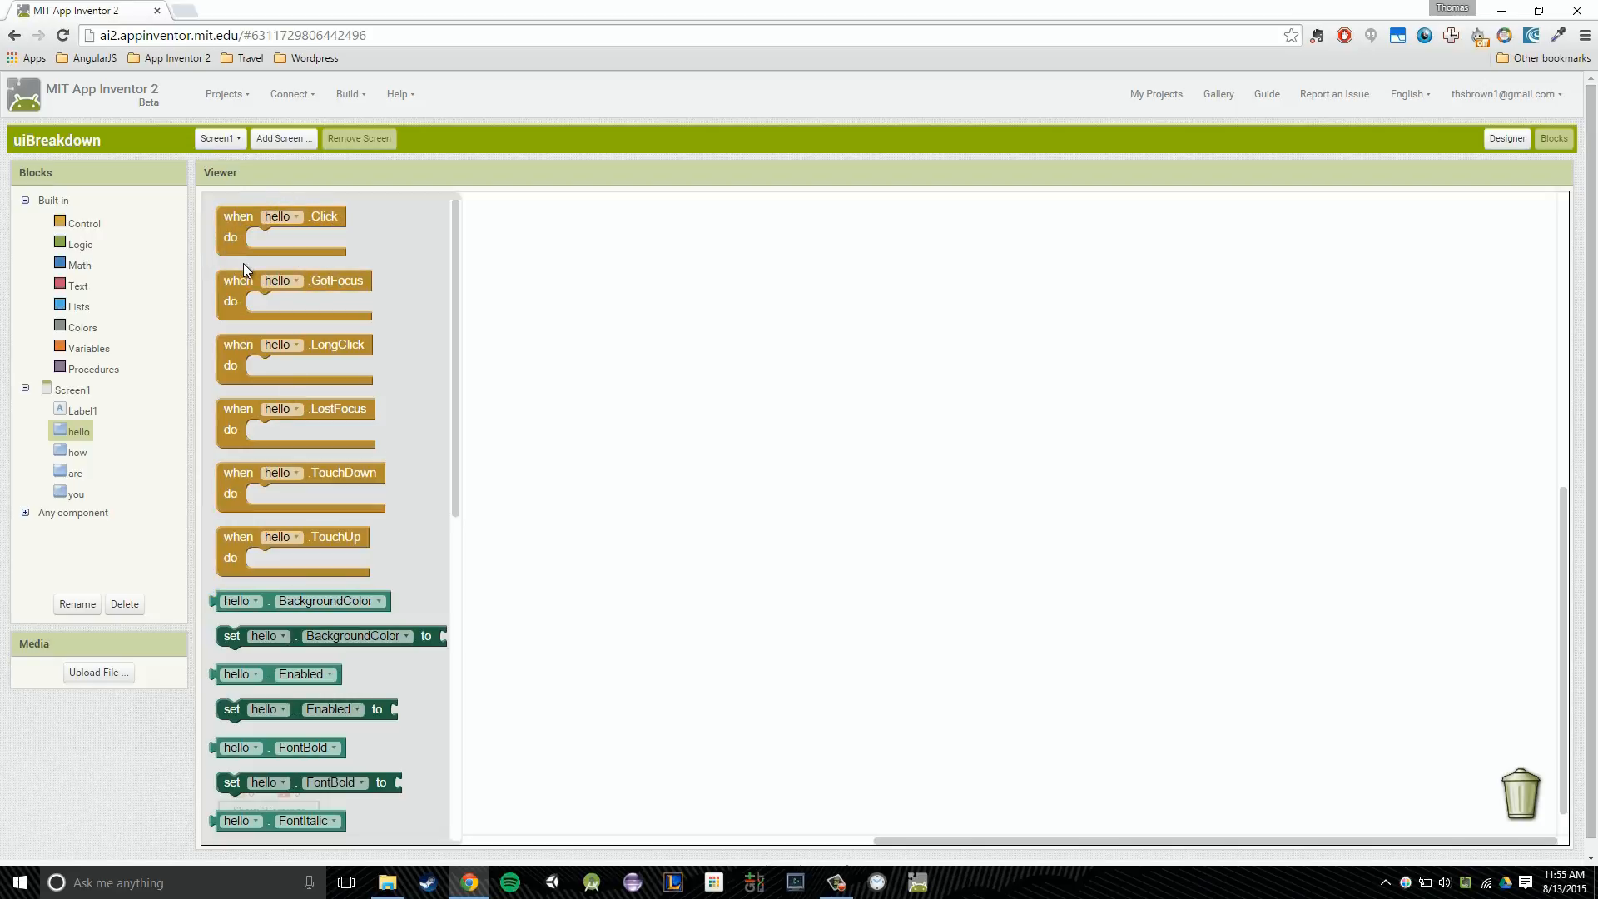
{"action": "left_click", "coordinate": [317, 235]}
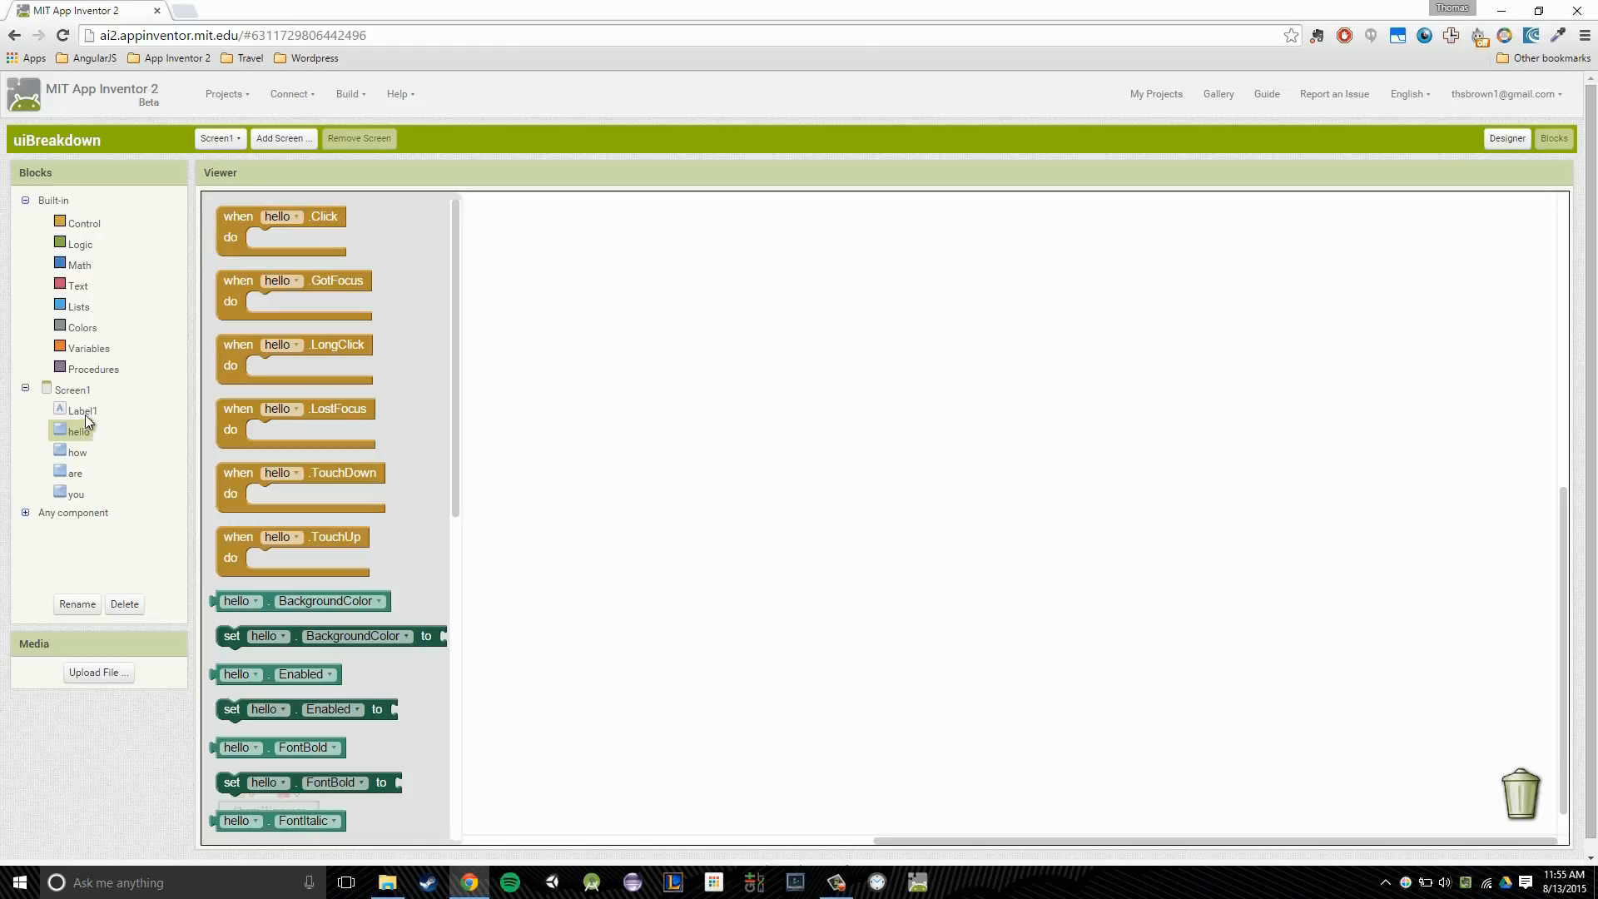
{"action": "left_click", "coordinate": [76, 472]}
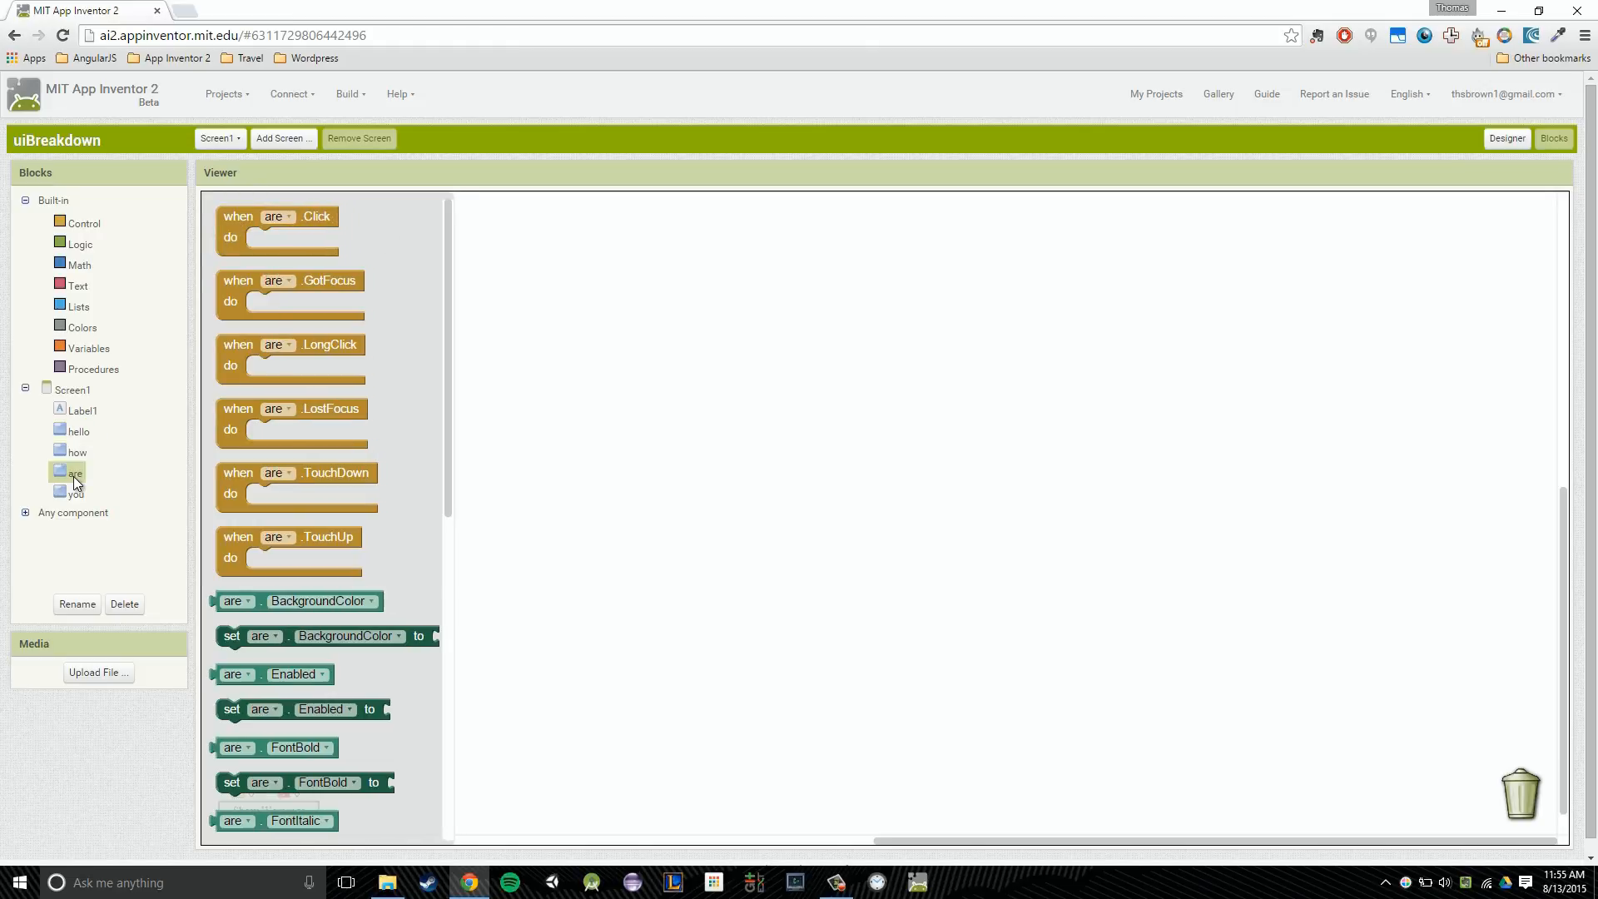
{"action": "left_click", "coordinate": [77, 430]}
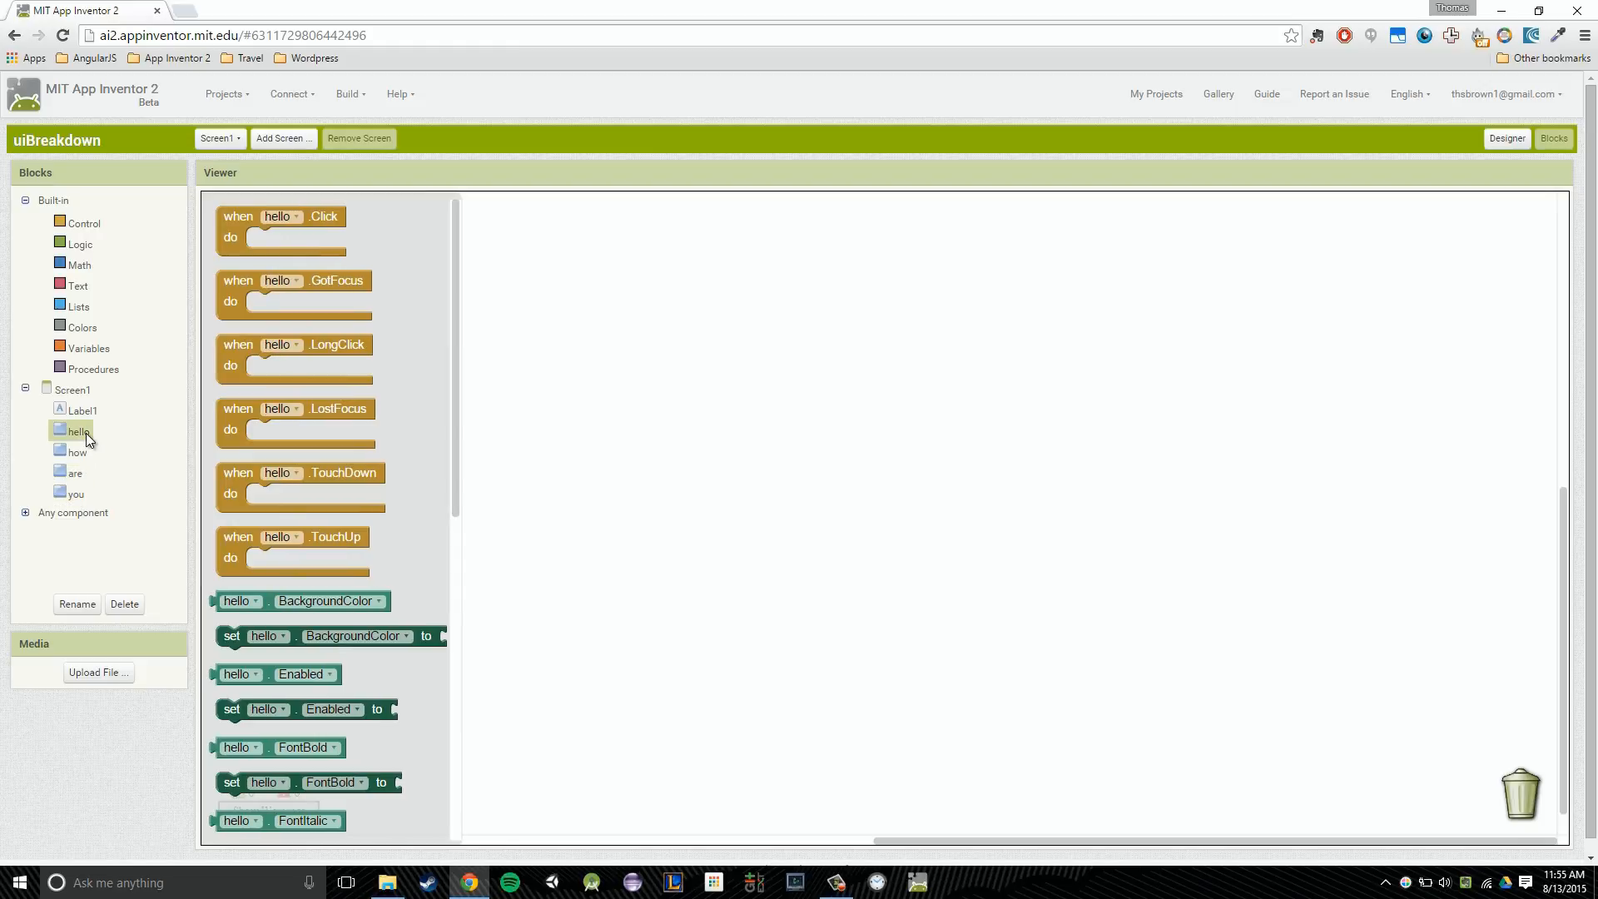
{"action": "mouse_move", "coordinate": [75, 457]}
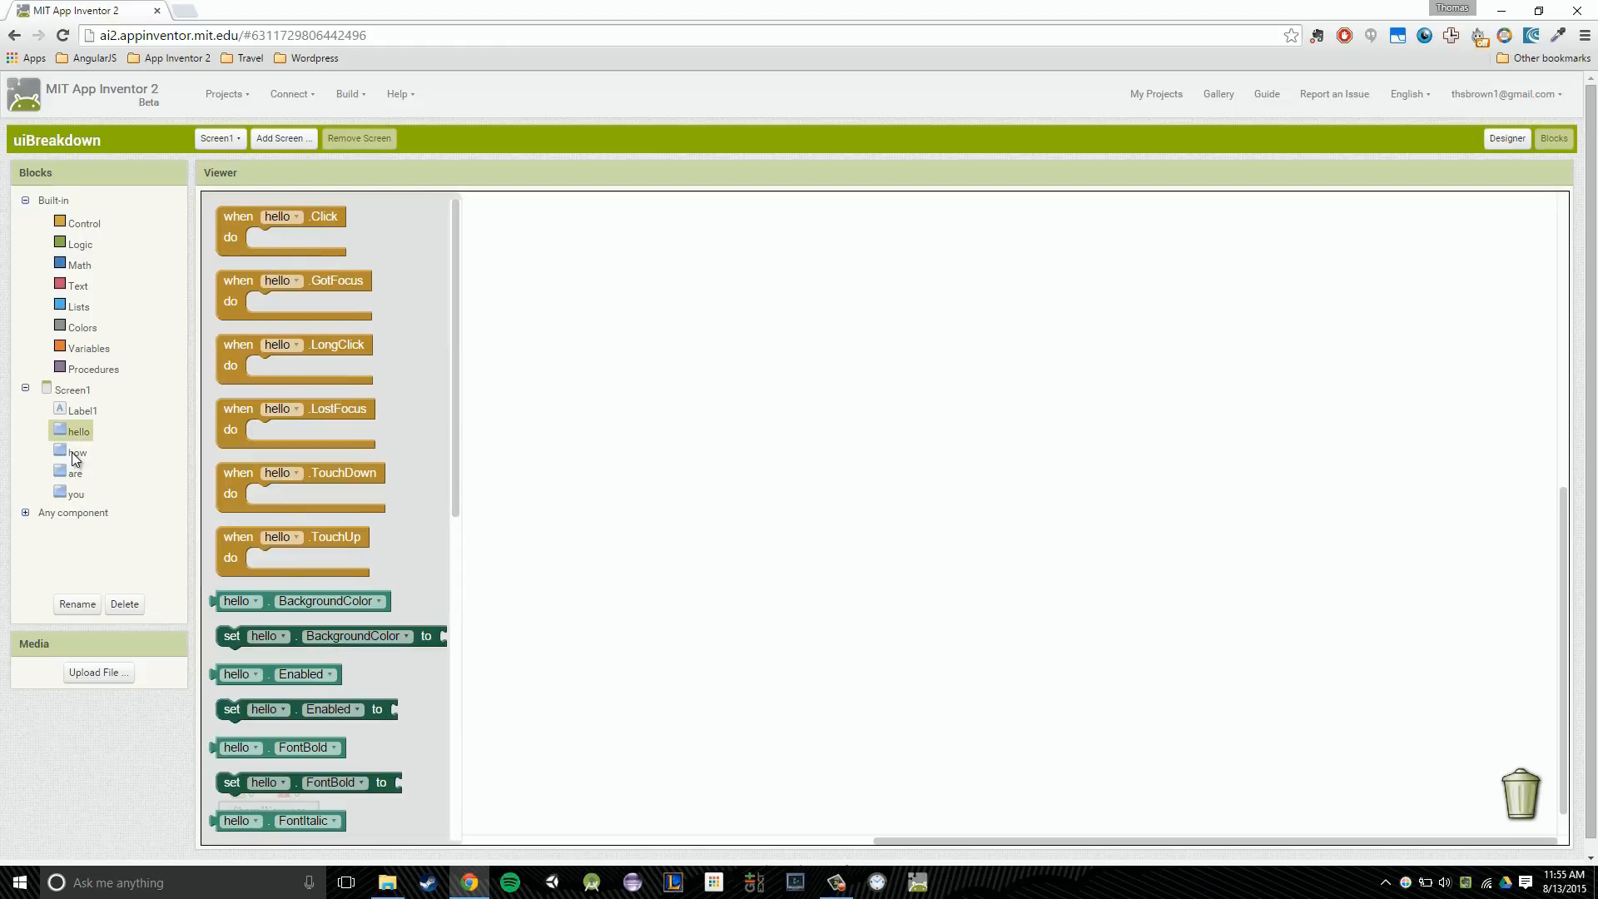
{"action": "left_click", "coordinate": [78, 452]}
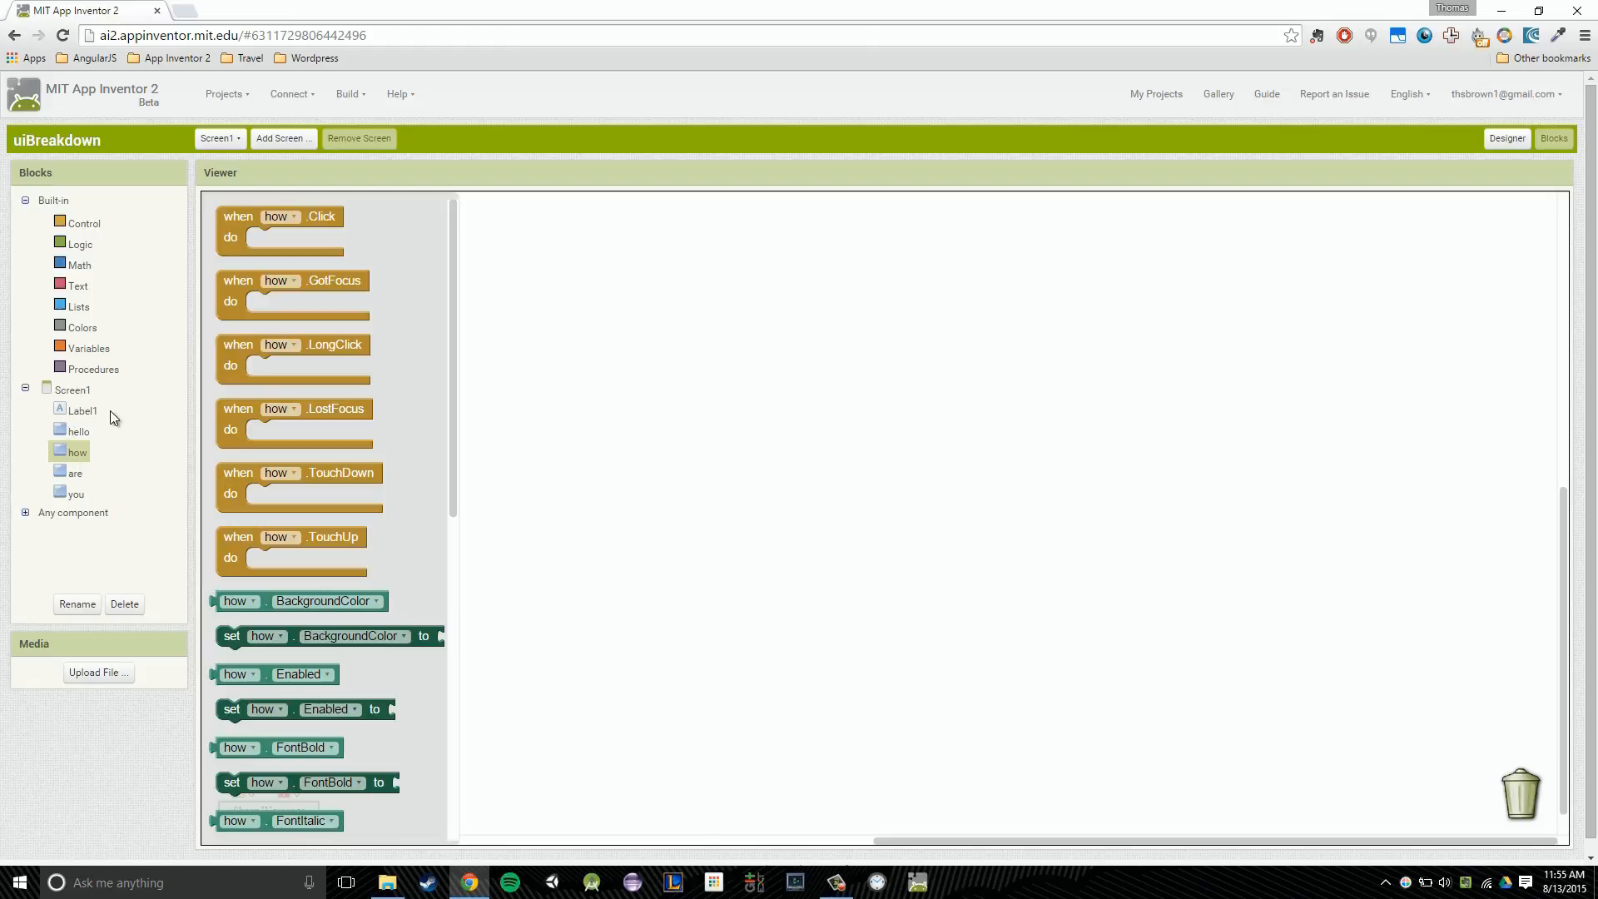
{"action": "mouse_move", "coordinate": [80, 411]}
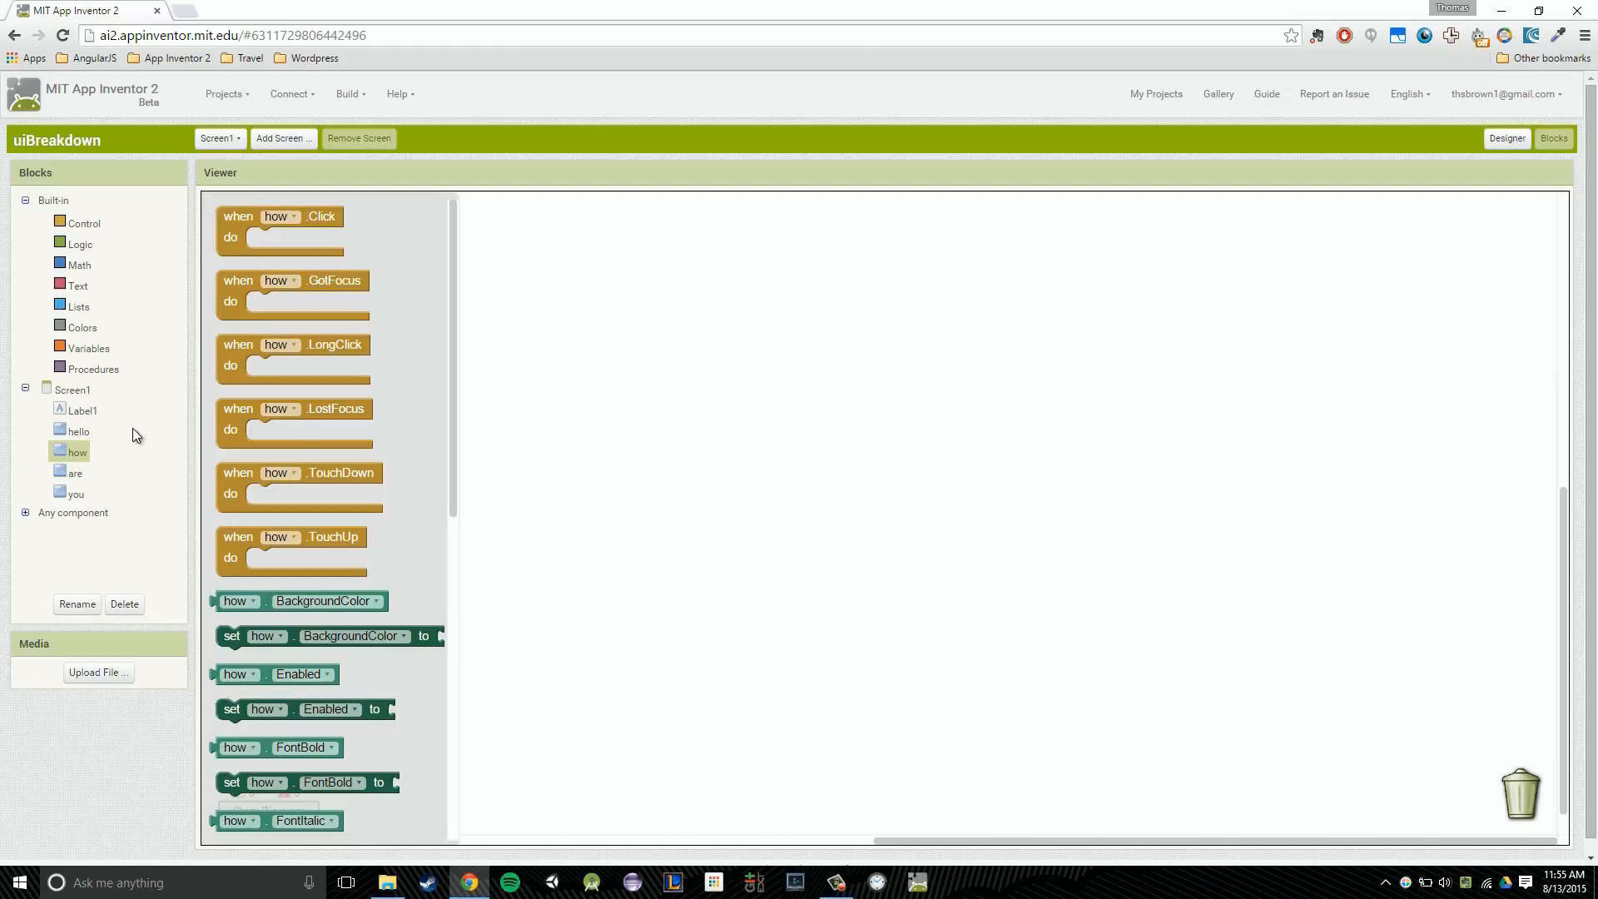
{"action": "left_click", "coordinate": [82, 409]}
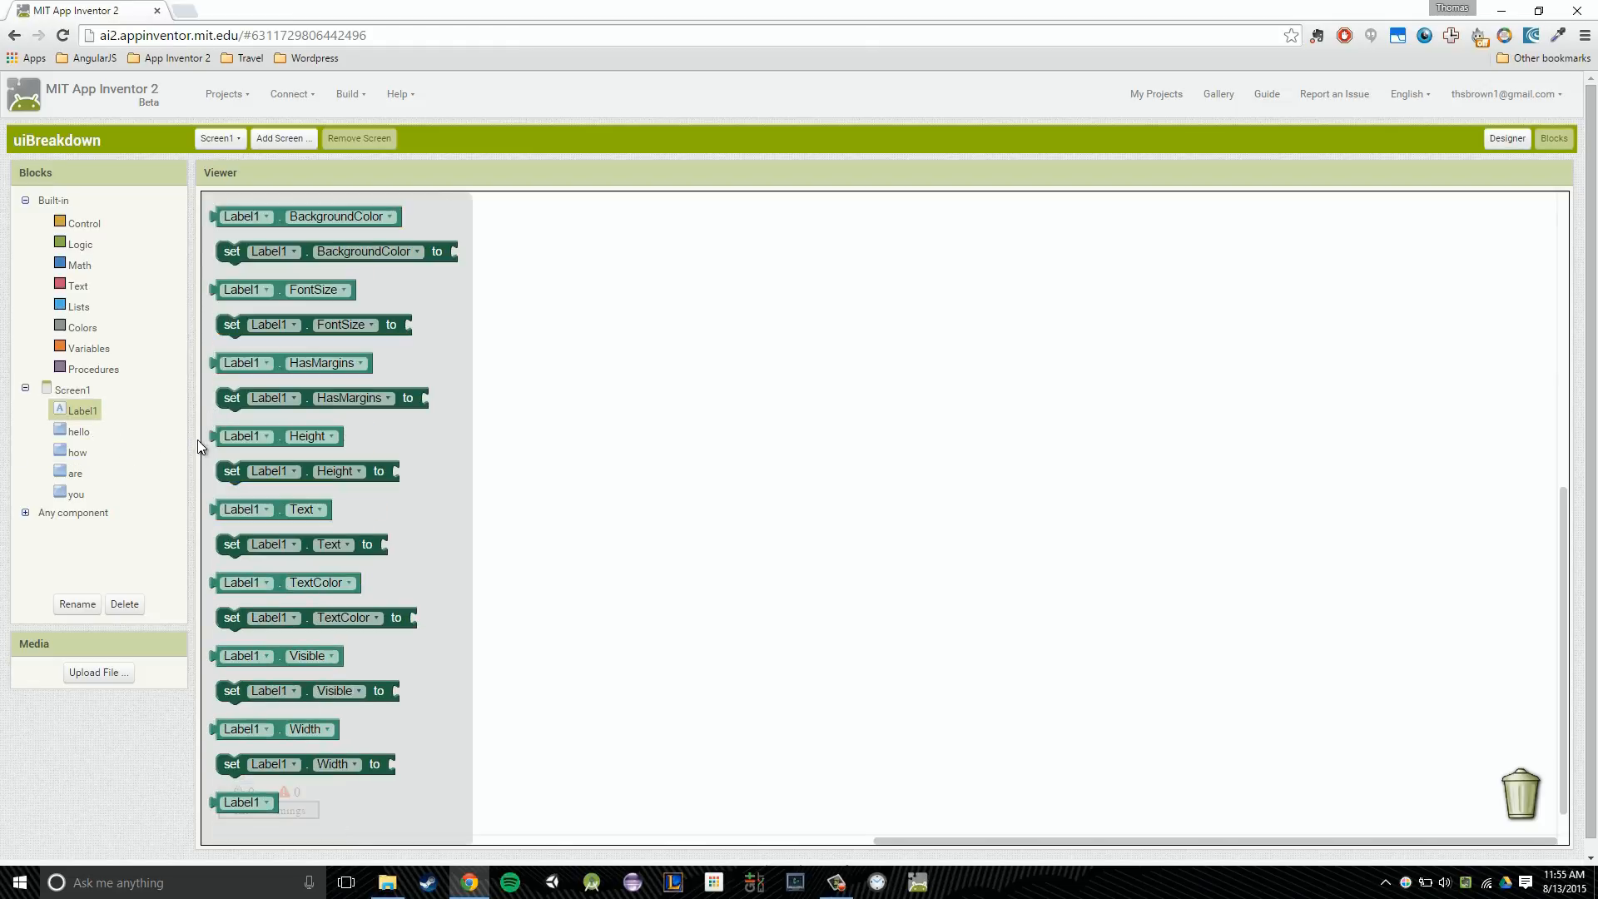
Browse the drawers of Screen1 and the hello button, ending on the you button's event blocks
{"action": "left_click", "coordinate": [276, 727]}
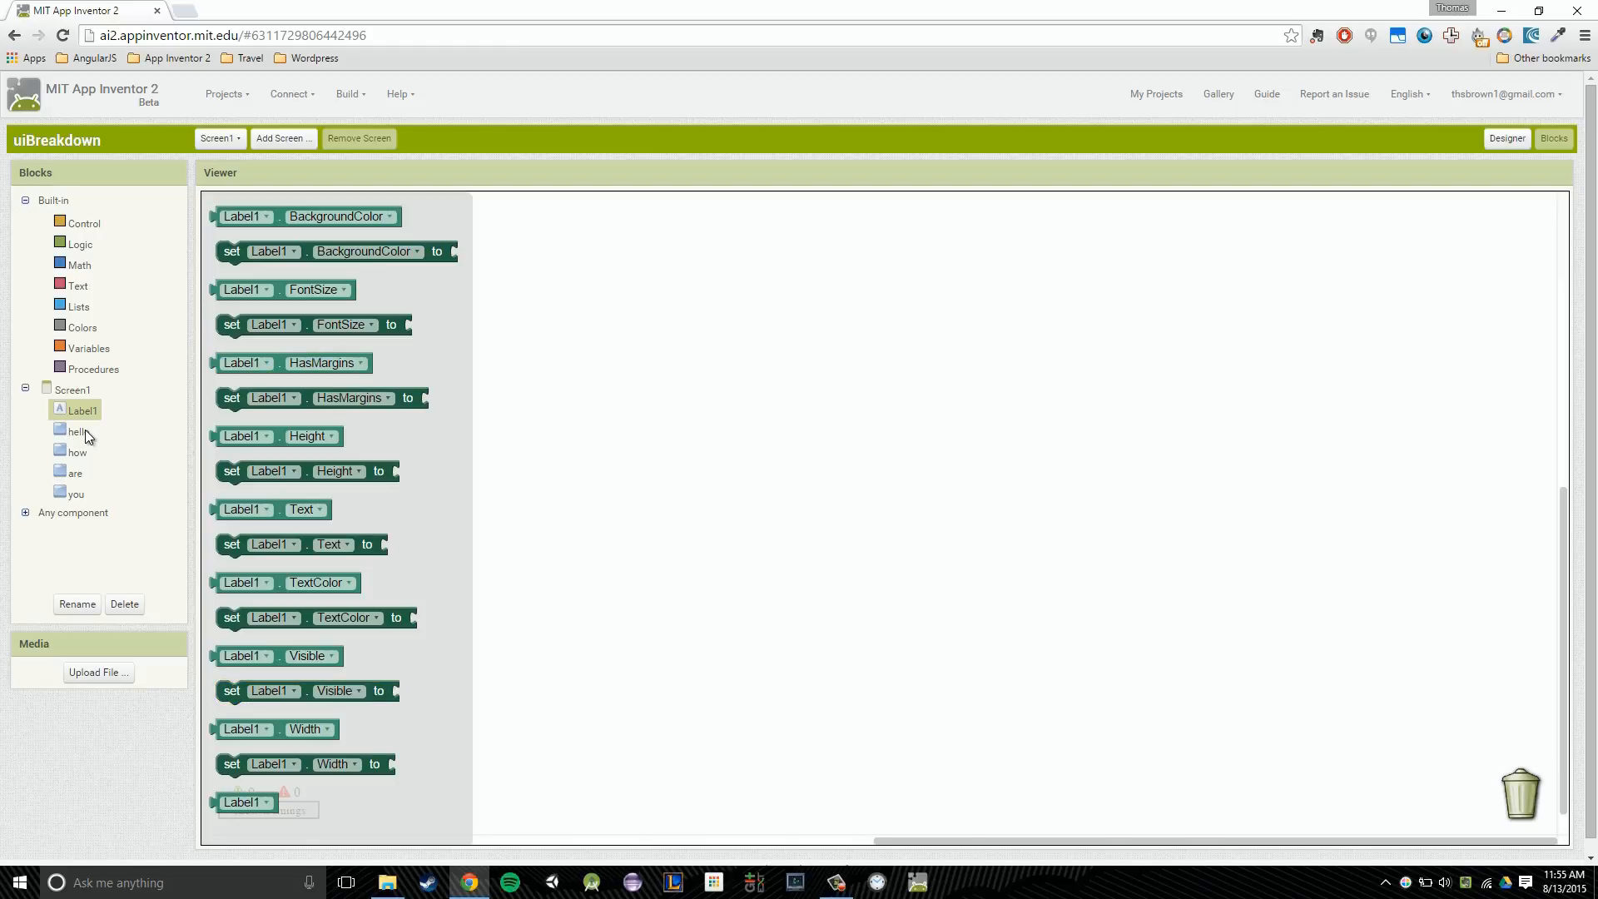
{"action": "left_click", "coordinate": [73, 389]}
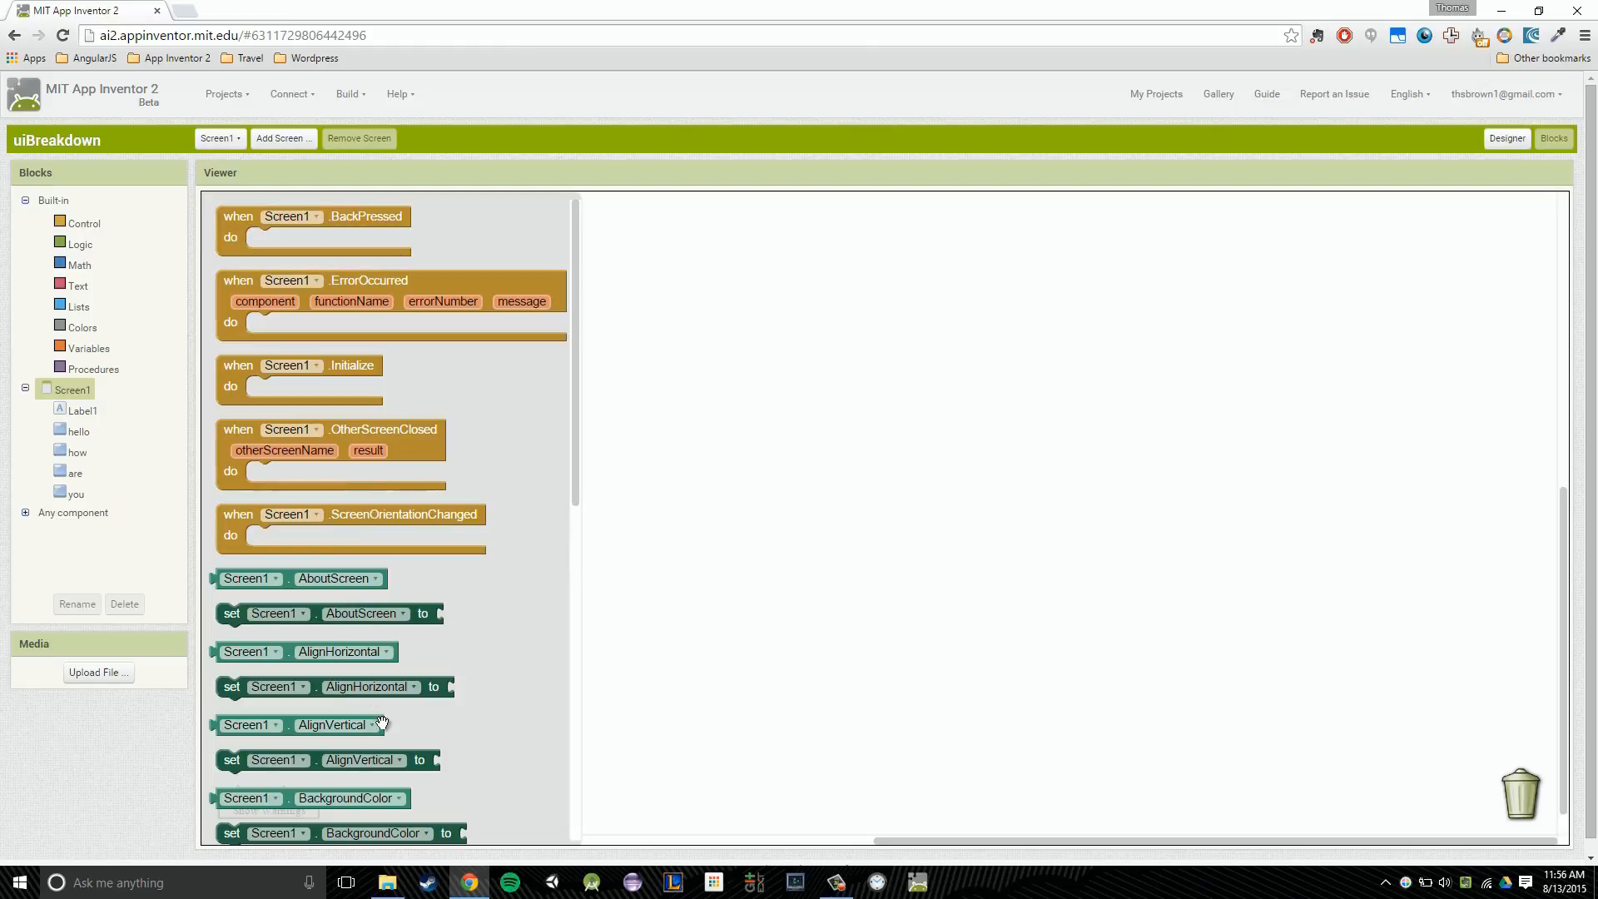
{"action": "scroll", "scroll_direction": "down", "scroll_amount": 3}
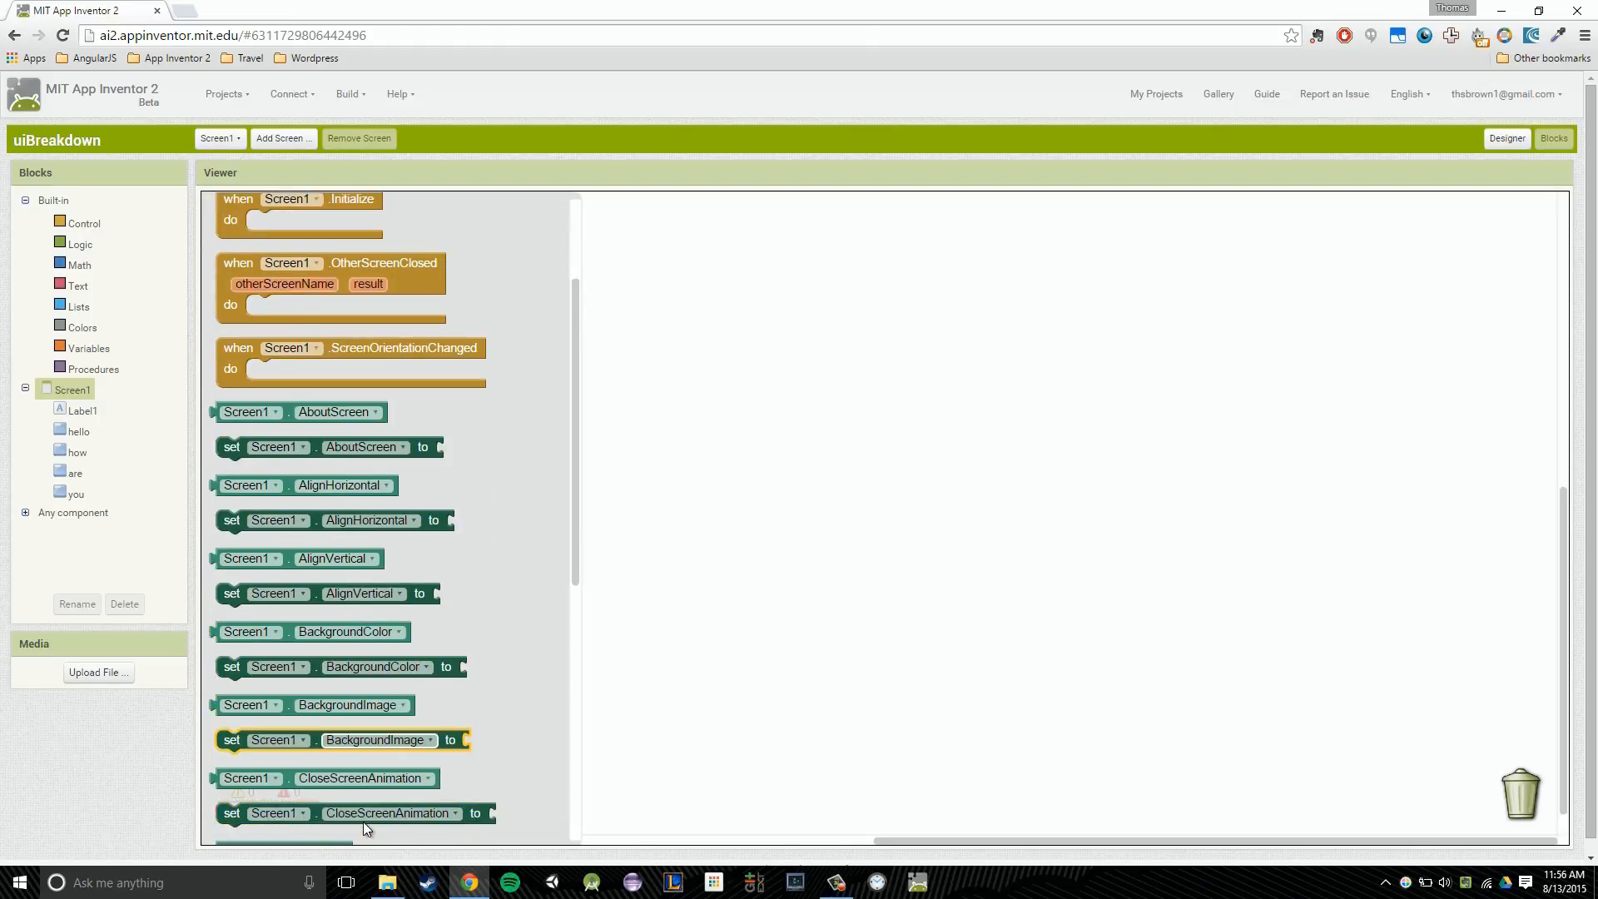
{"action": "left_click", "coordinate": [77, 430]}
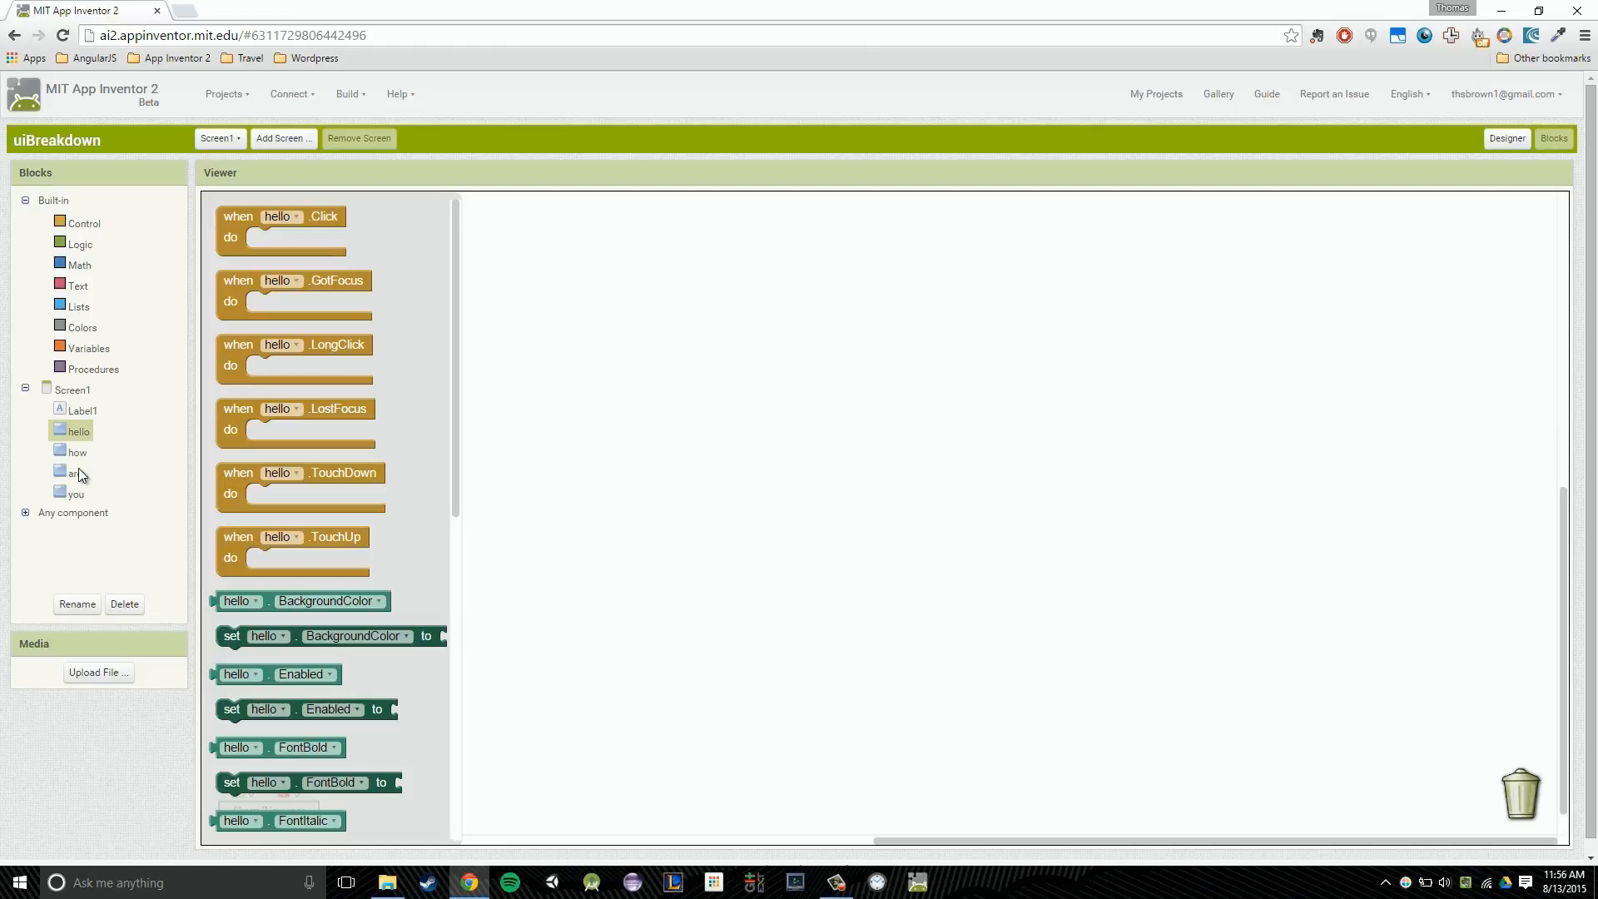
{"action": "left_click", "coordinate": [76, 494]}
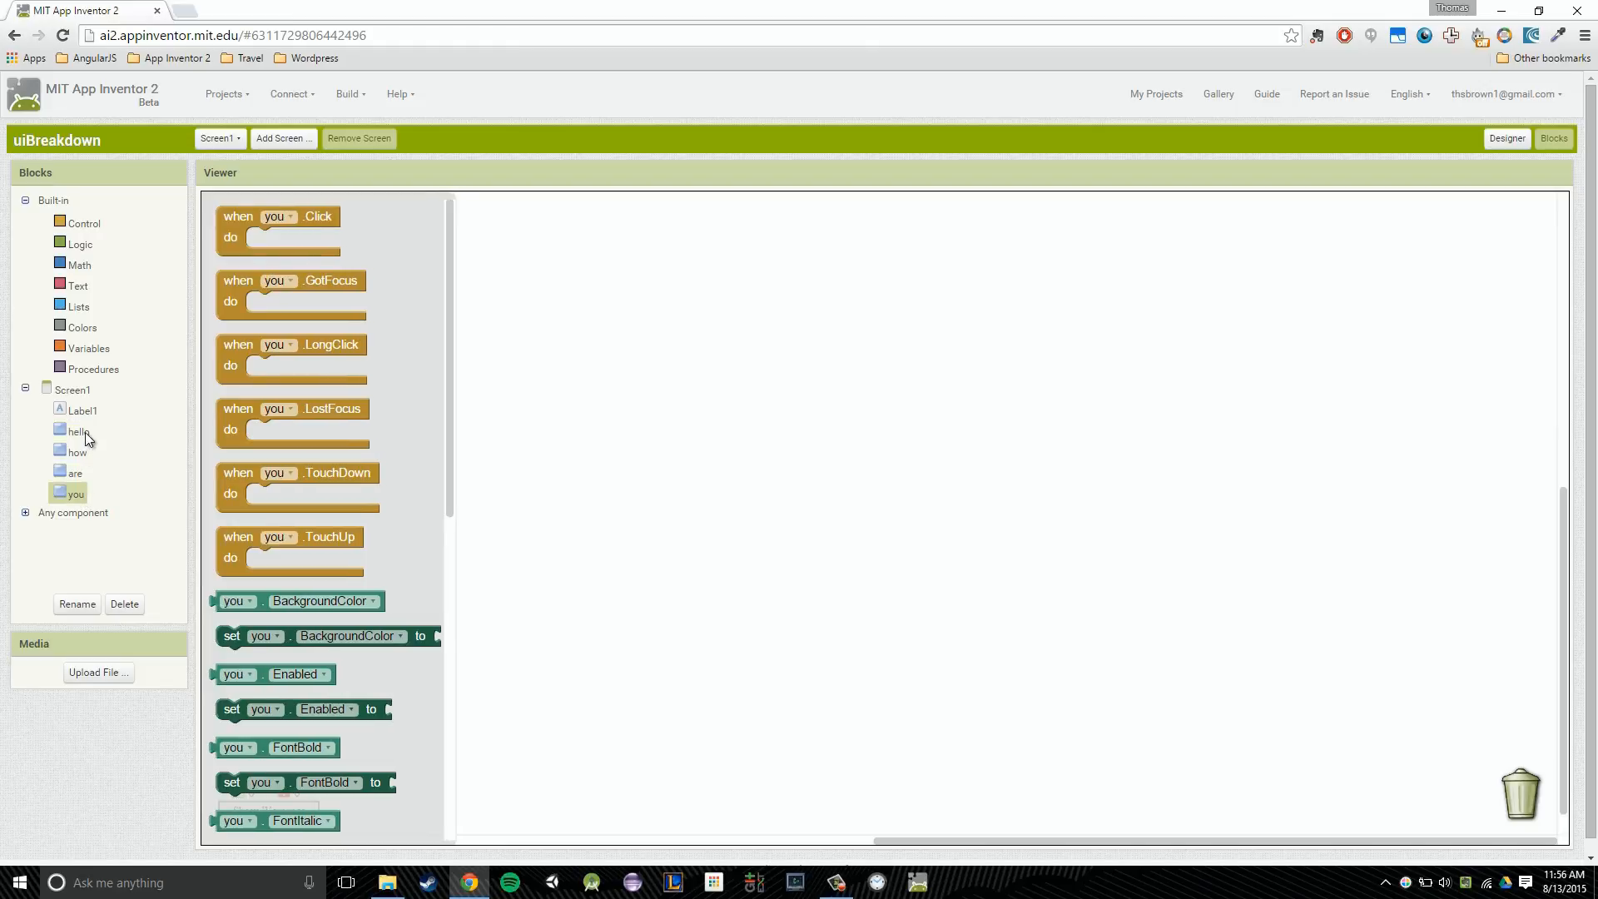
{"action": "mouse_move", "coordinate": [120, 527]}
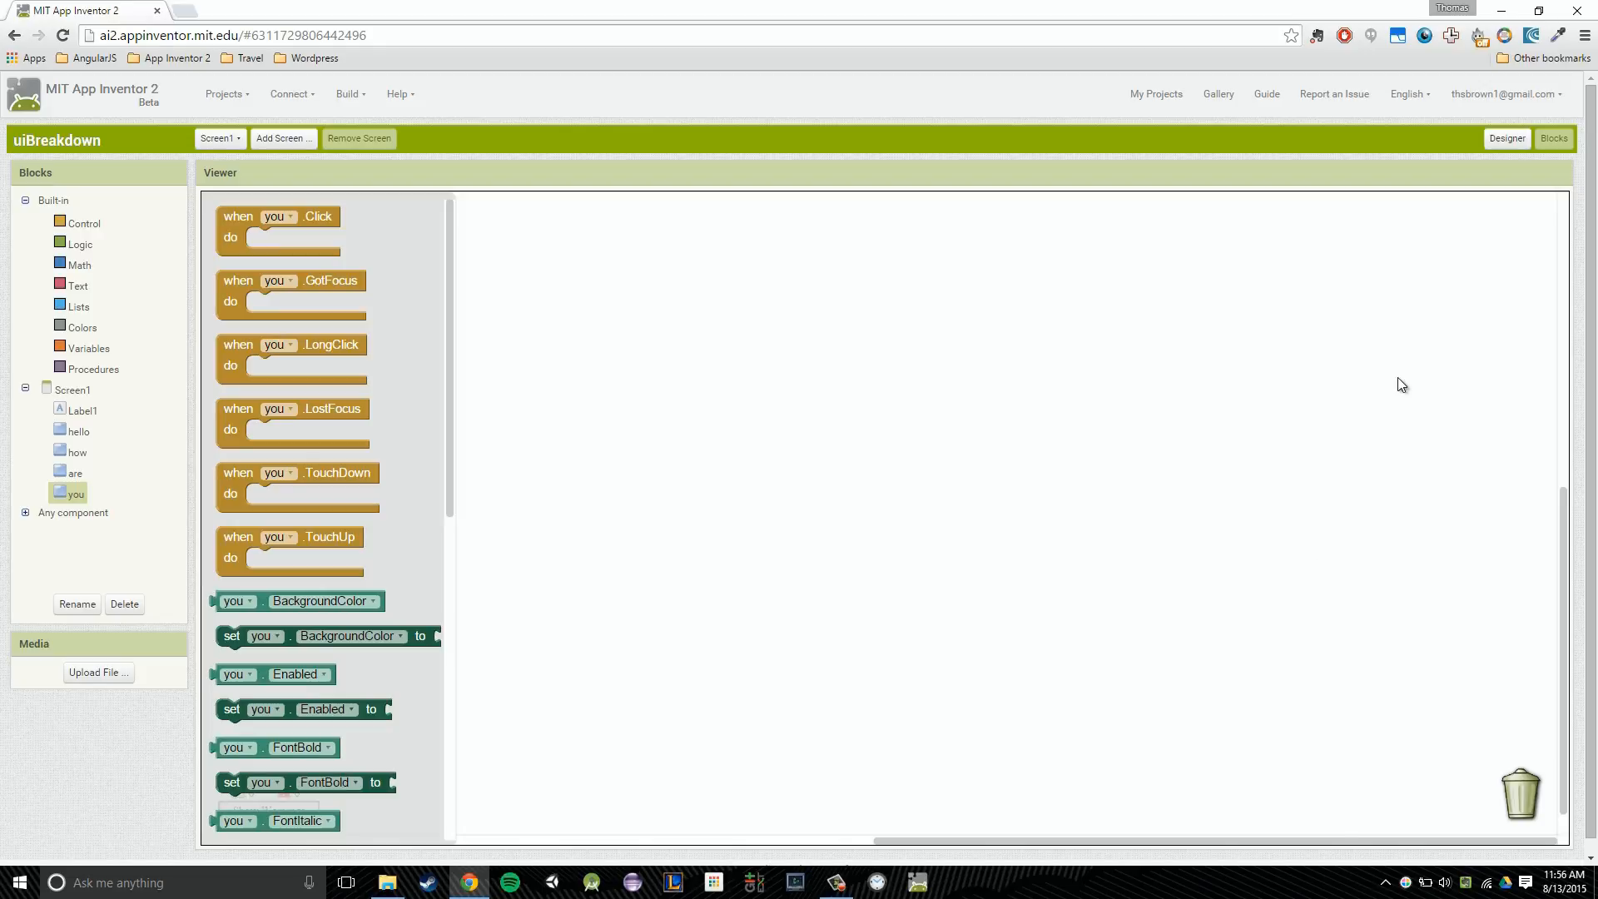
In Designer, review the buttons and add CheckBox1 below them, then return to Blocks
{"action": "left_click", "coordinate": [1506, 139]}
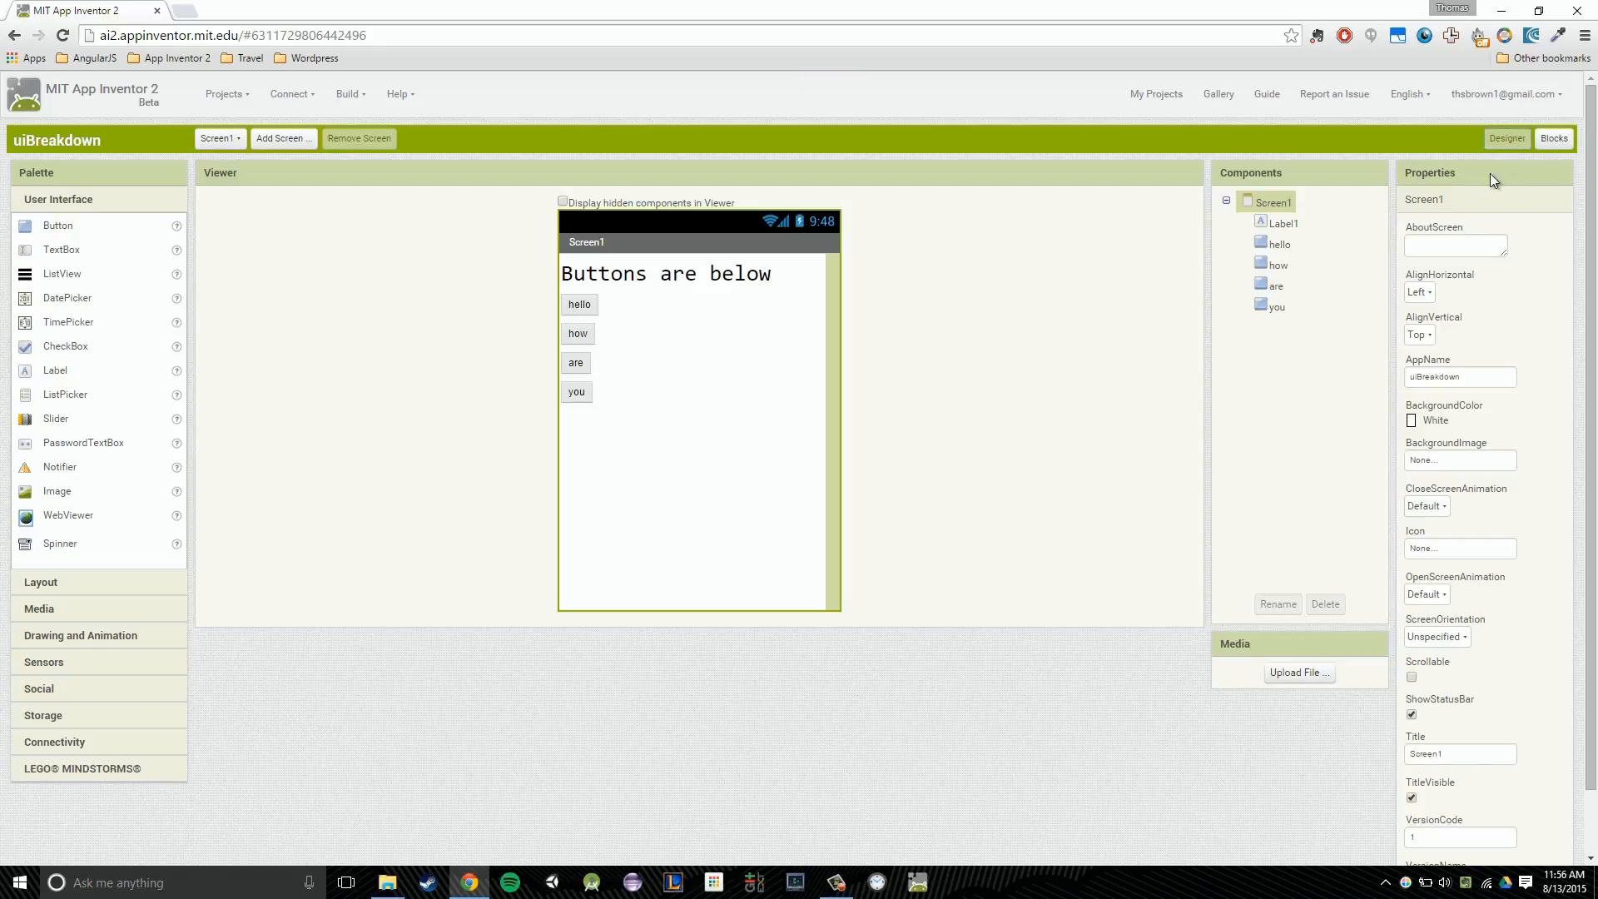
{"action": "mouse_move", "coordinate": [1034, 385]}
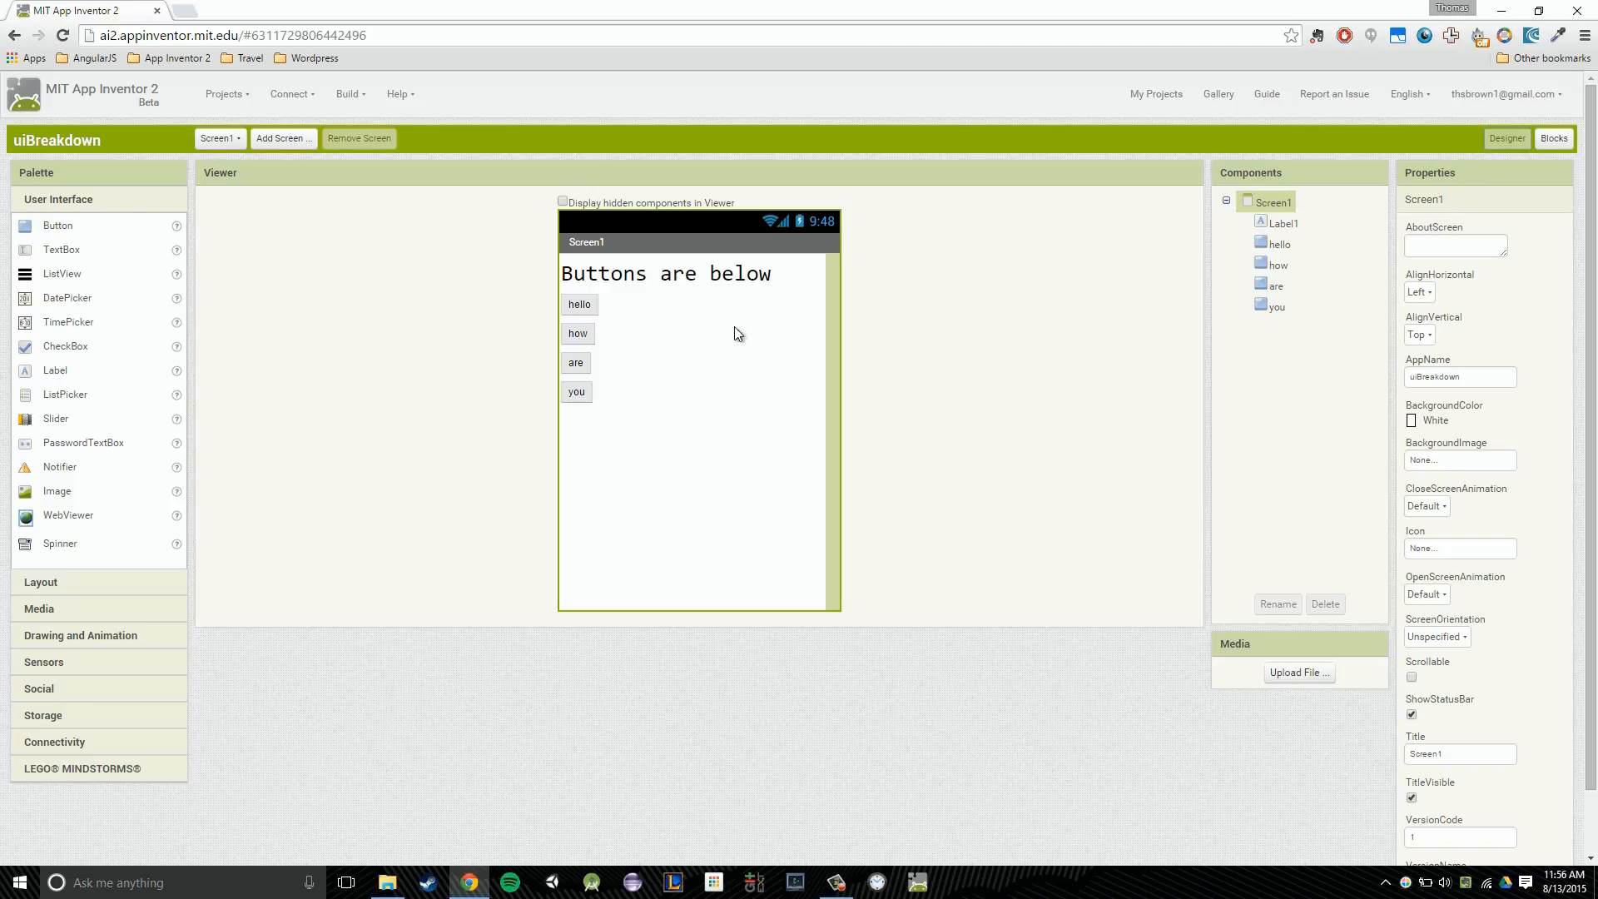
{"action": "left_click", "coordinate": [577, 333]}
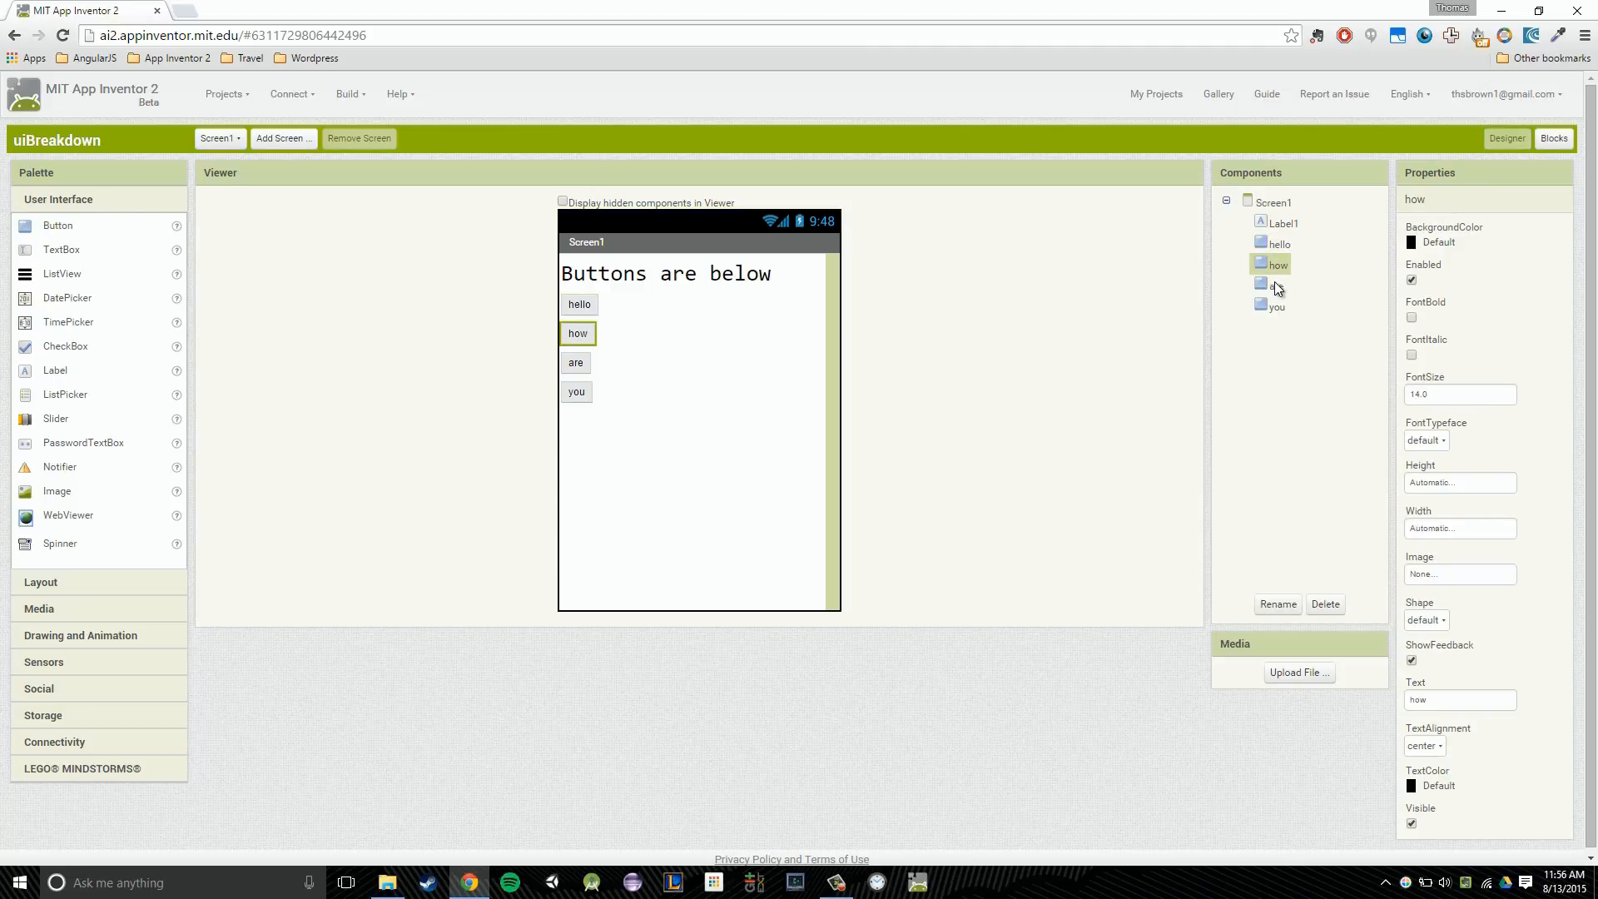
{"action": "left_click", "coordinate": [576, 391]}
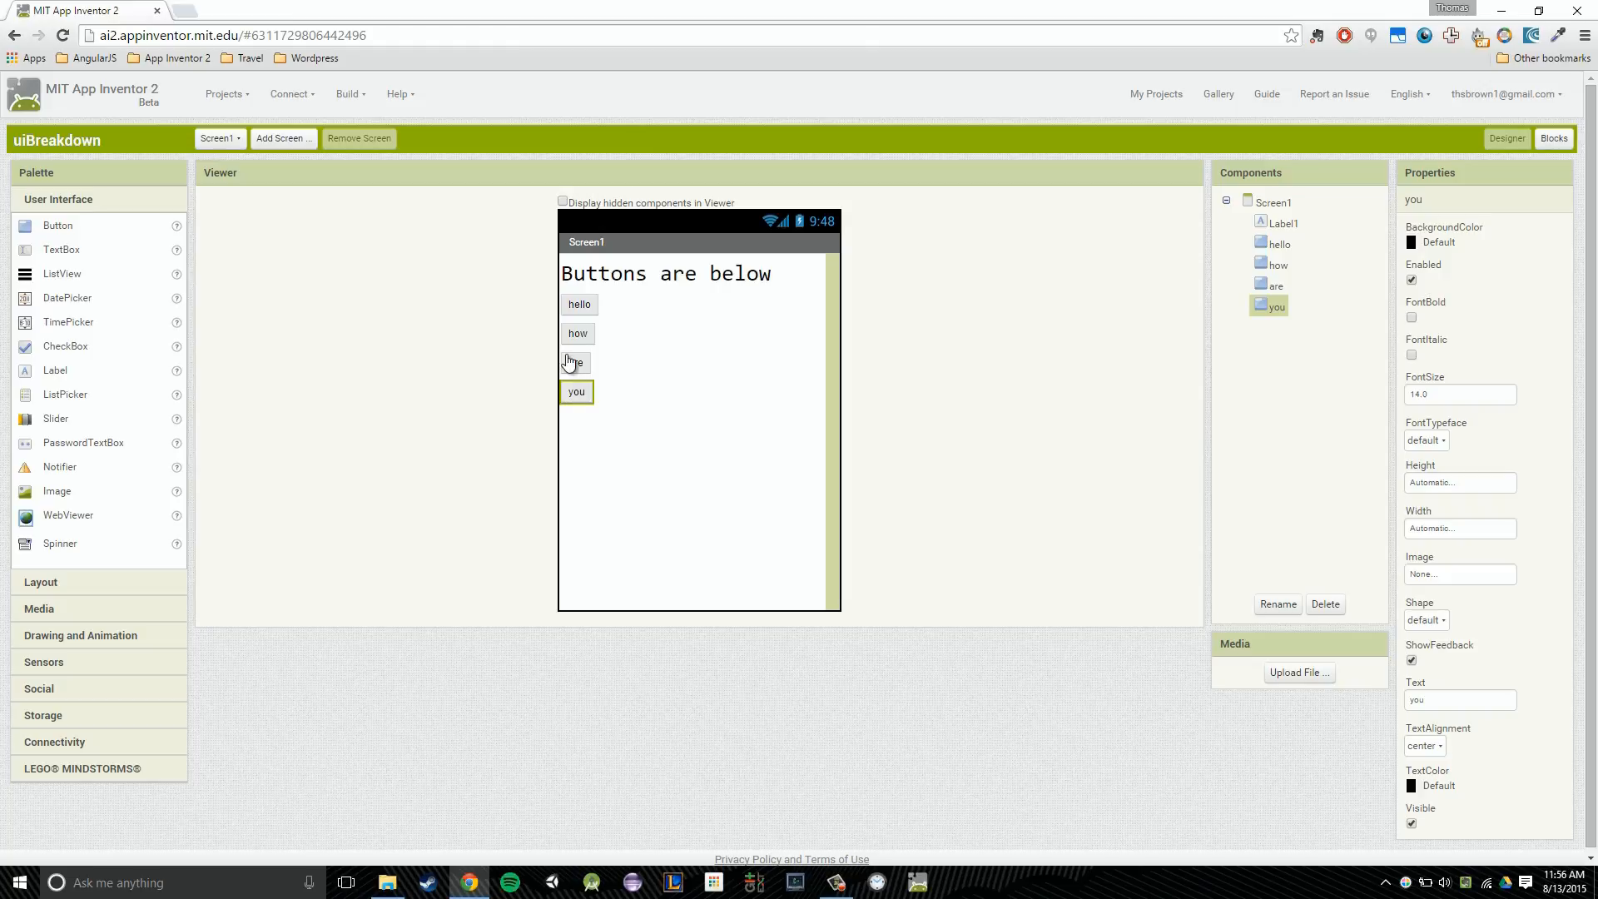
{"action": "left_click", "coordinate": [579, 304]}
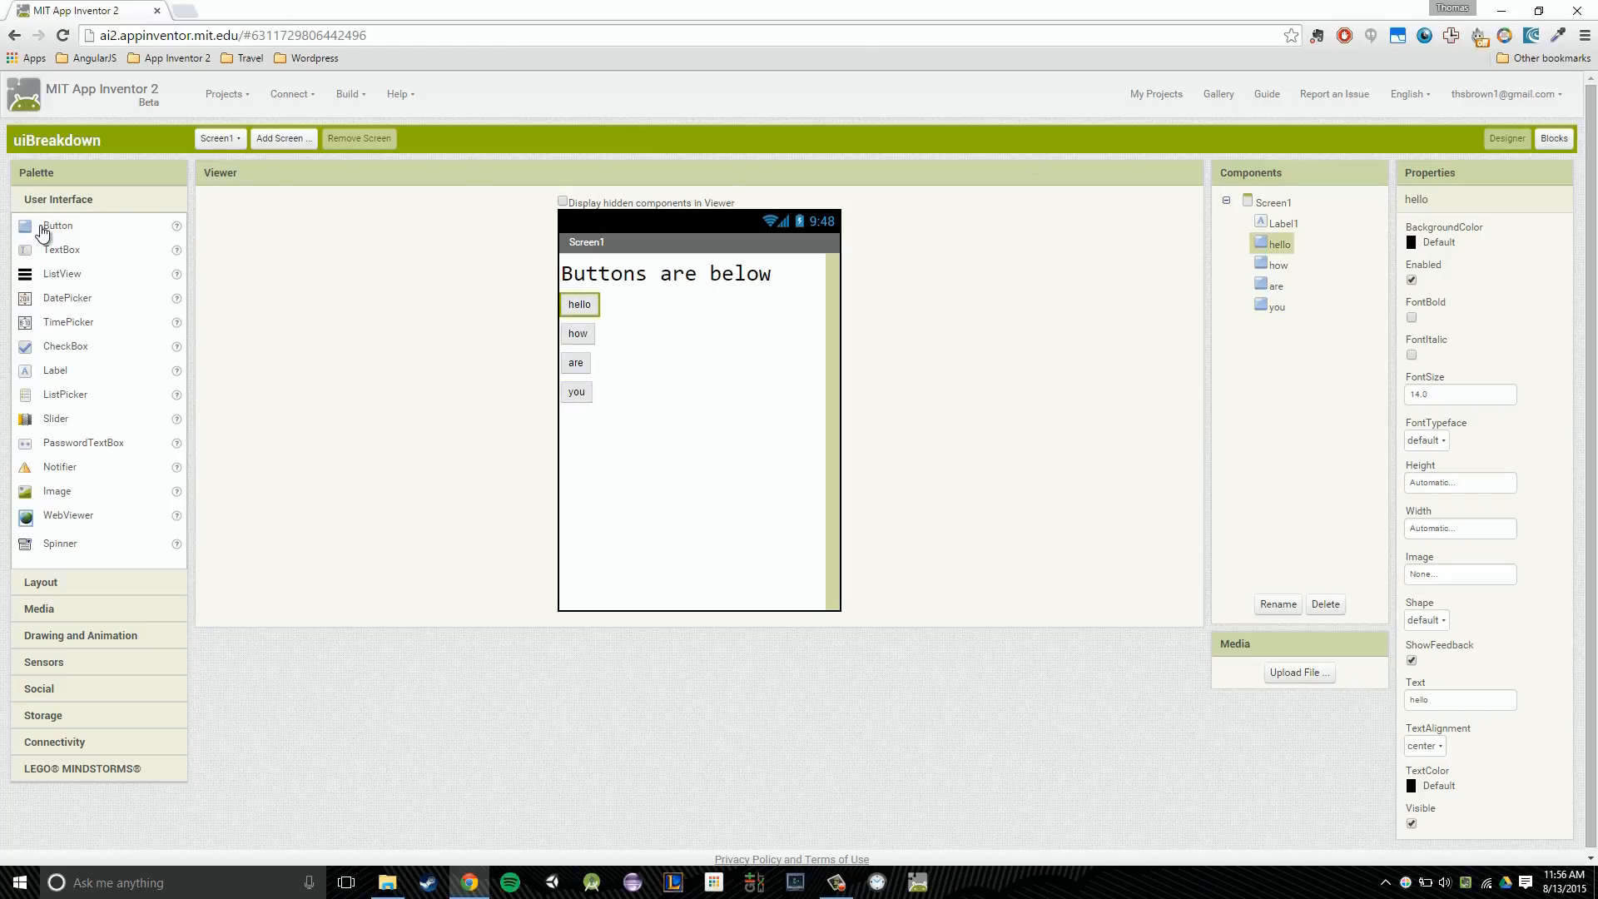
{"action": "mouse_move", "coordinate": [93, 495]}
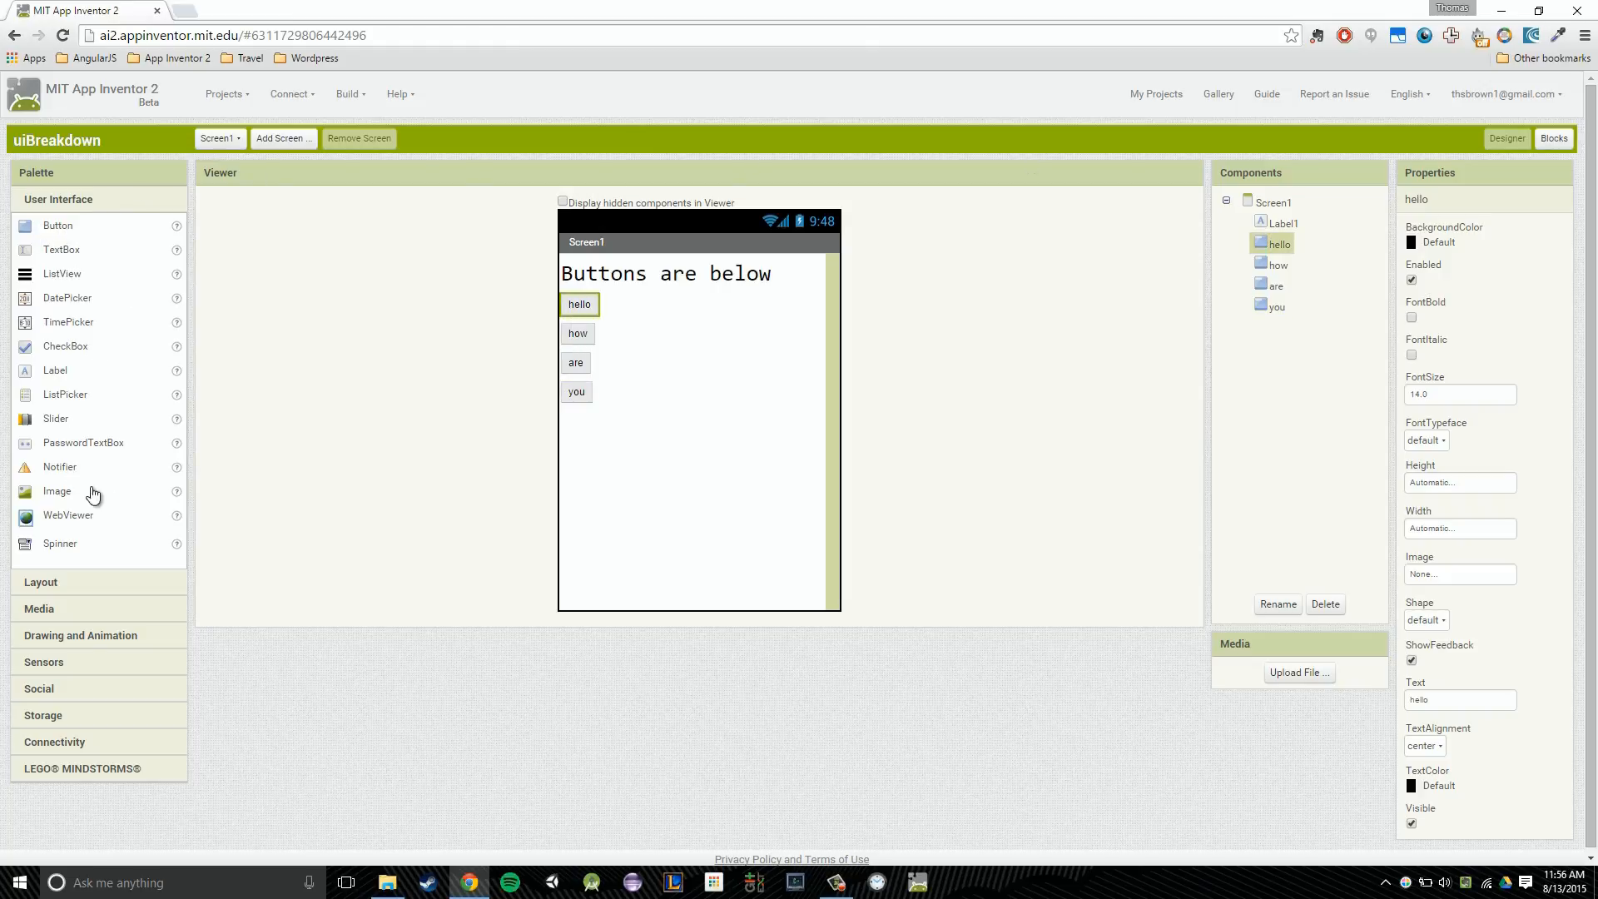
{"action": "mouse_move", "coordinate": [69, 350]}
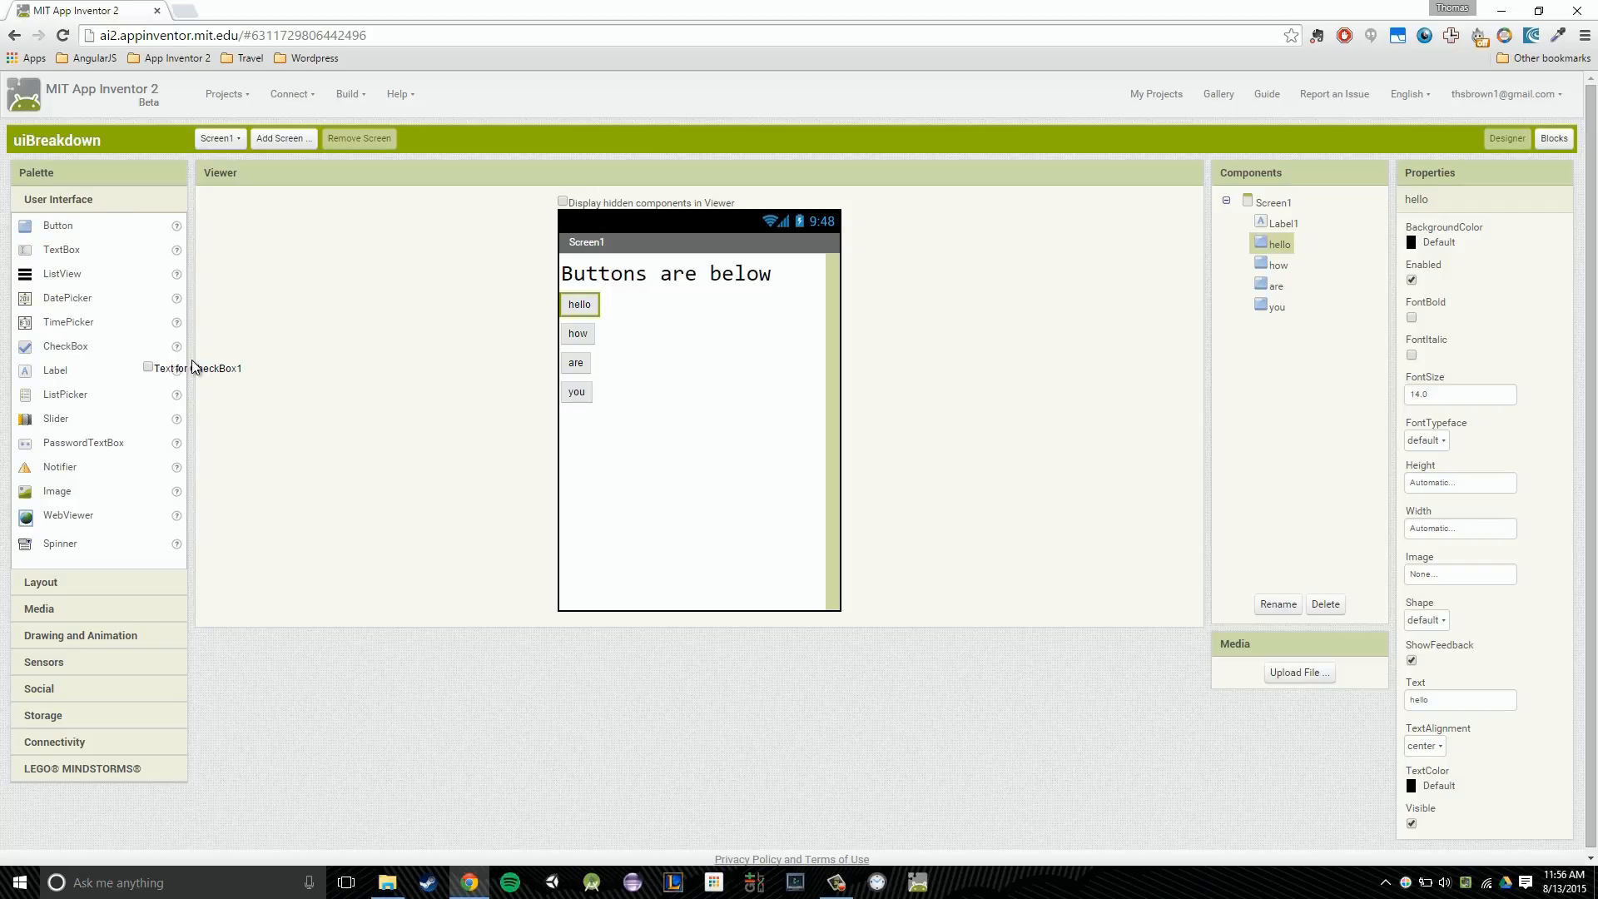
{"action": "mouse_move", "coordinate": [178, 351]}
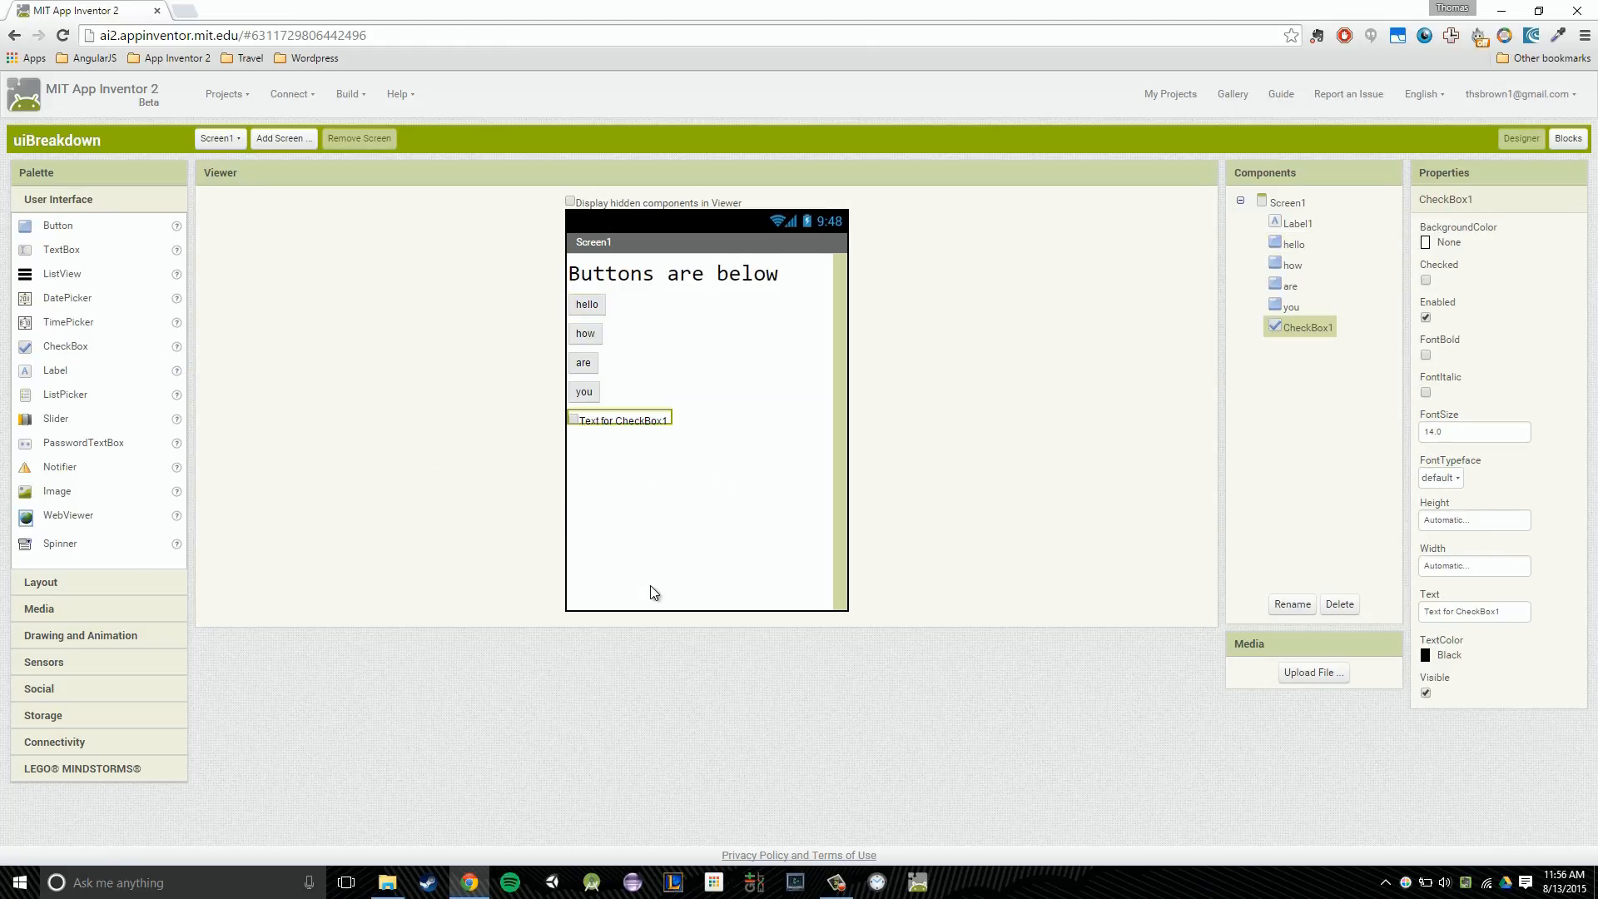
{"action": "left_click", "coordinate": [1553, 139]}
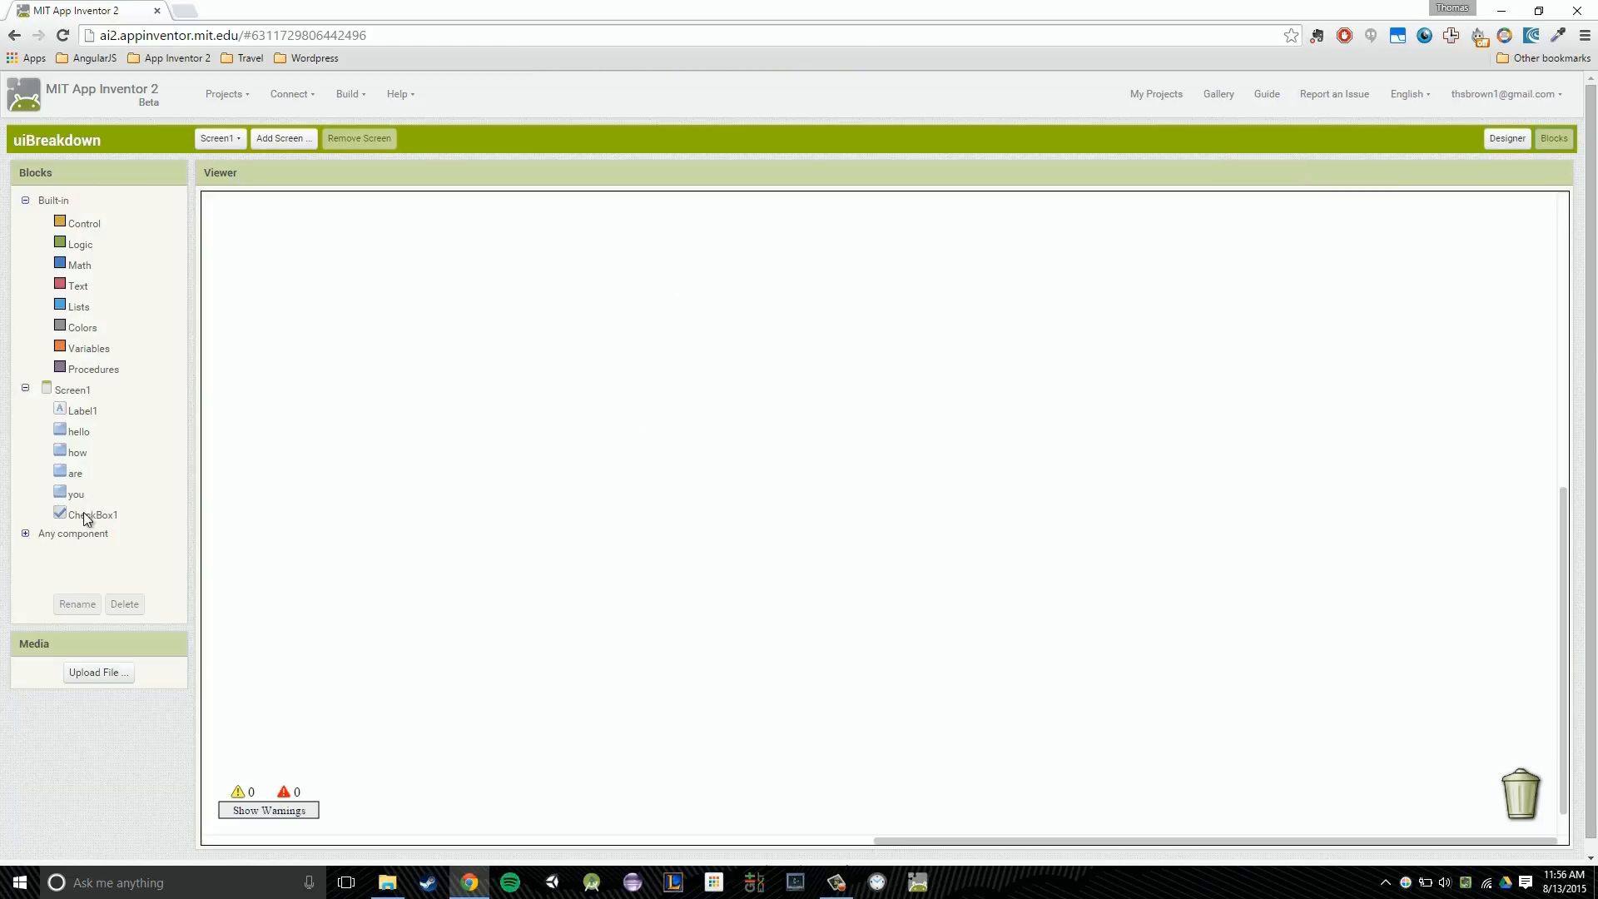
Show CheckBox1's drawer and scroll through its Changed, focus and property blocks
{"action": "left_click", "coordinate": [92, 514]}
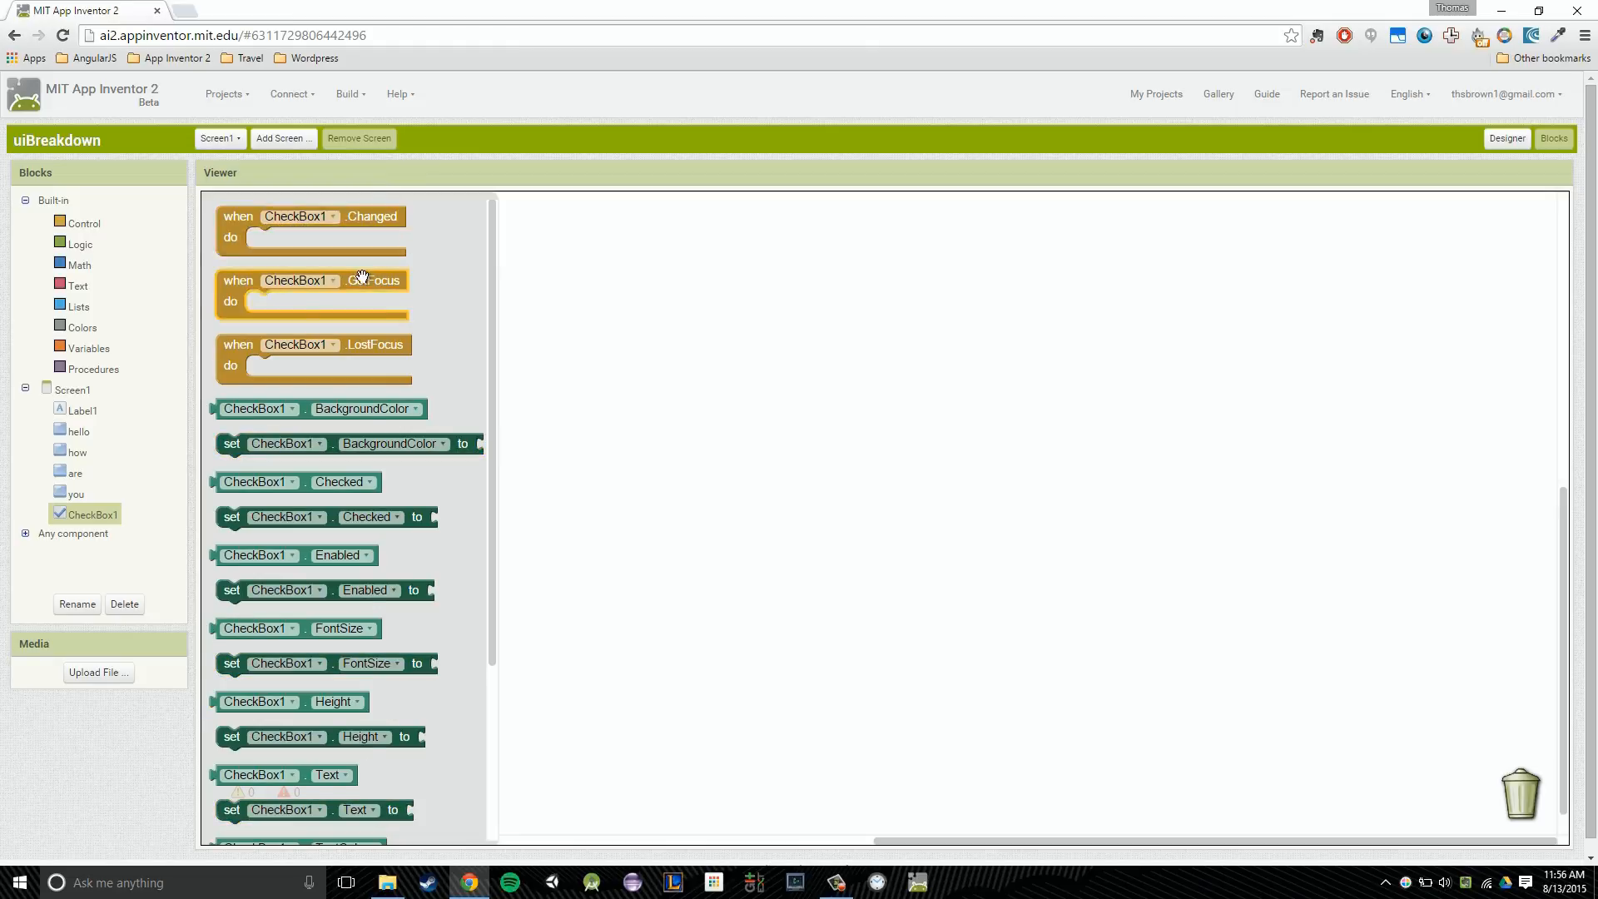
{"action": "mouse_move", "coordinate": [380, 222]}
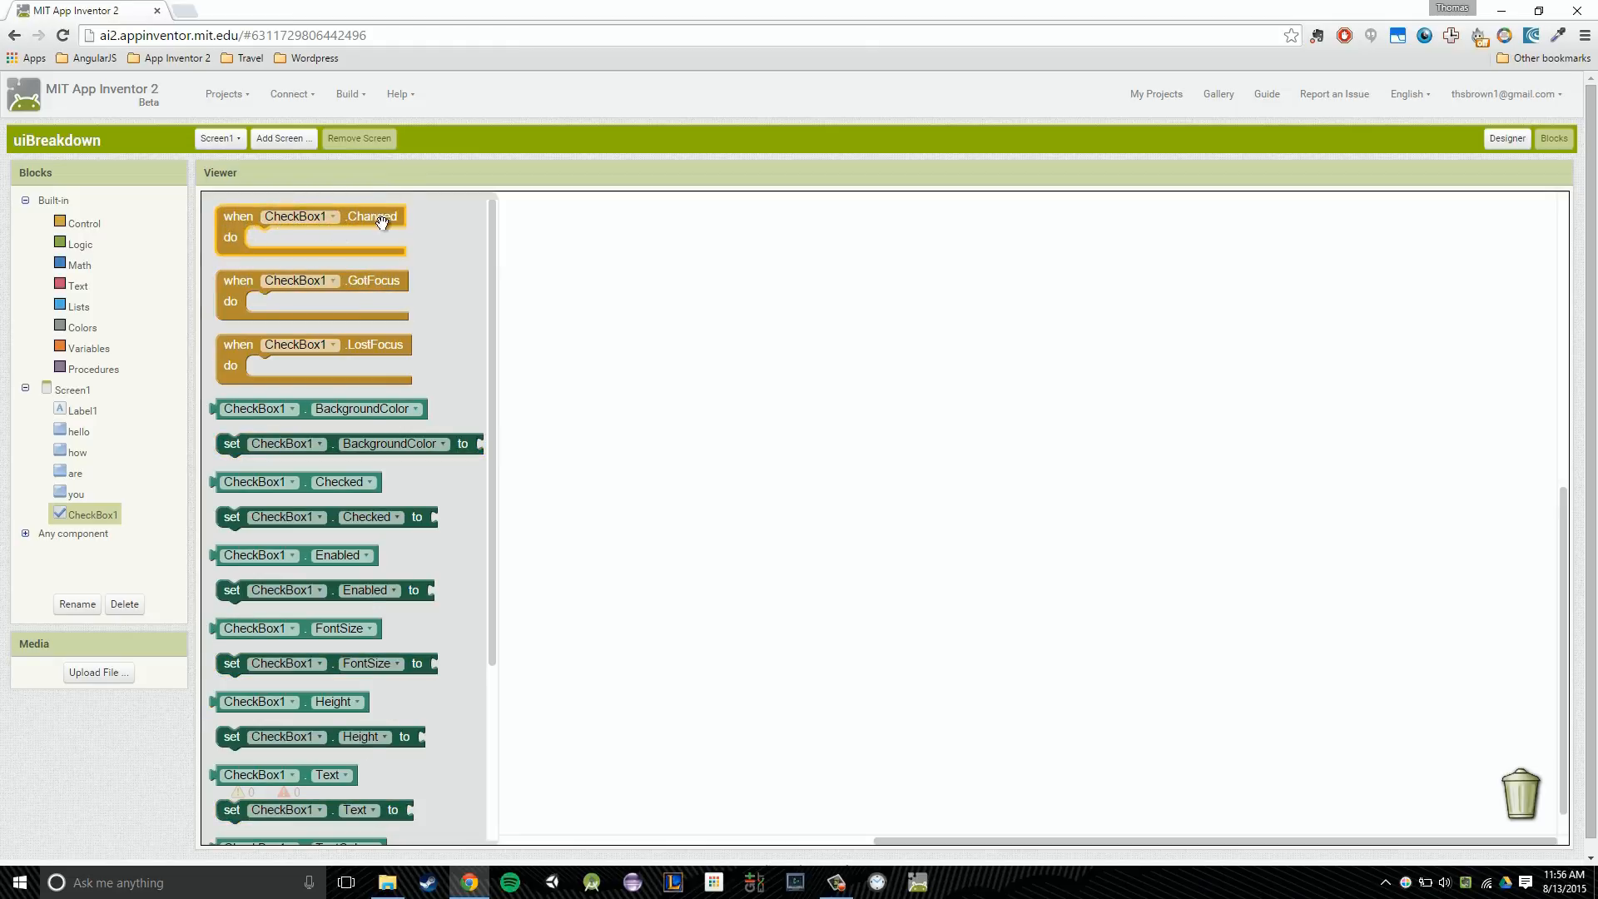
{"action": "mouse_move", "coordinate": [332, 291]}
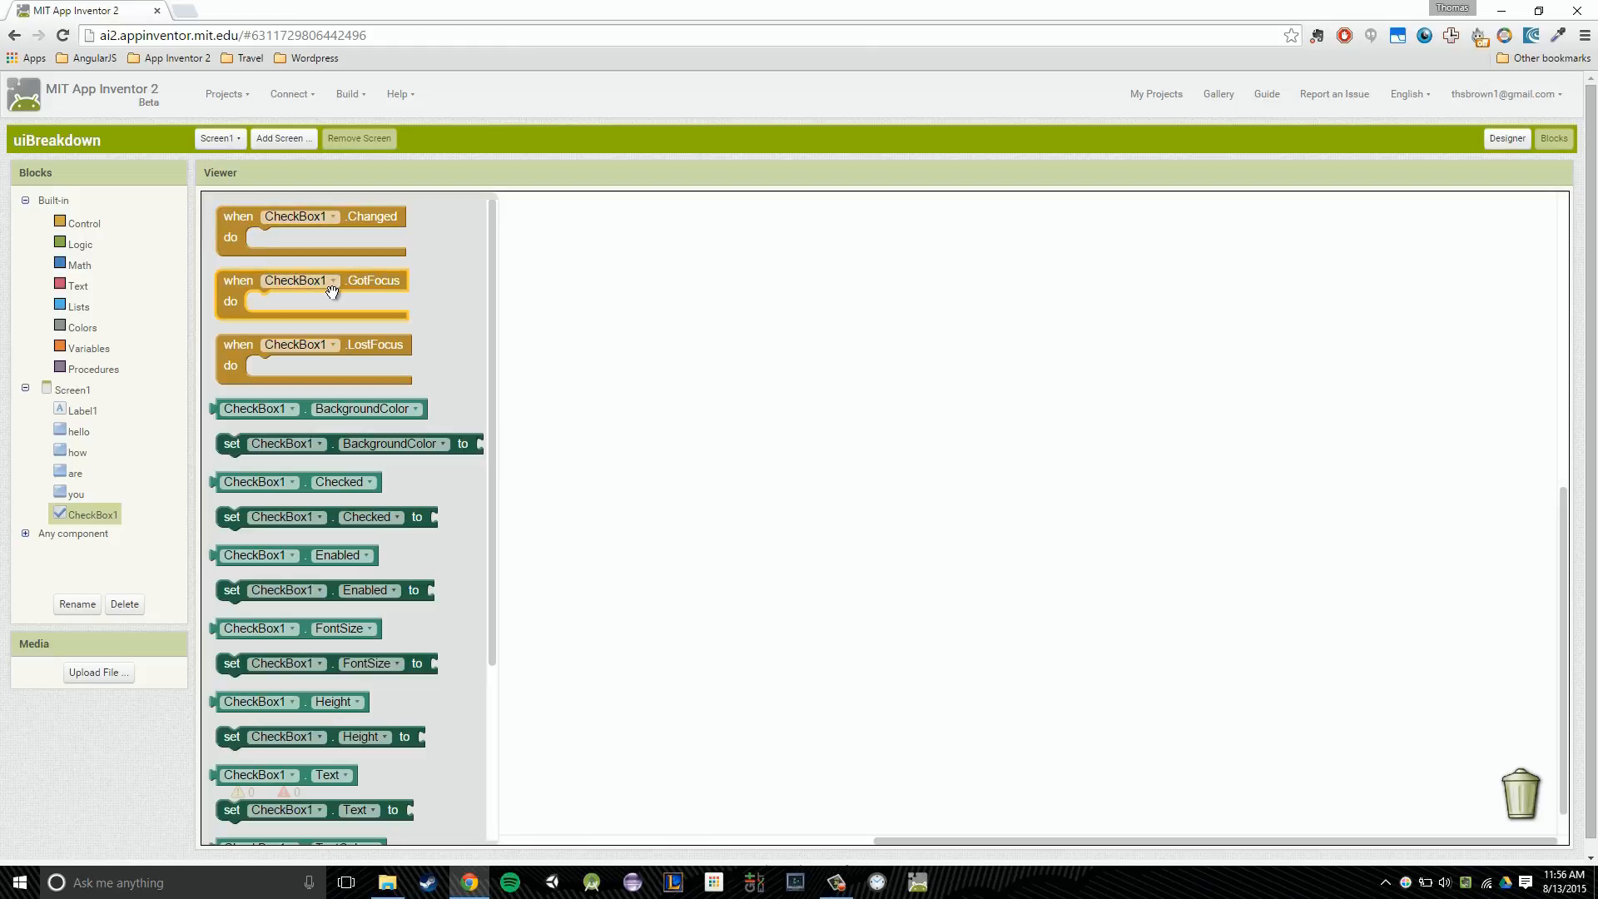
{"action": "mouse_move", "coordinate": [332, 292]}
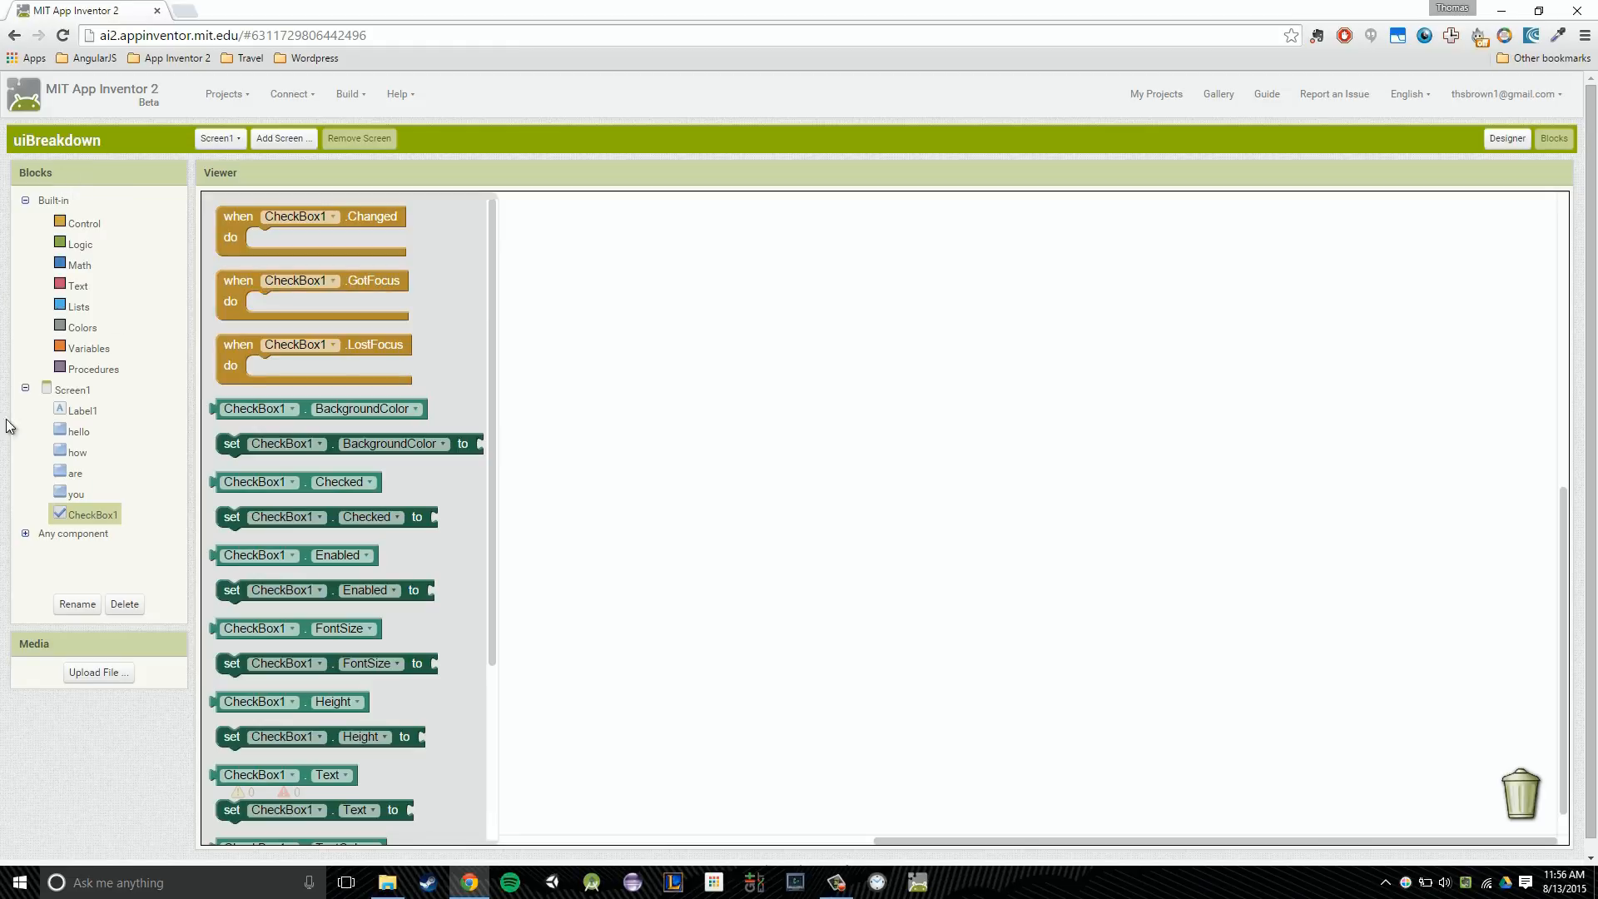
{"action": "scroll", "scroll_direction": "down", "scroll_amount": 3}
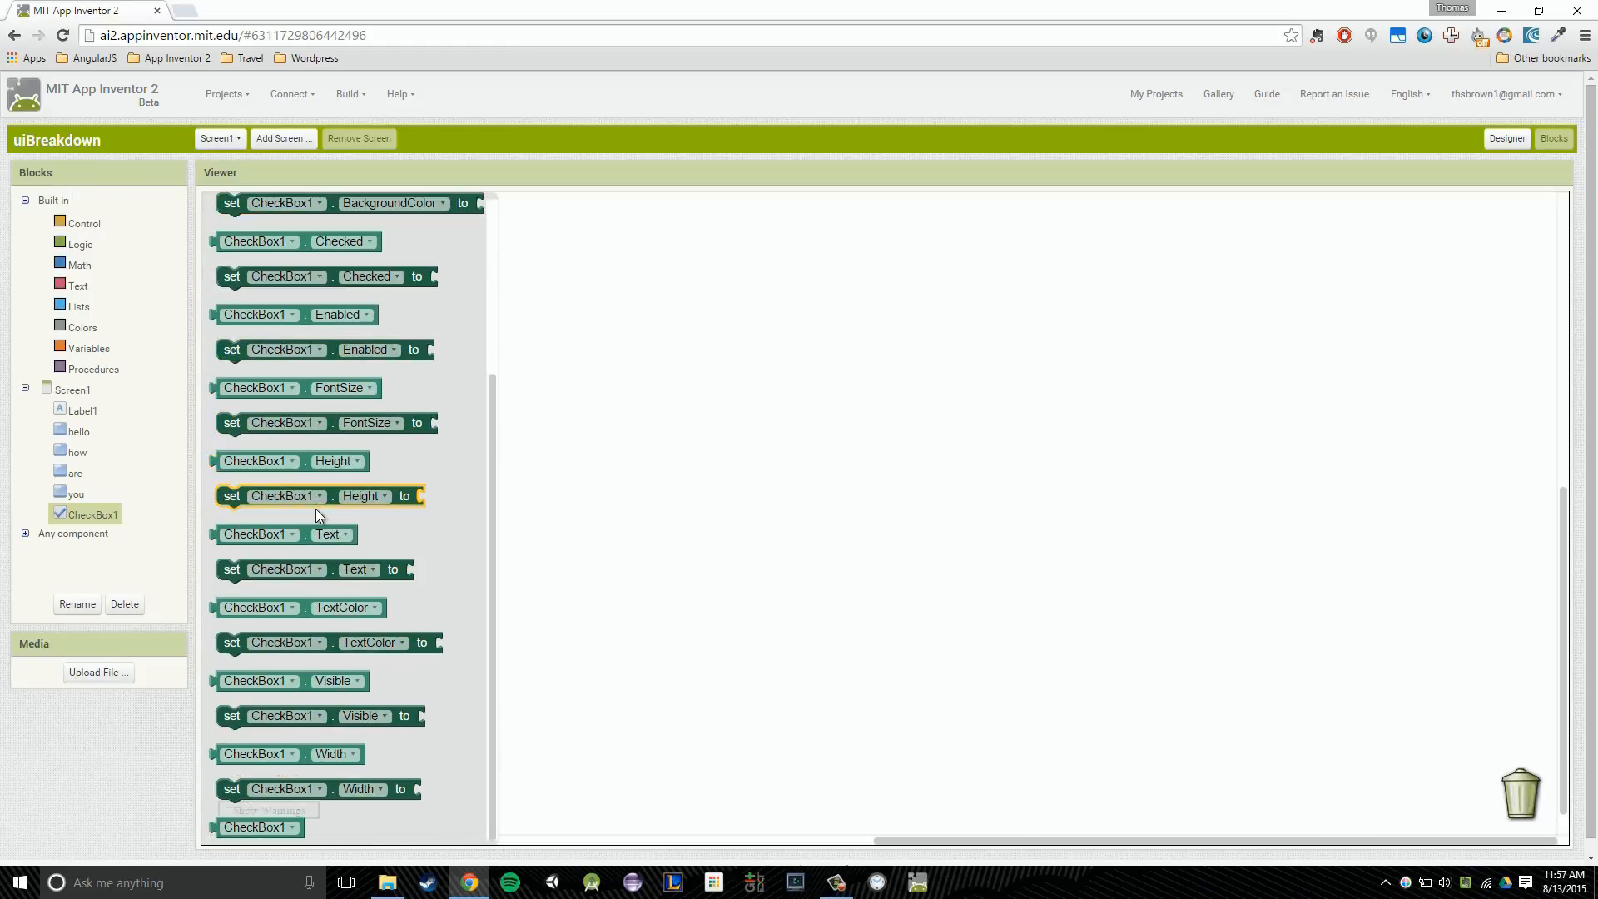